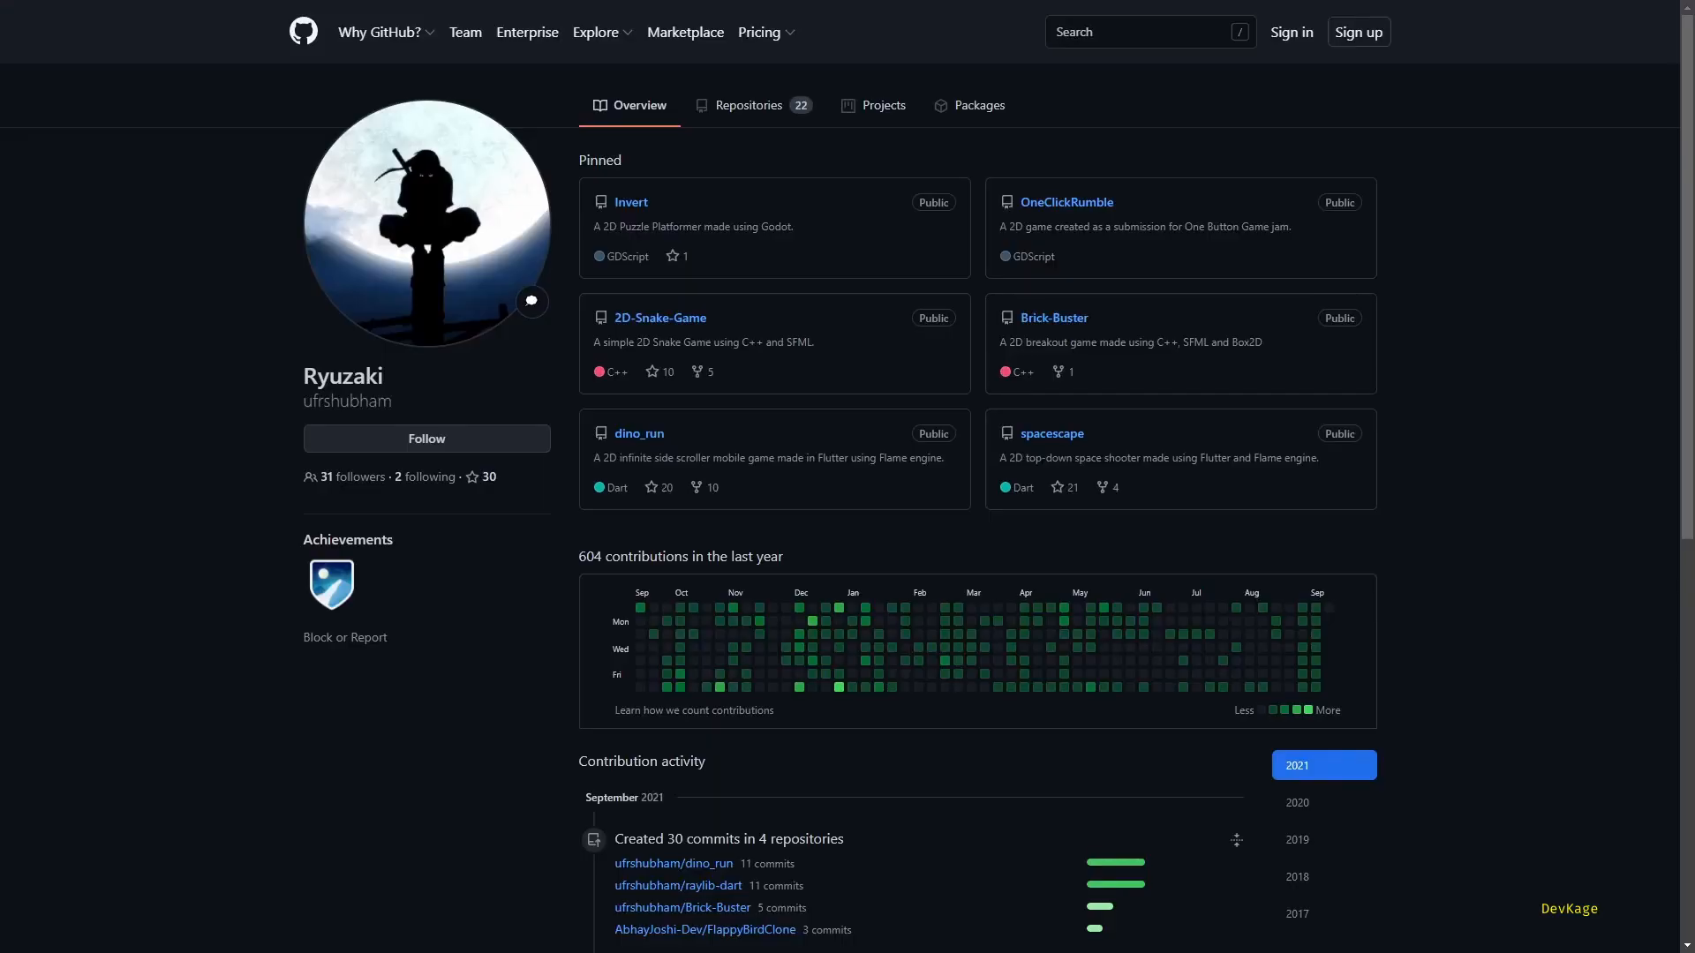
Open the dino_run repository on GitHub and switch its branch view to main.
left_click(638, 433)
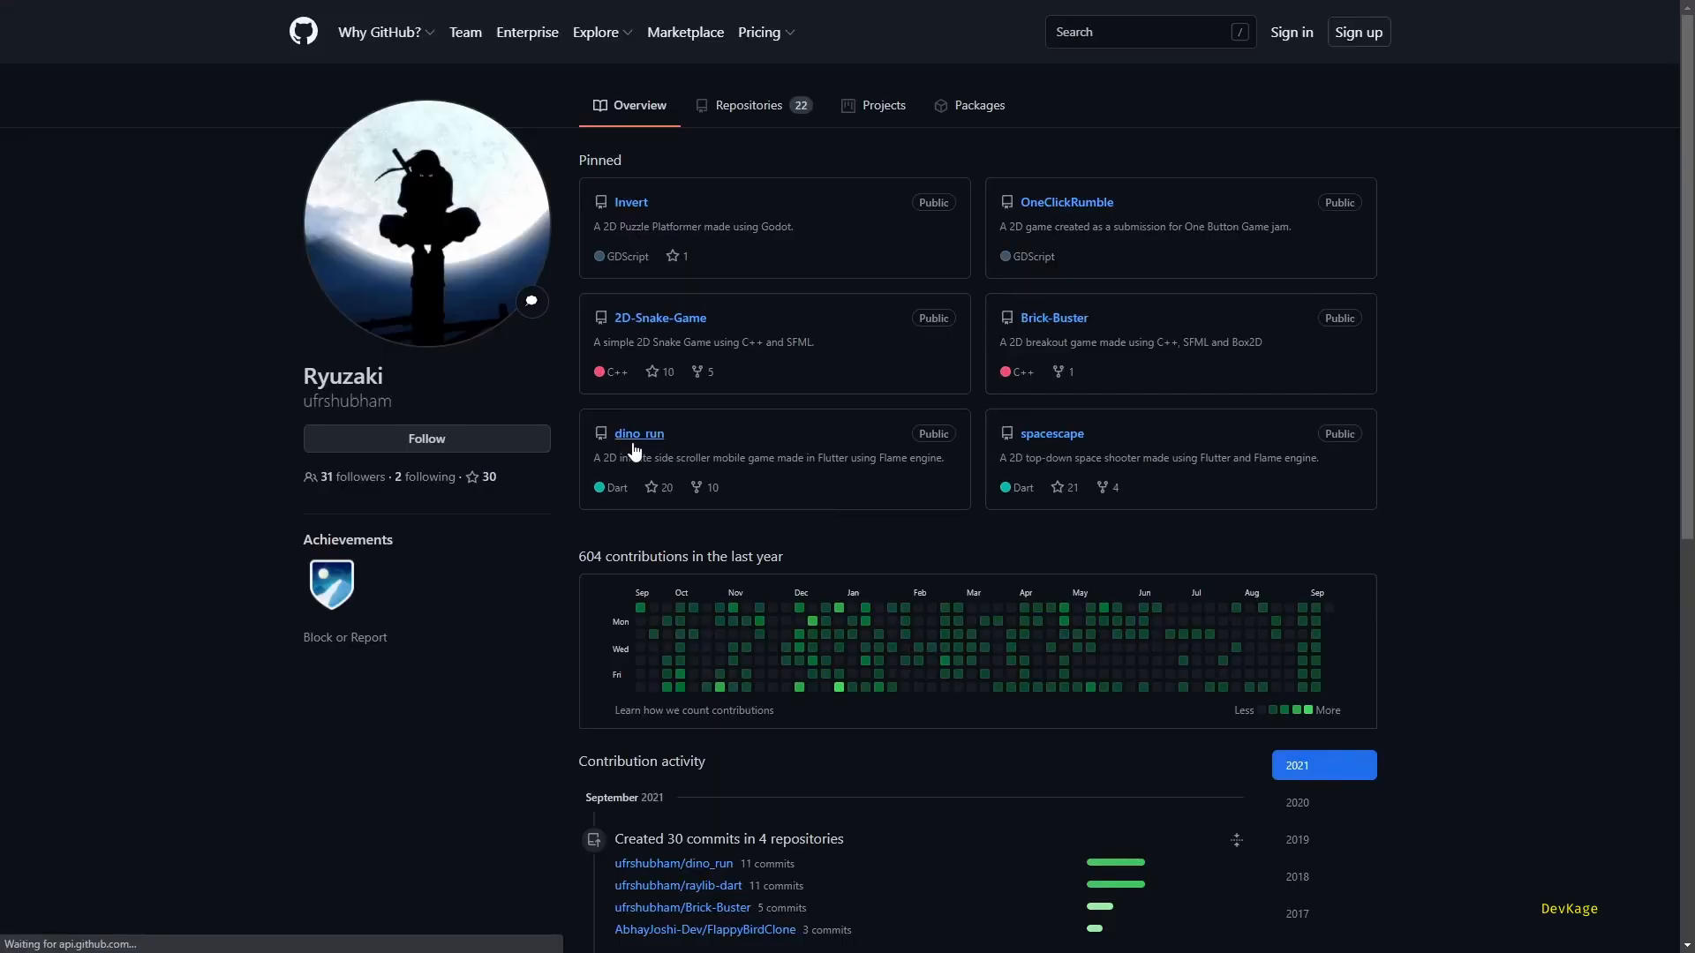
left_click(639, 434)
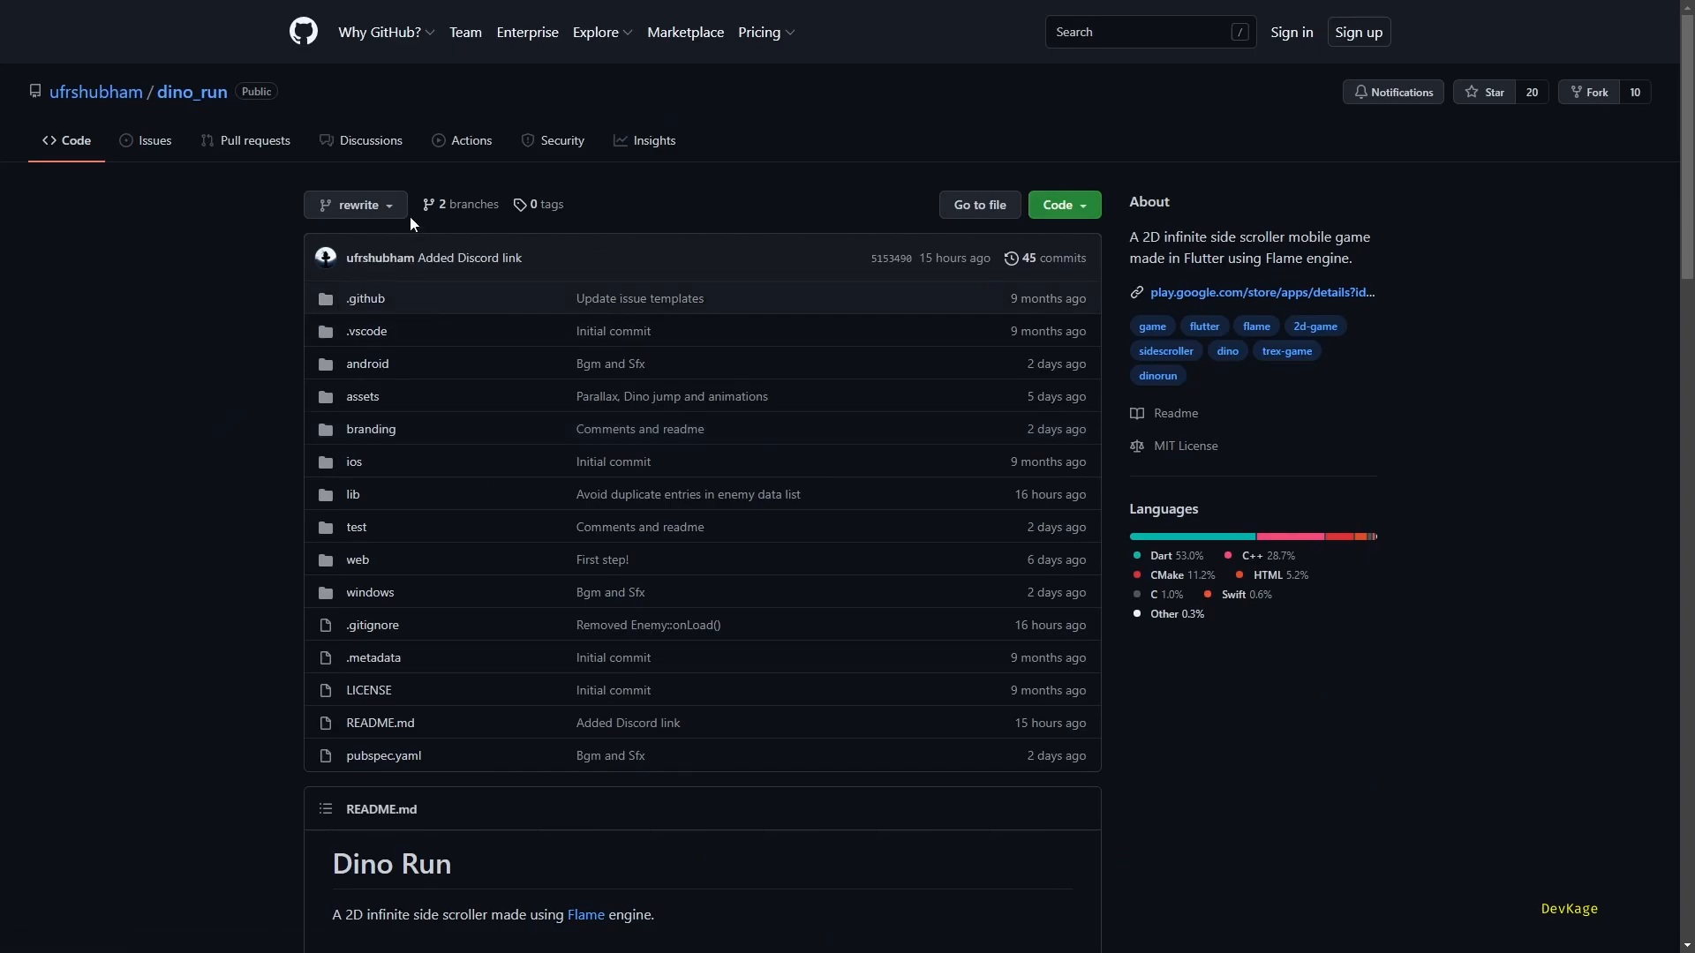
mouse_move(356, 204)
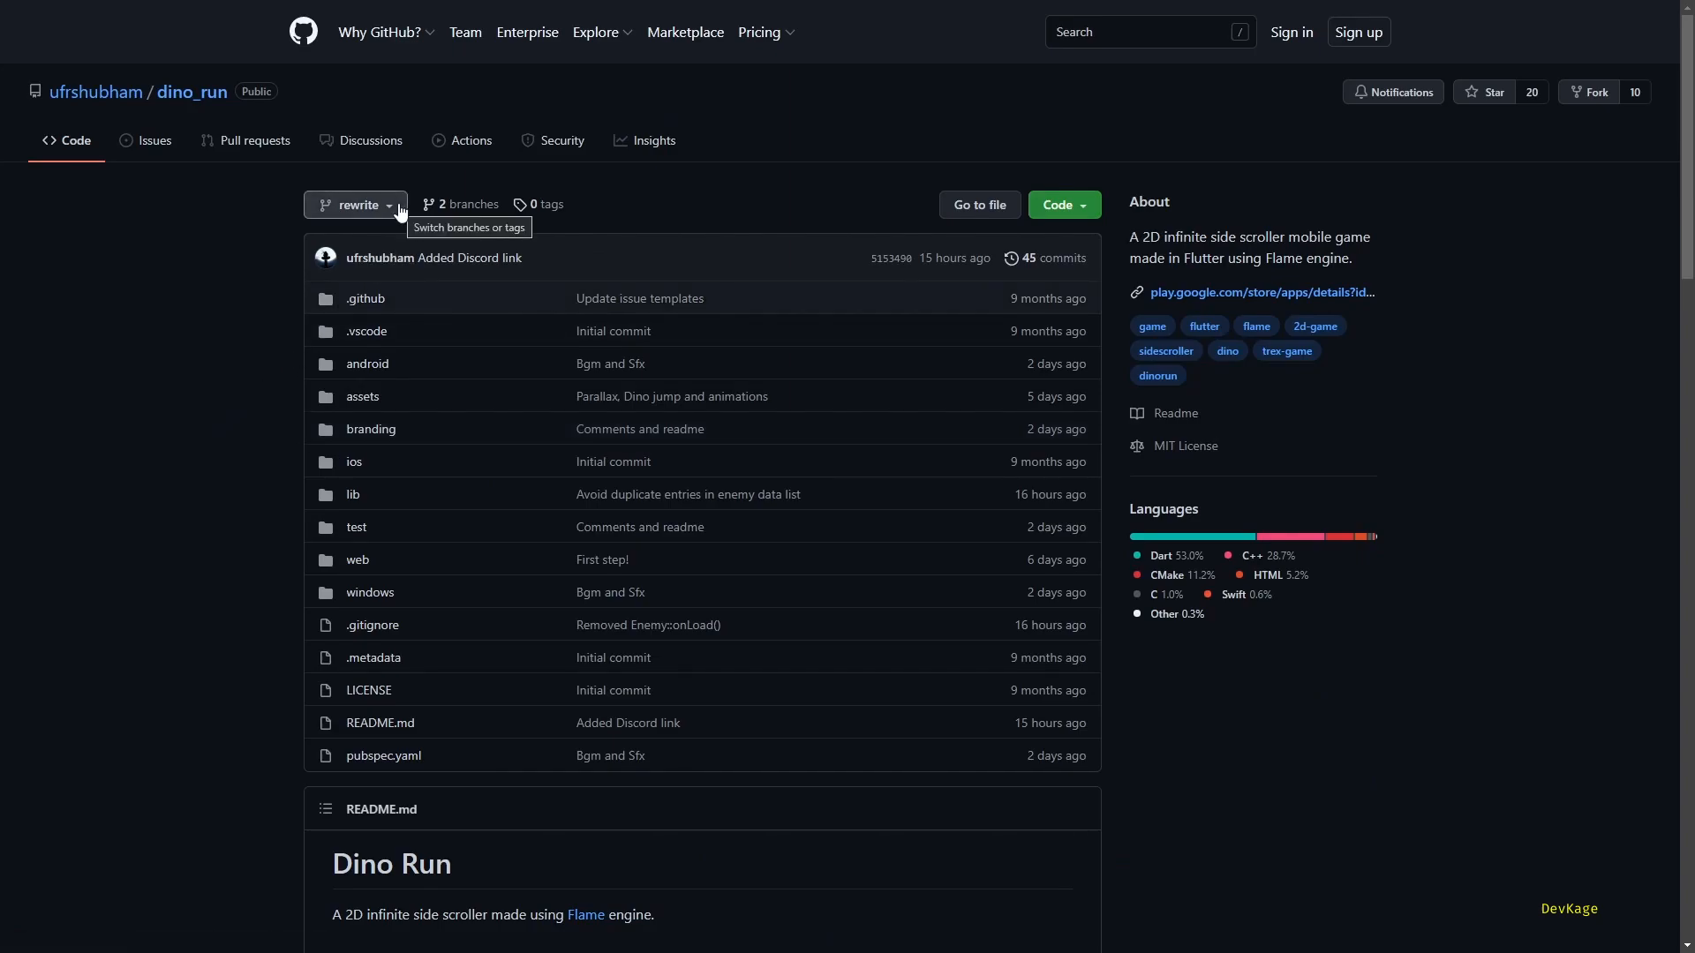
left_click(354, 204)
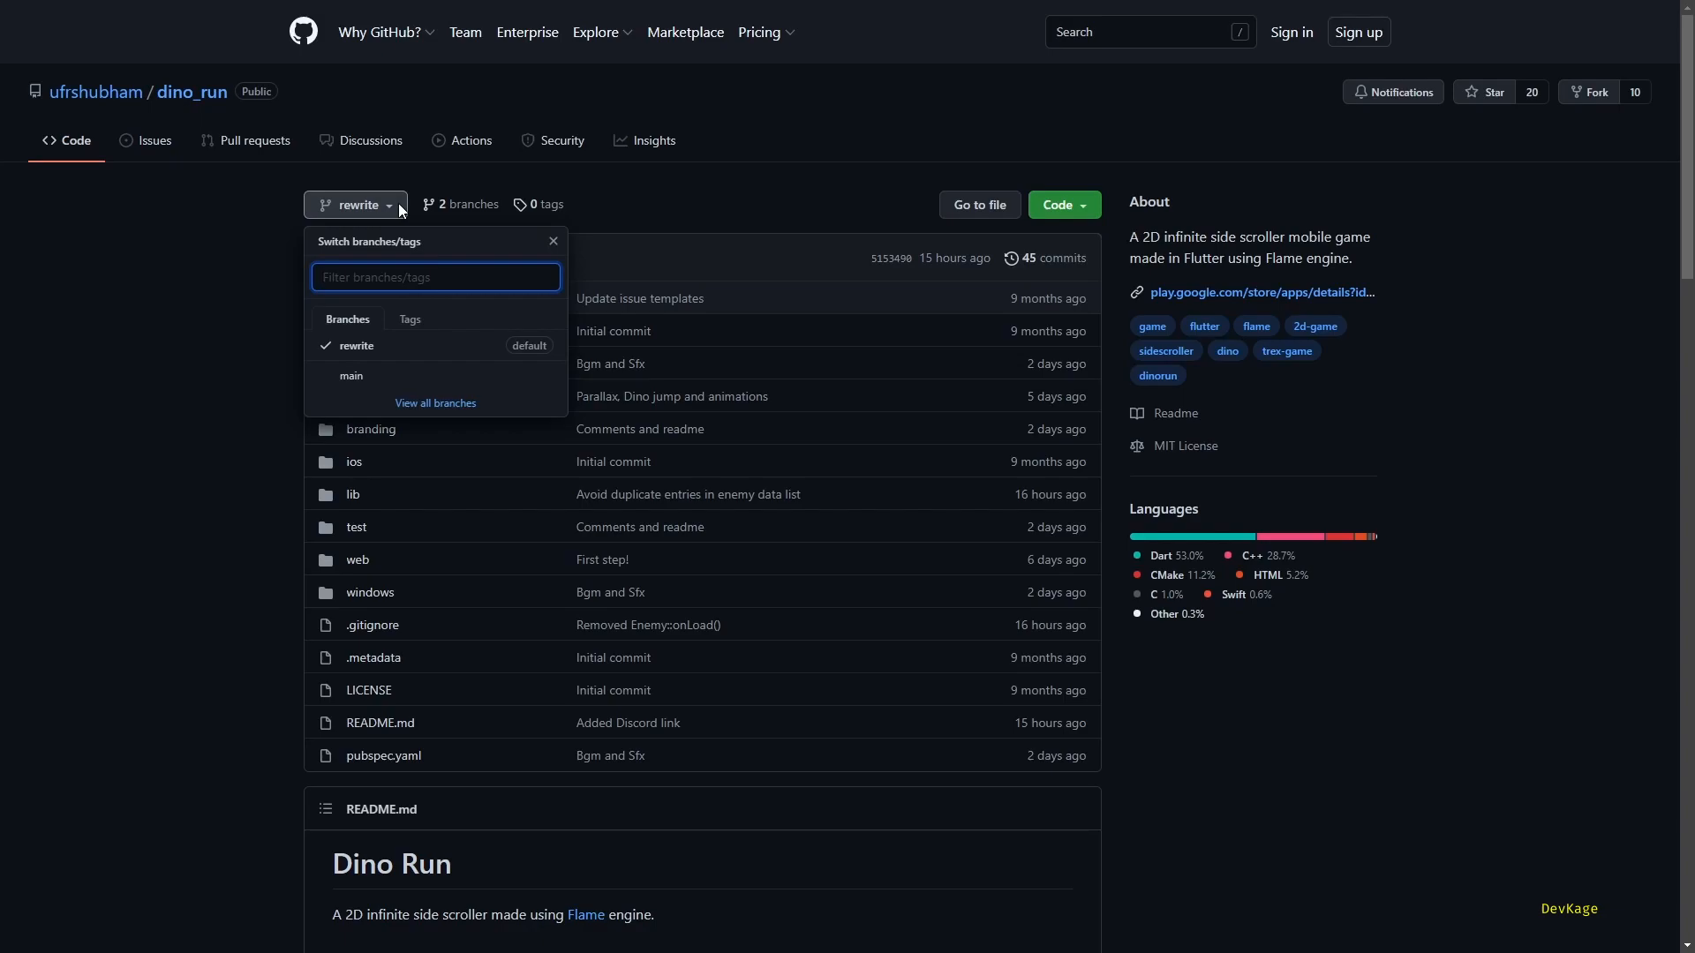
mouse_move(402, 376)
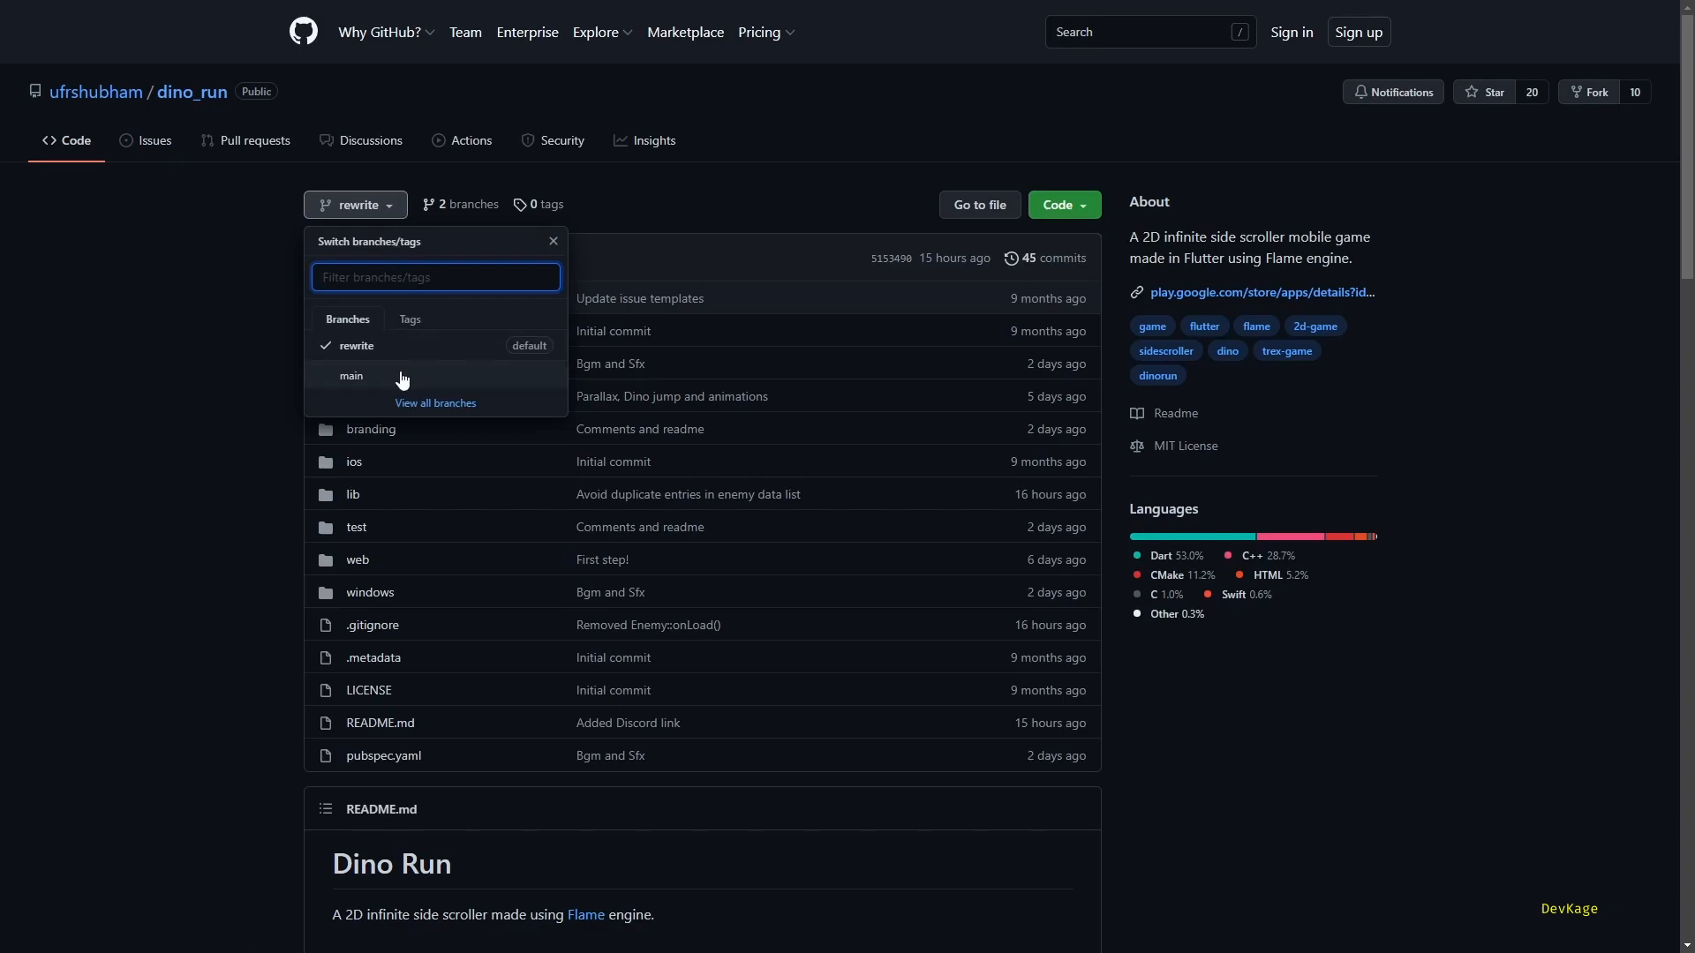
mouse_move(350, 375)
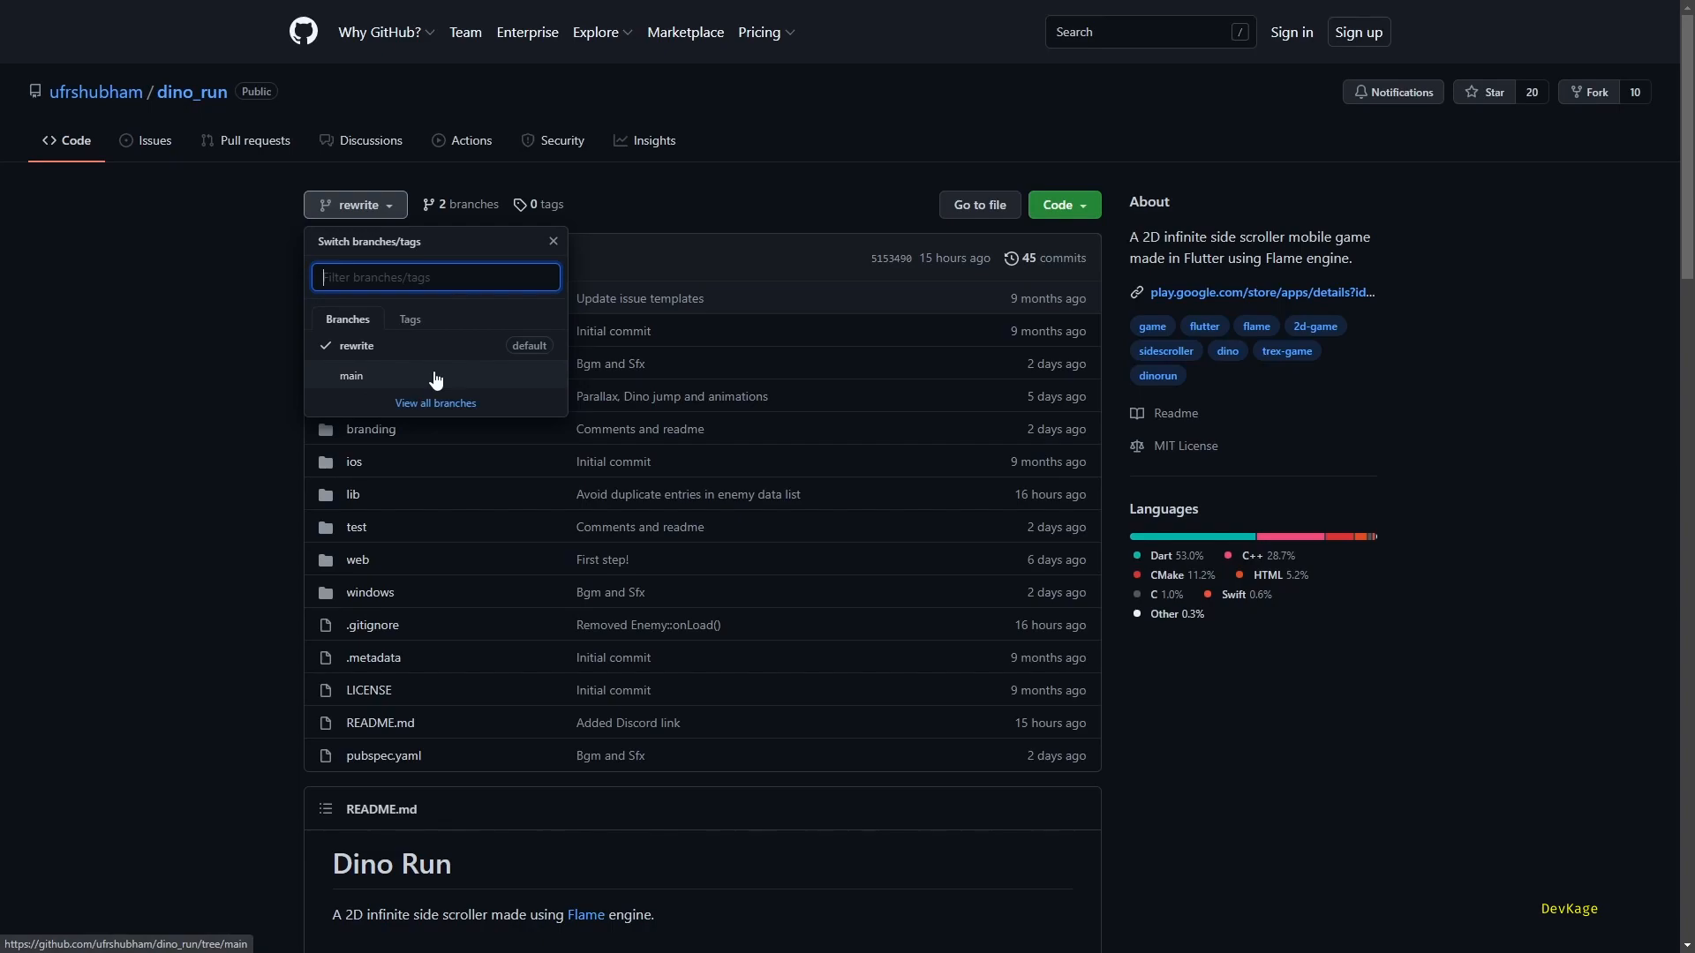
left_click(352, 376)
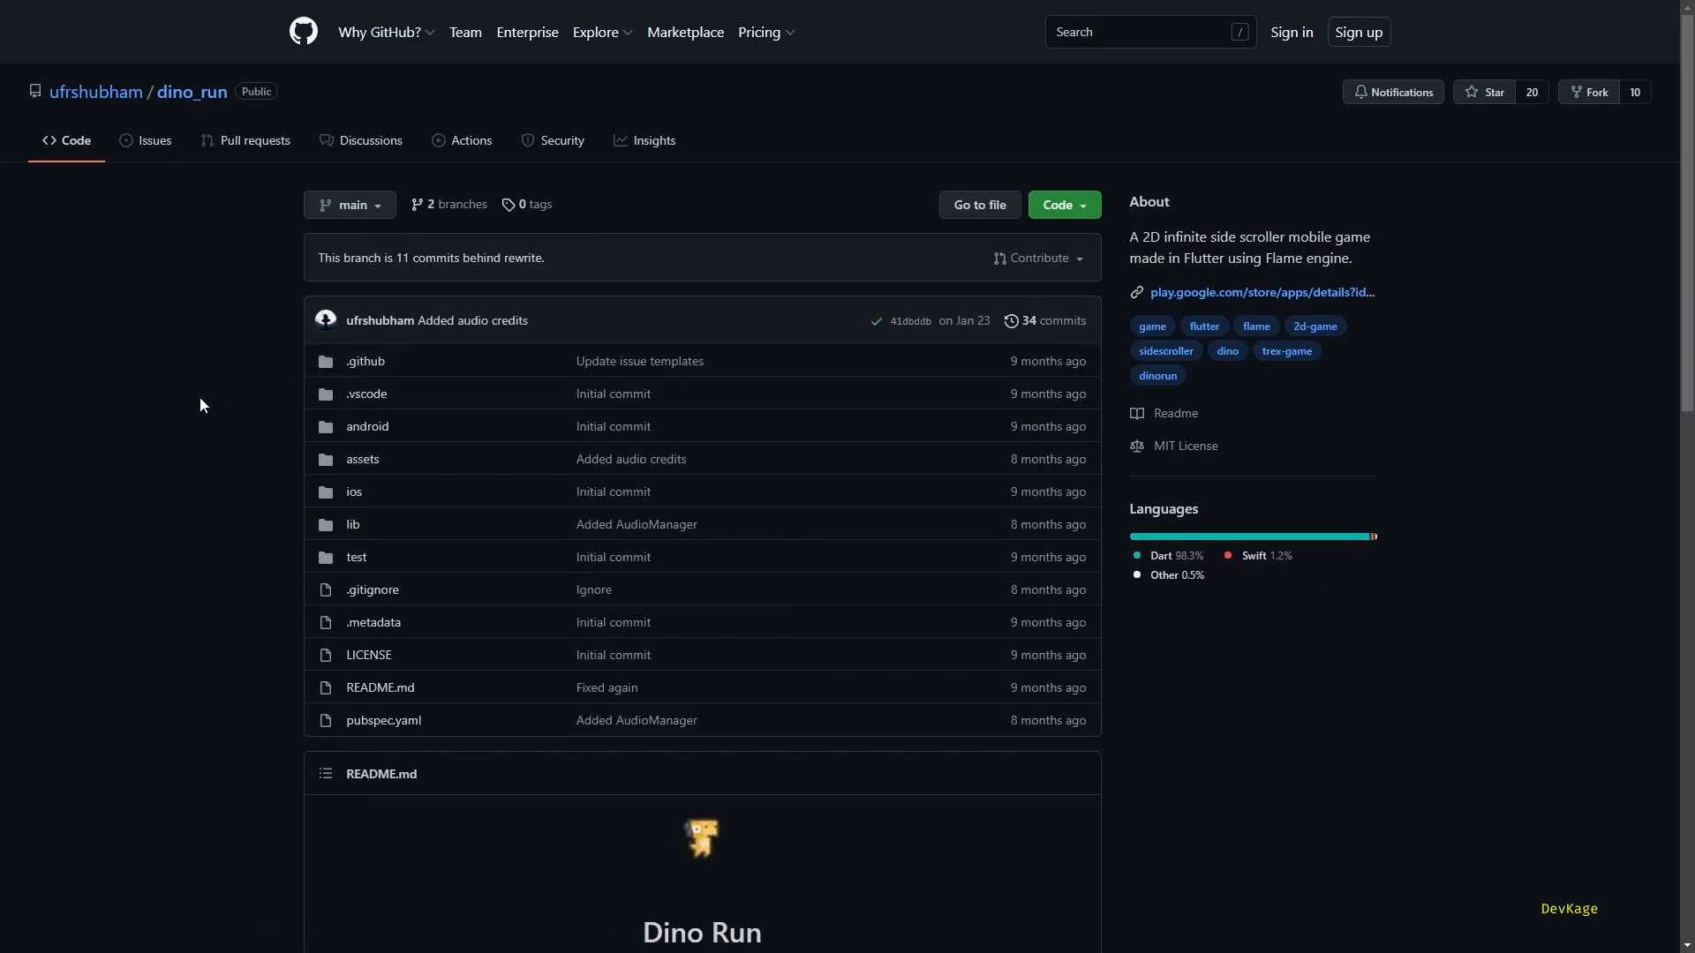
left_click(347, 204)
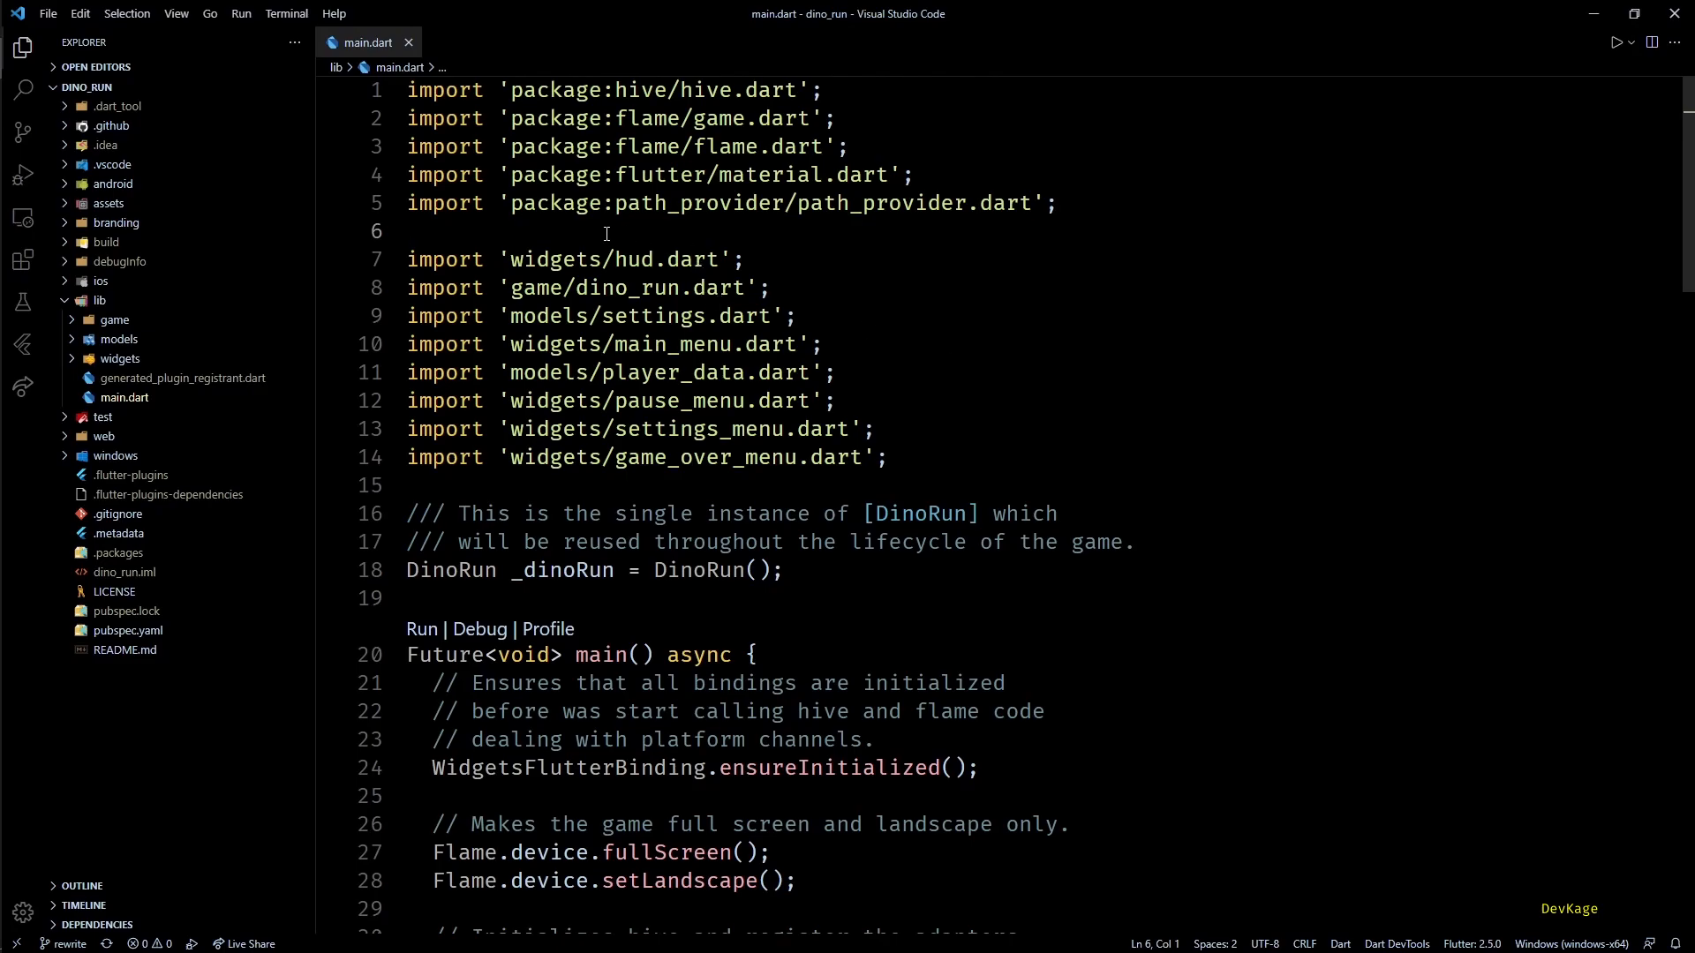
Expand the lib/game and lib/models folders, then return to main.dart.
left_click(114, 319)
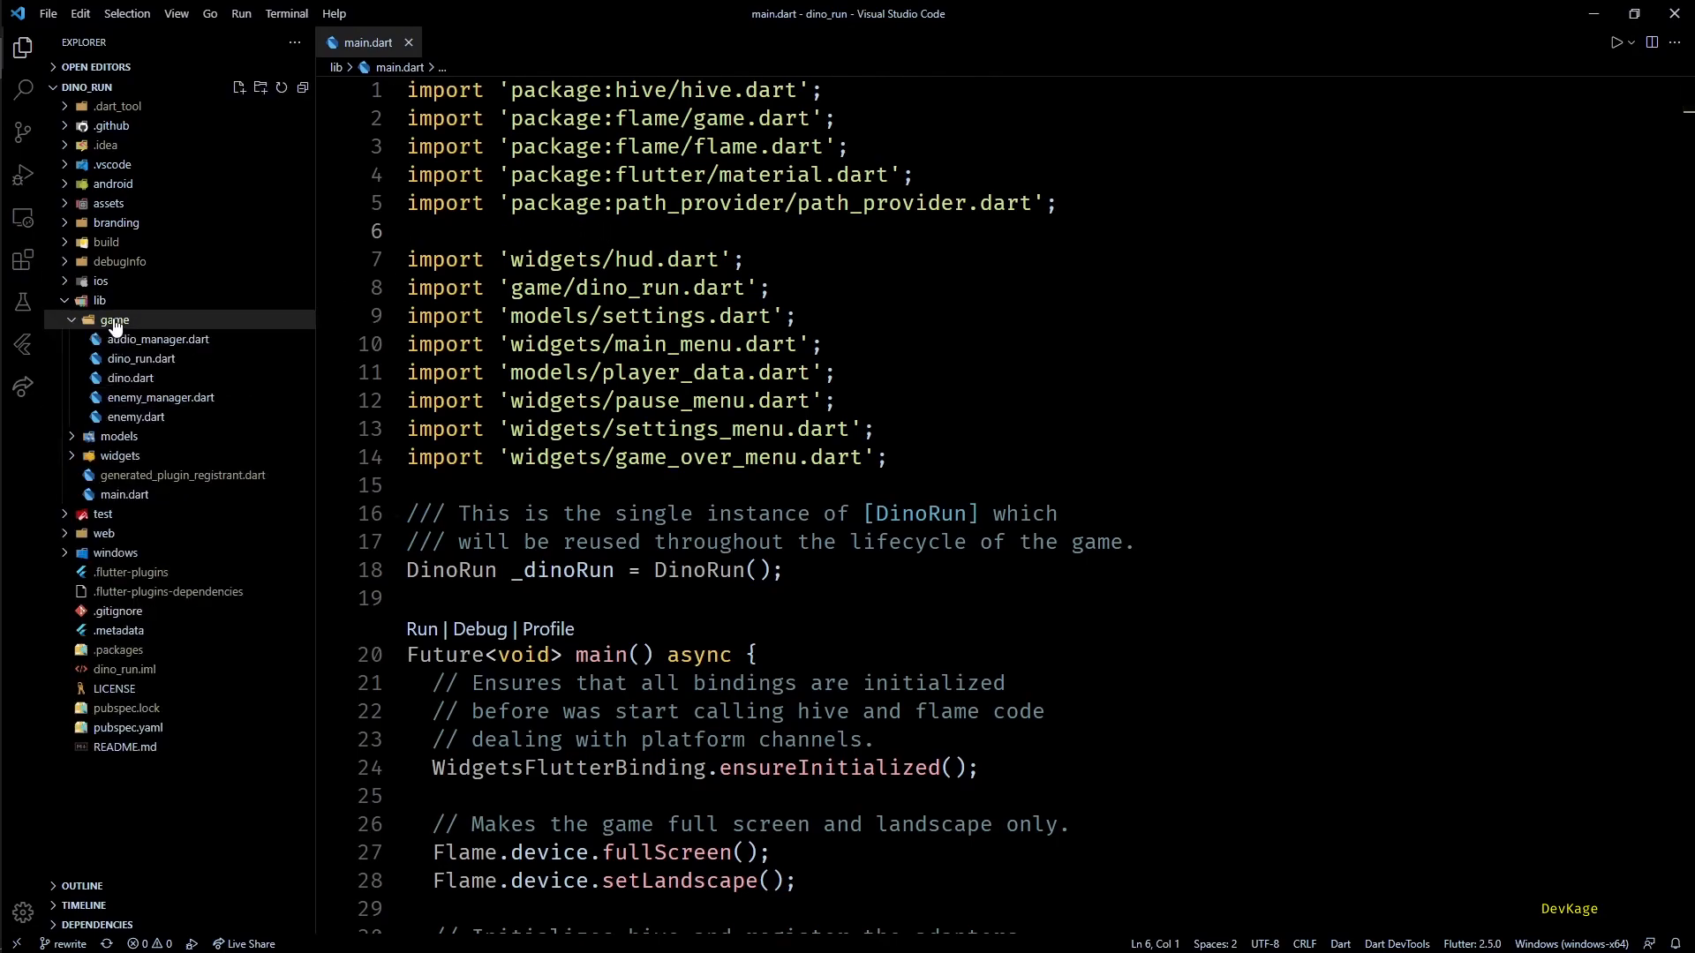
mouse_move(159, 328)
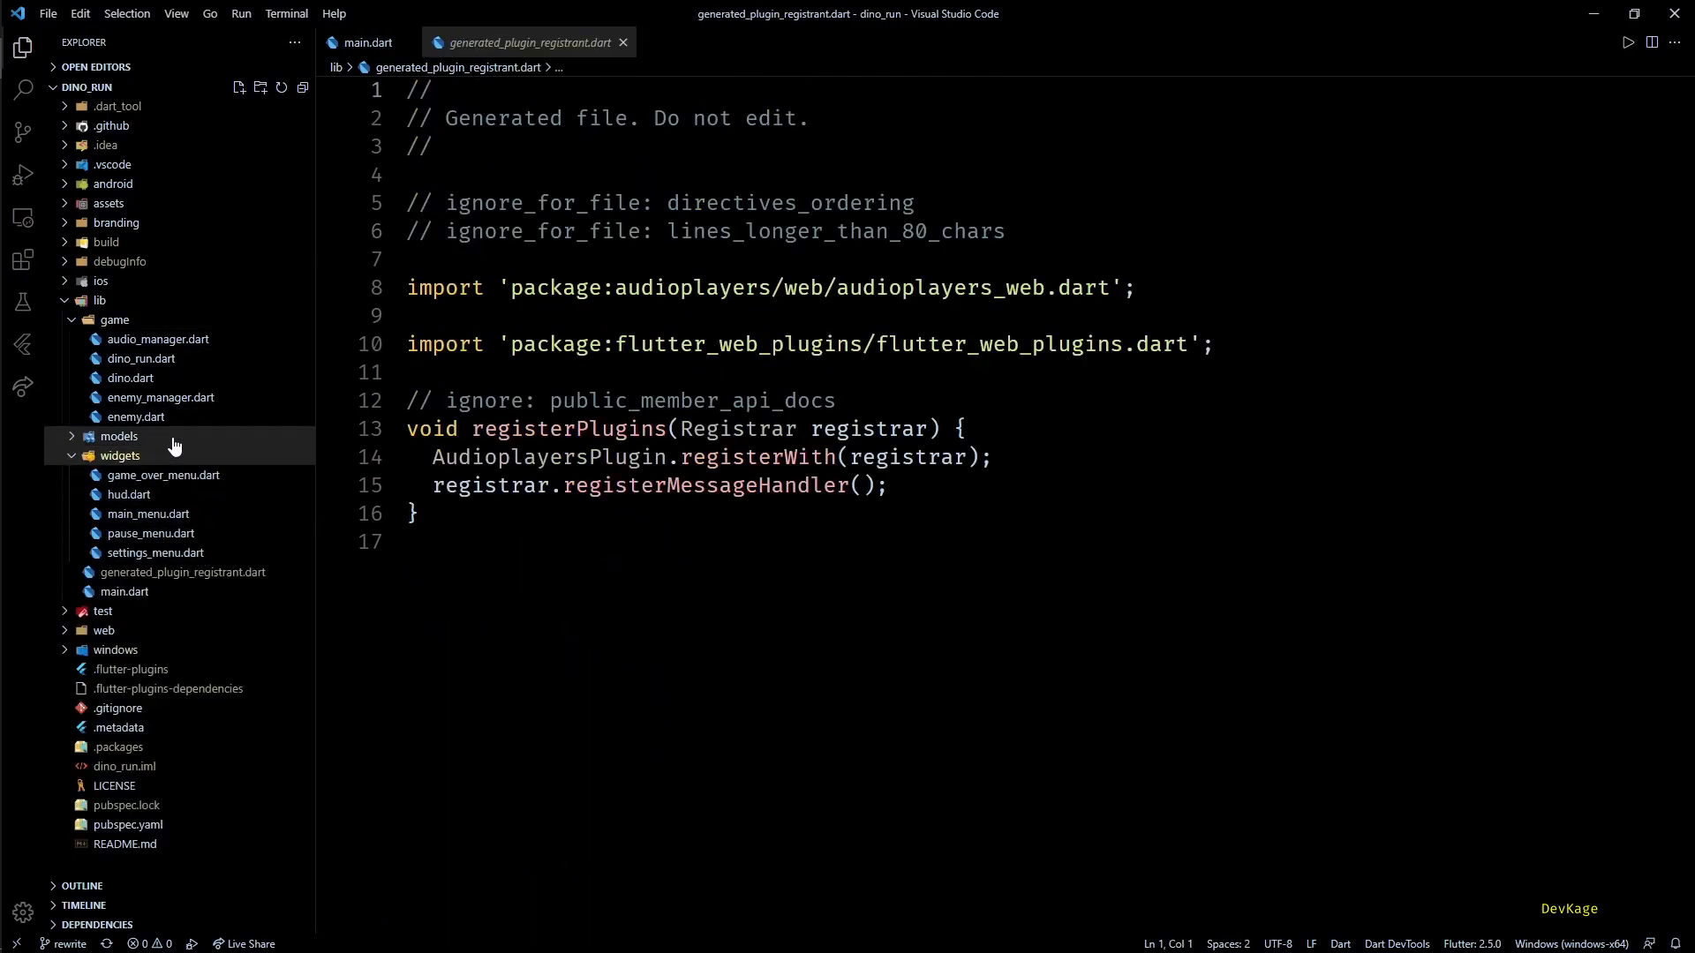
left_click(116, 436)
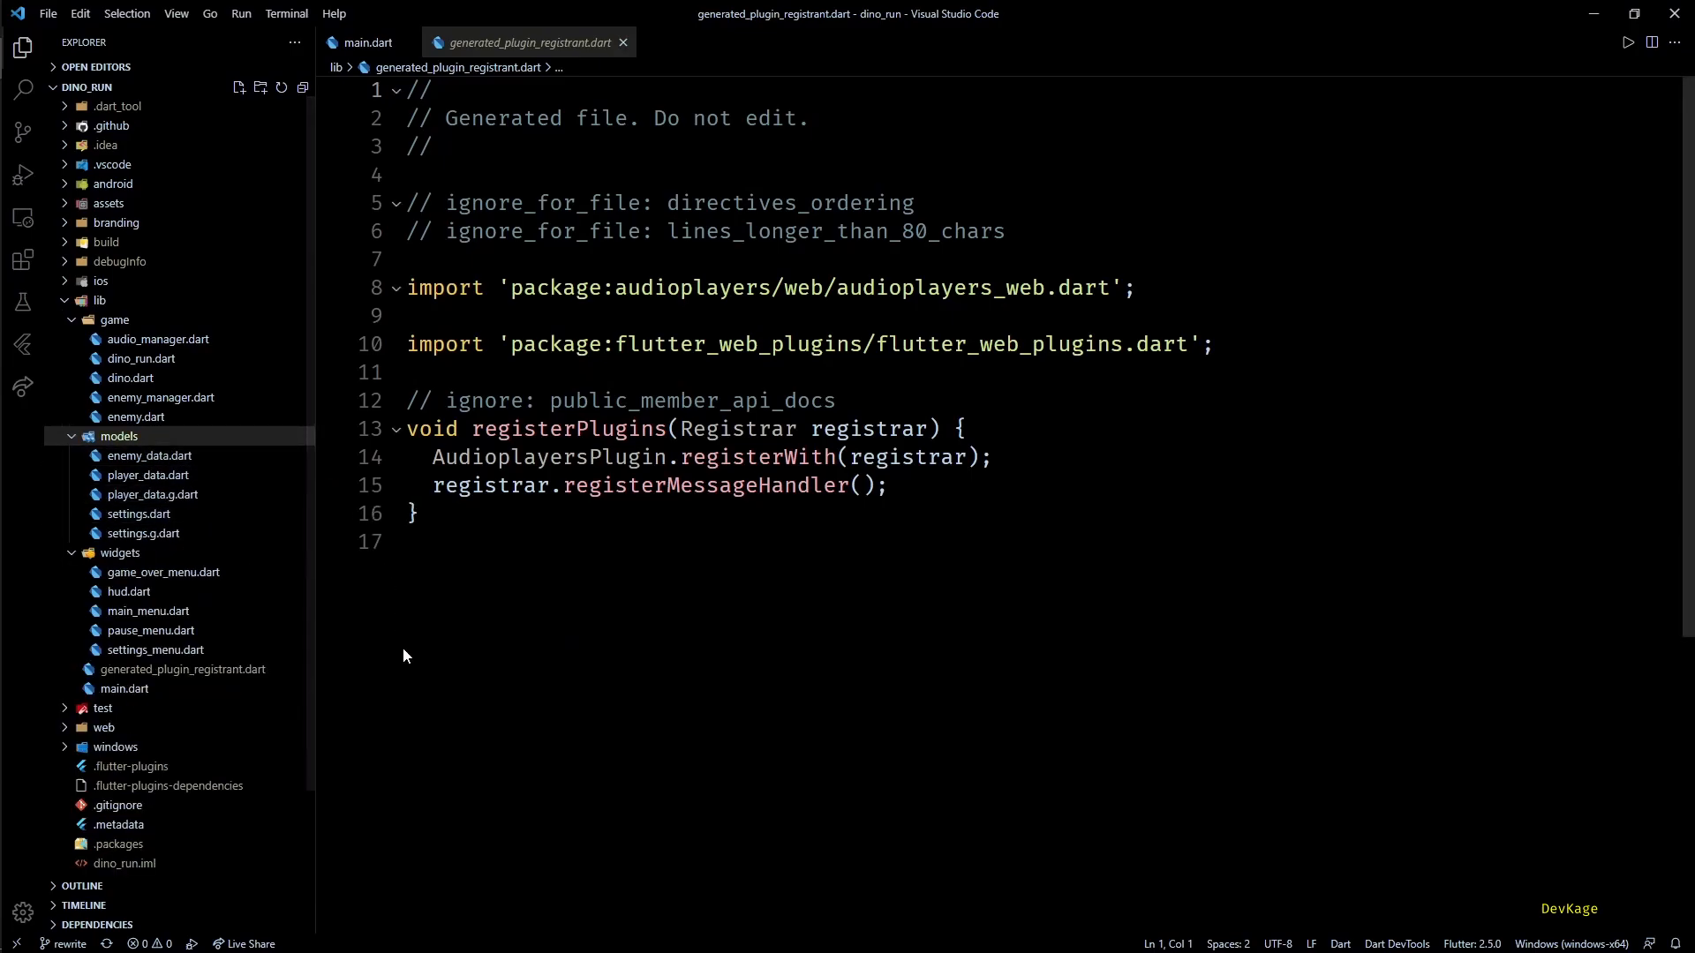
left_click(369, 43)
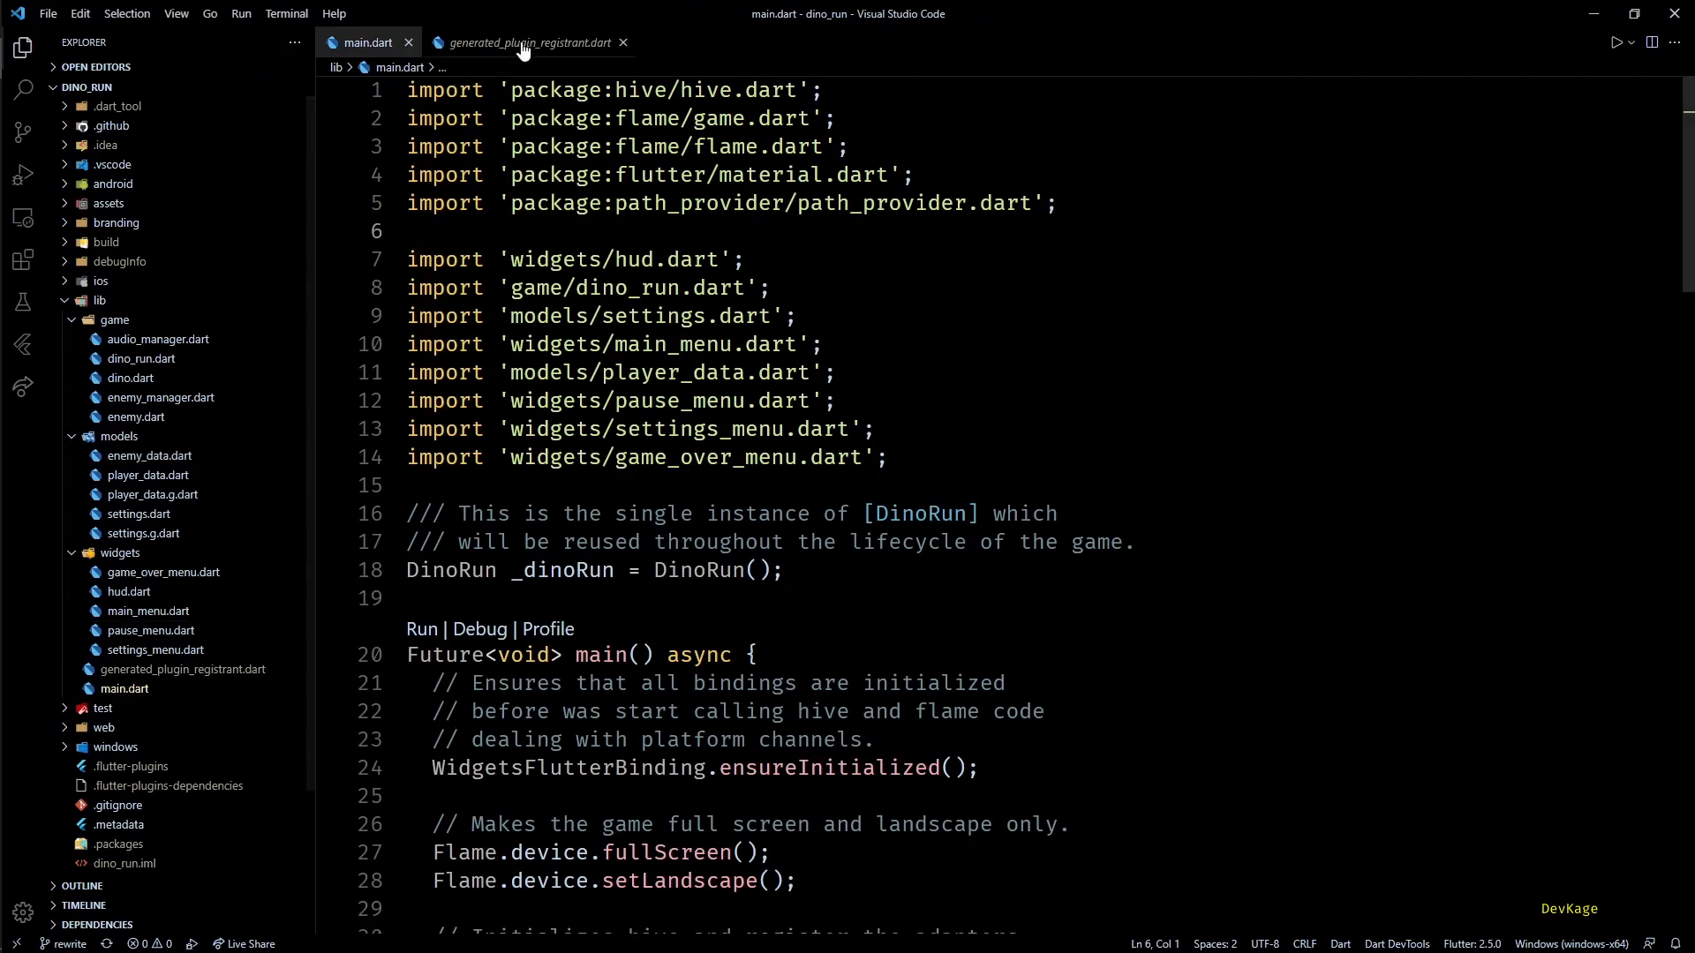
Open player_data.g.dart and settings.g.dart, highlighting the SettingsAdapter class name.
left_click(622, 42)
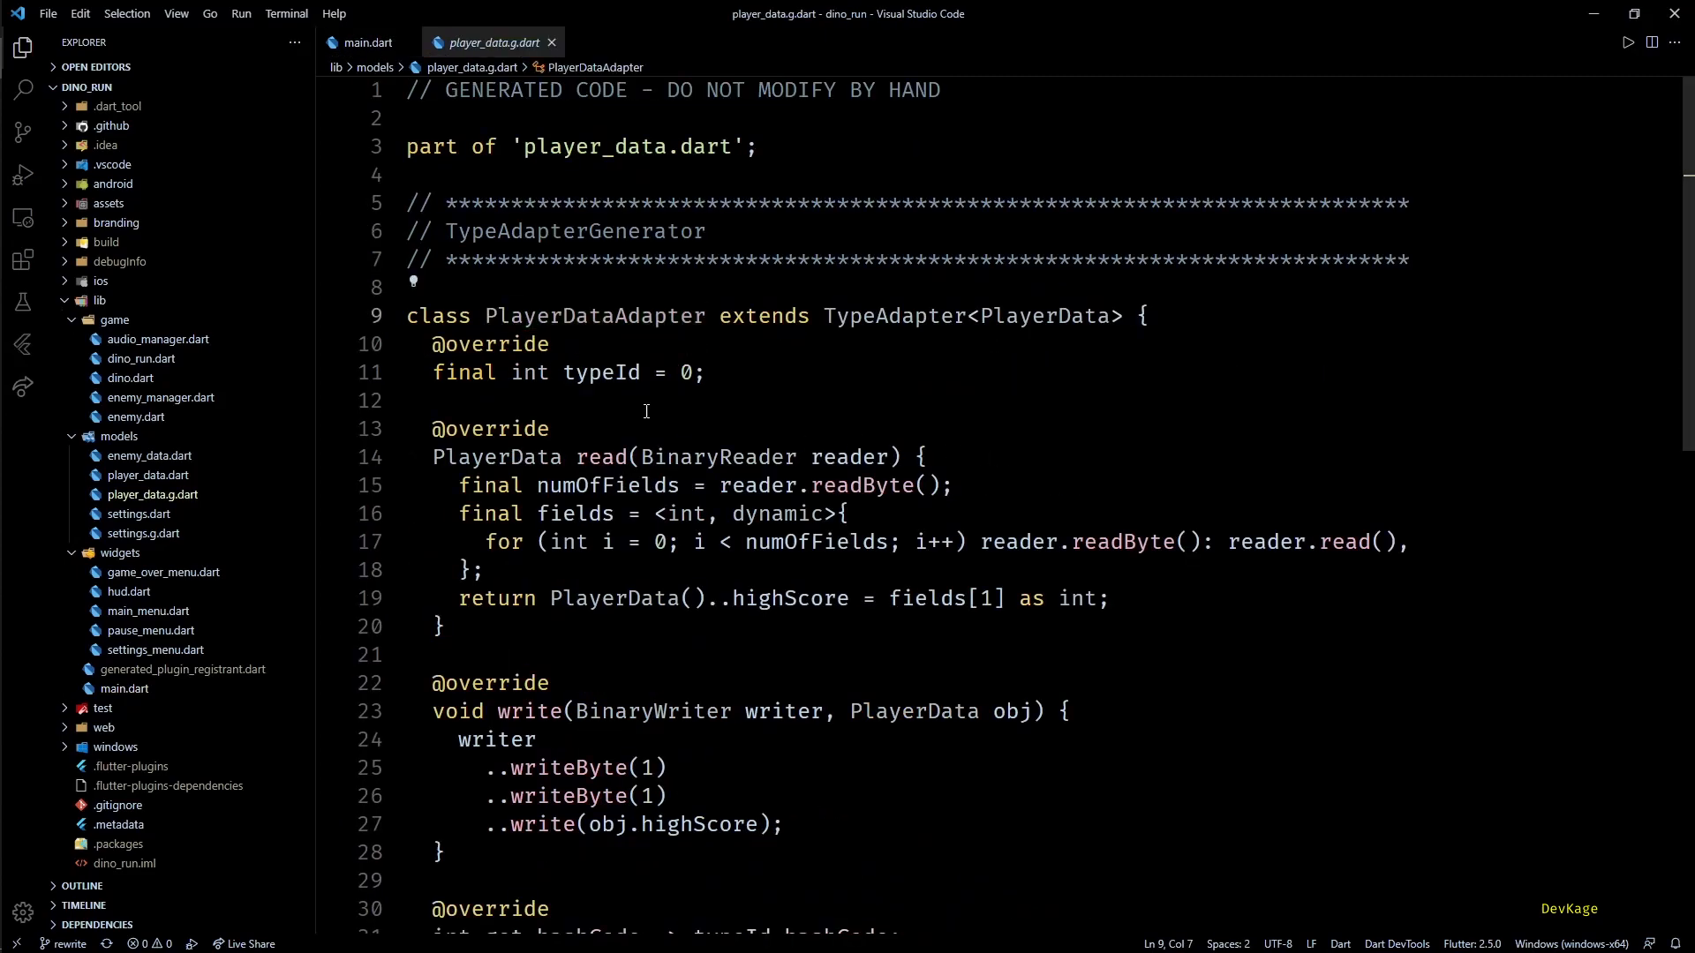
double_click(593, 314)
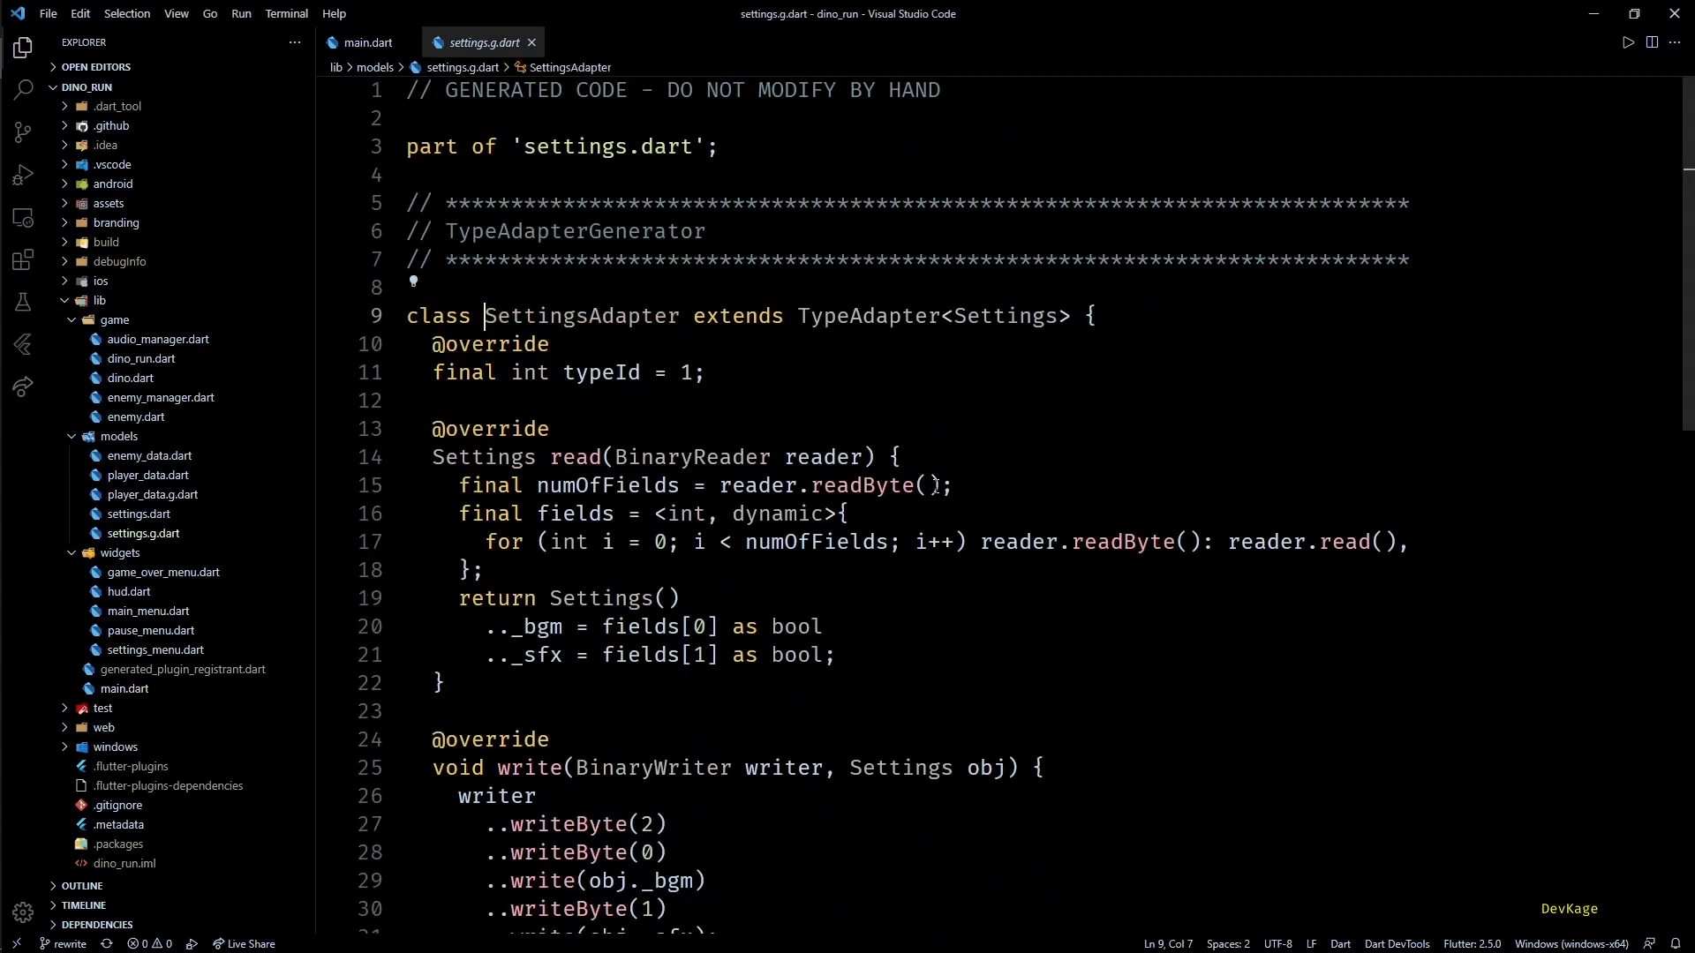
double_click(582, 316)
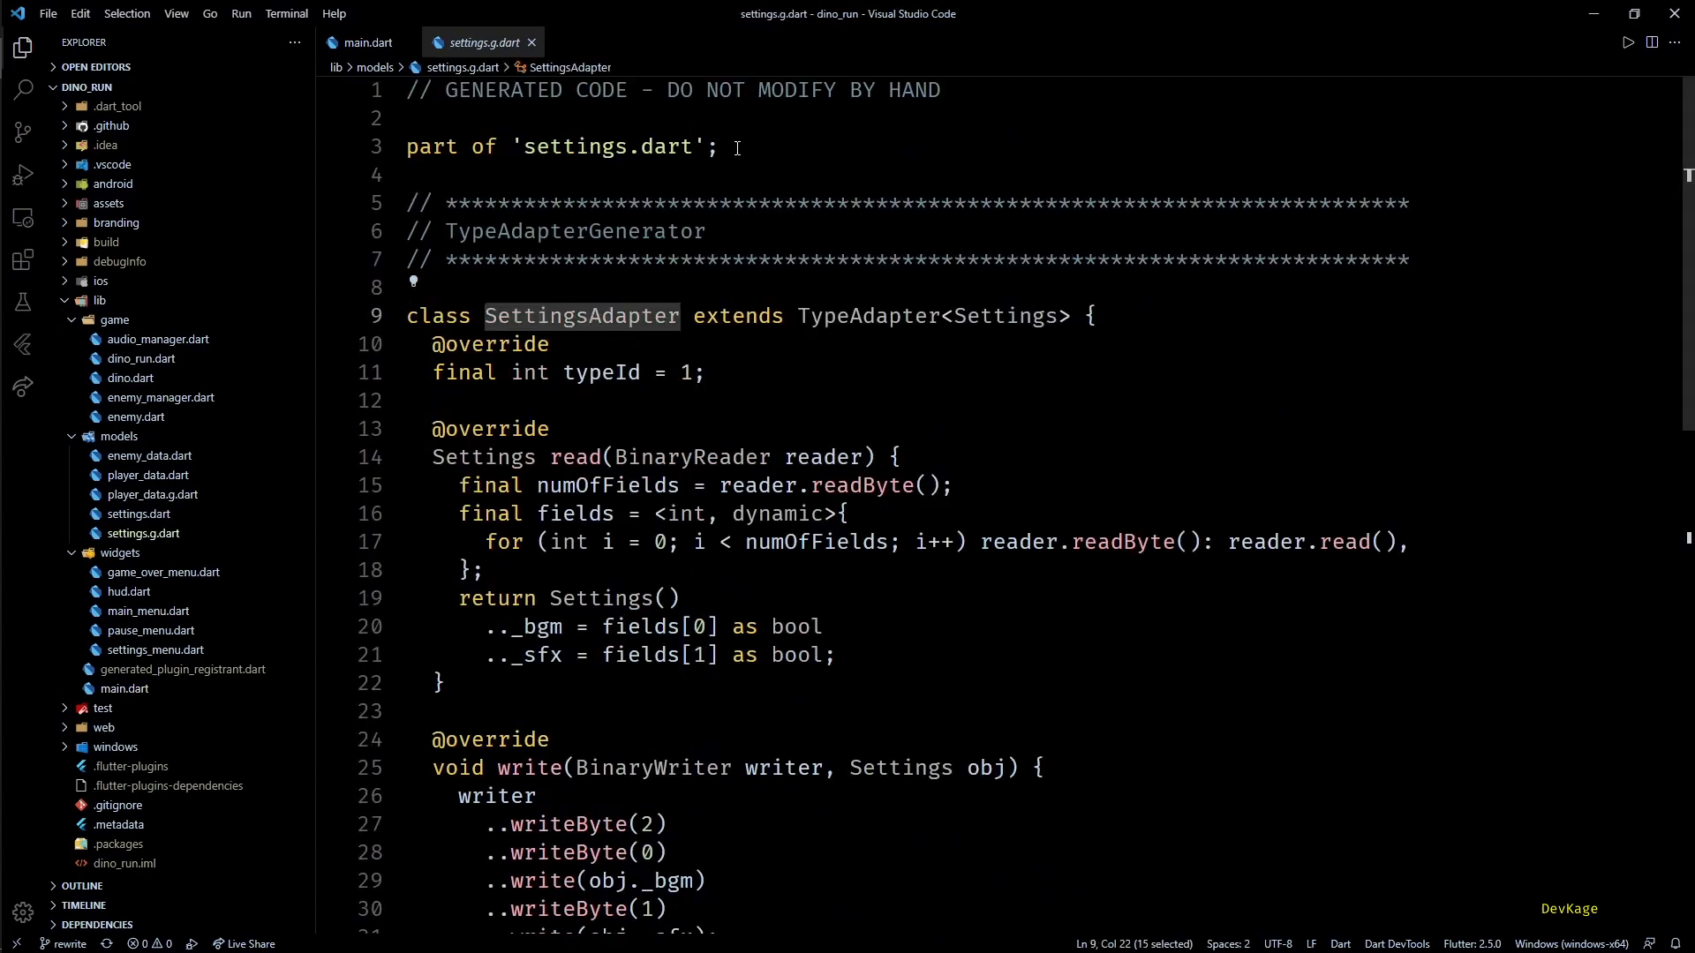
mouse_move(481, 43)
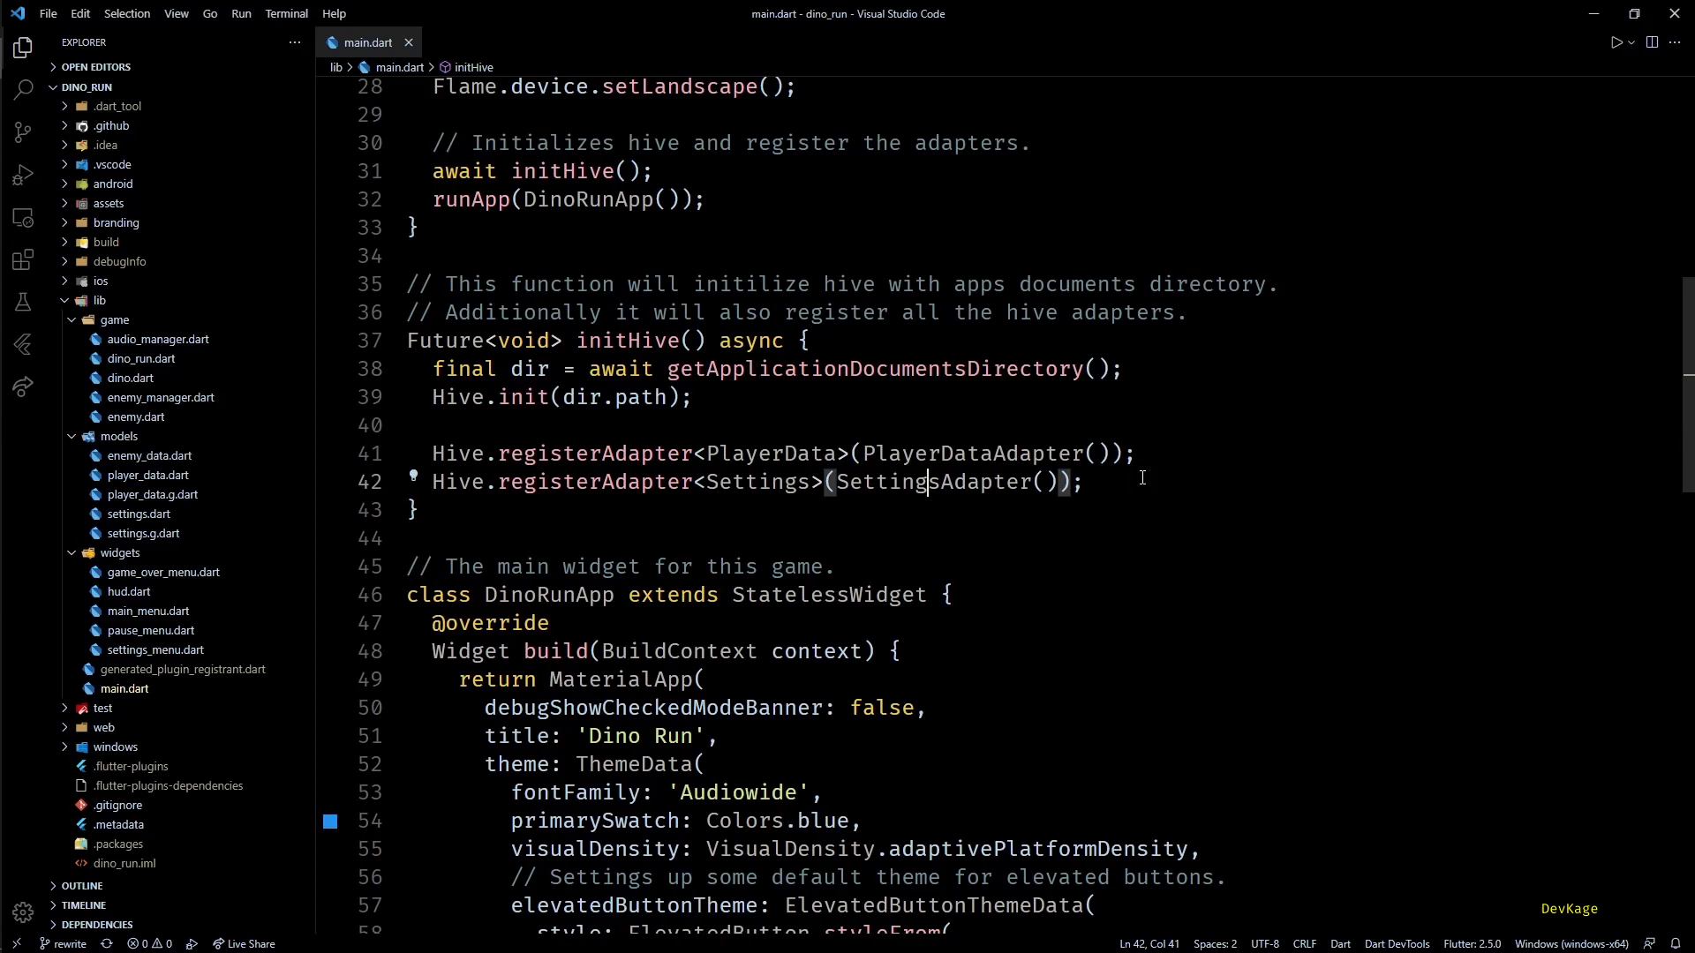
scroll("down", 3)
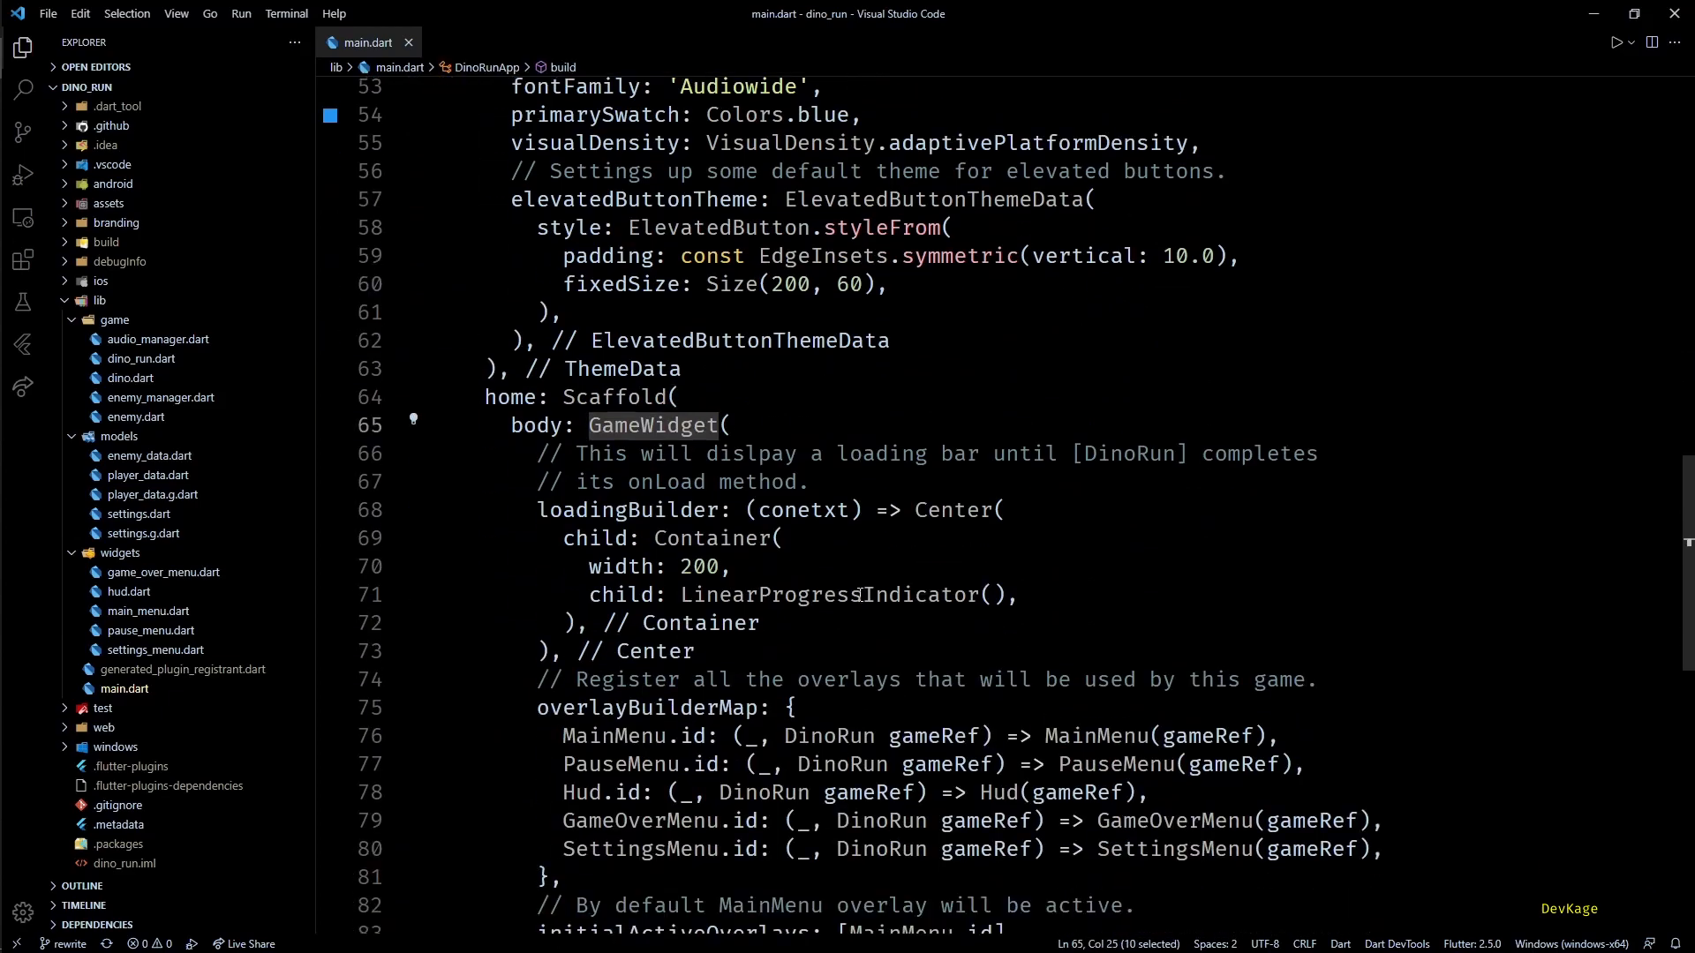
scroll("down", 3)
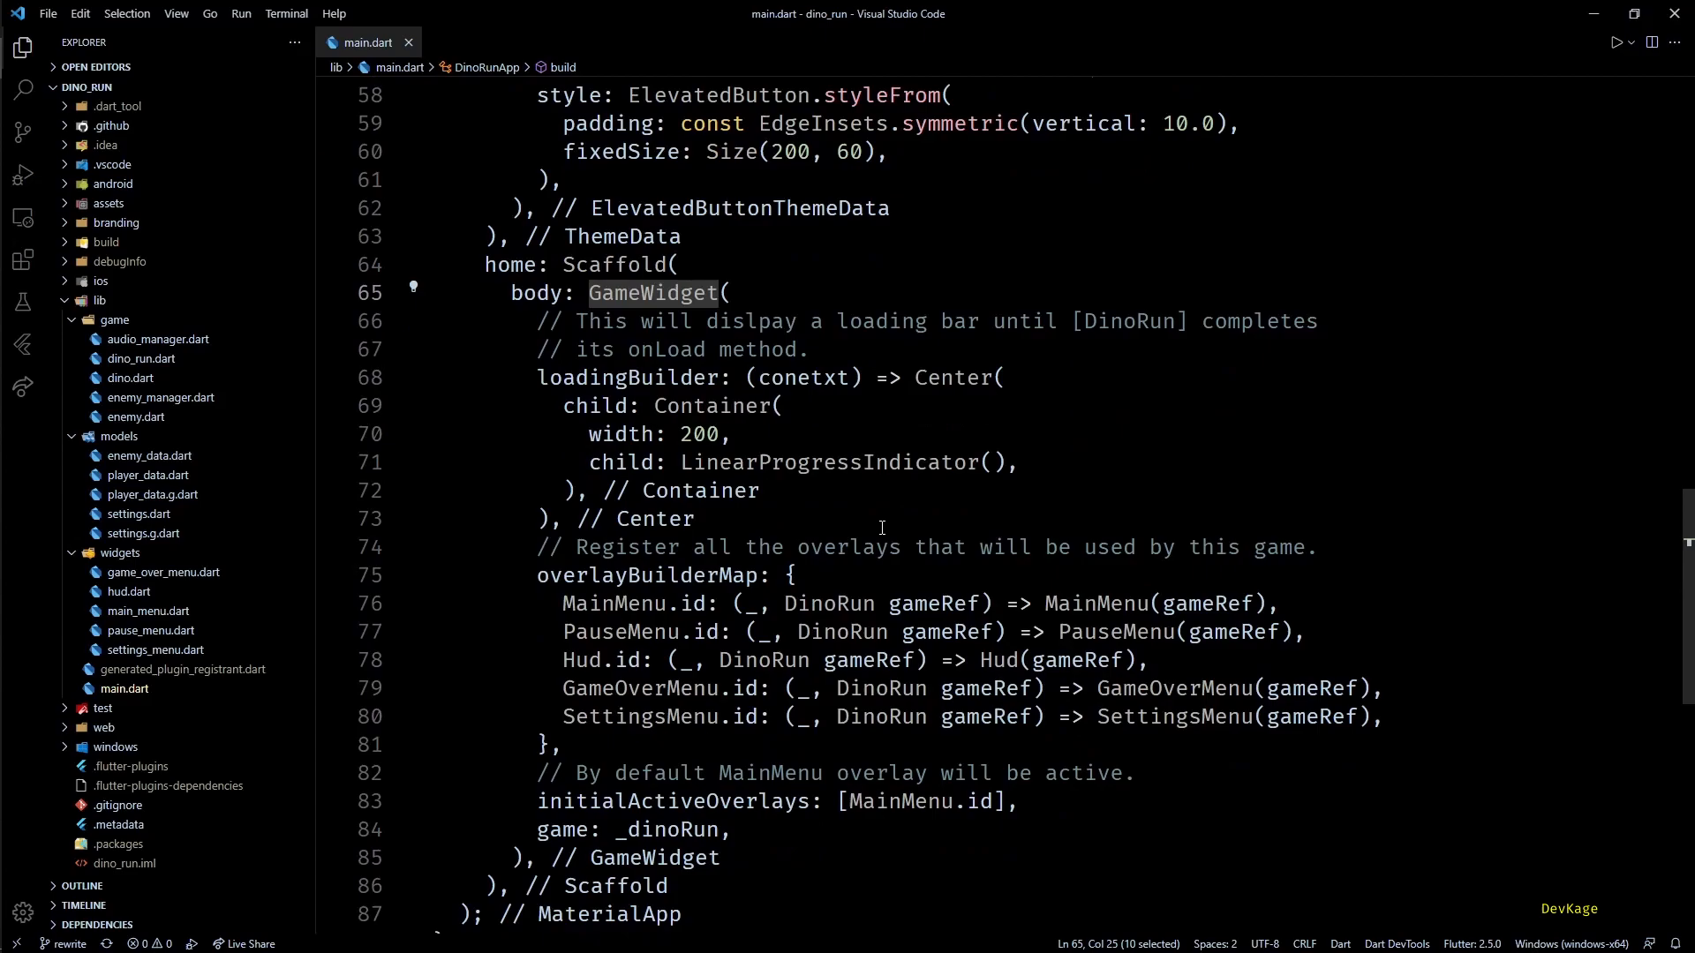
mouse_move(1112, 439)
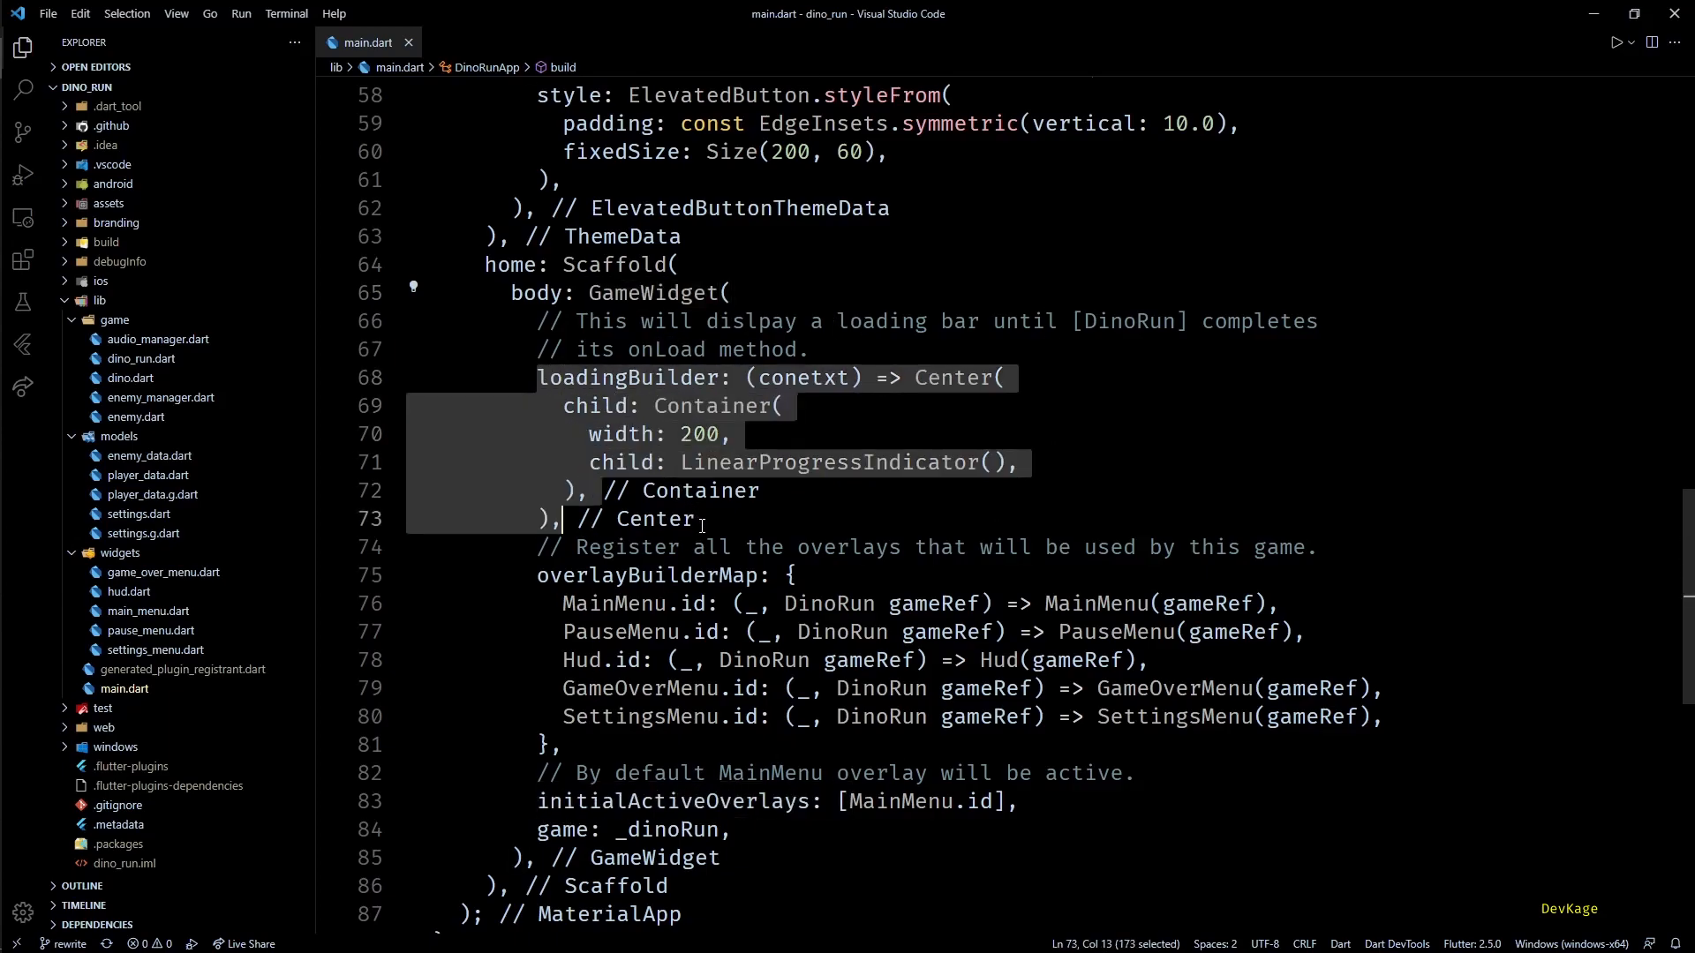
double_click(827, 463)
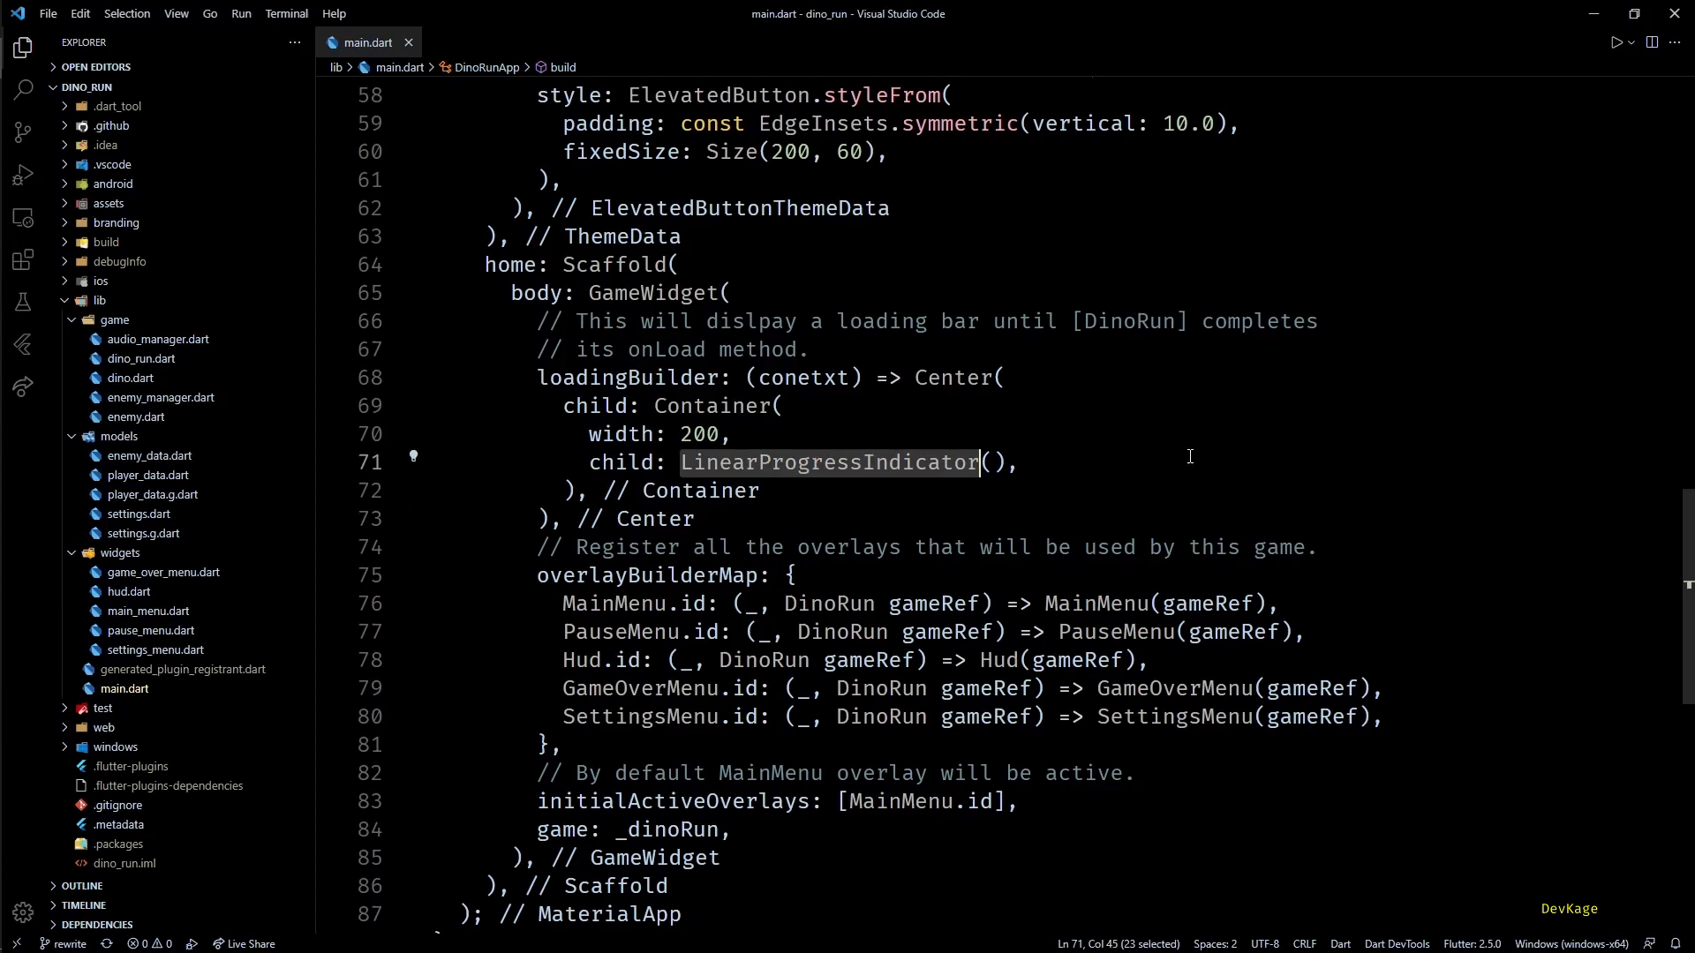
scroll("down", 3)
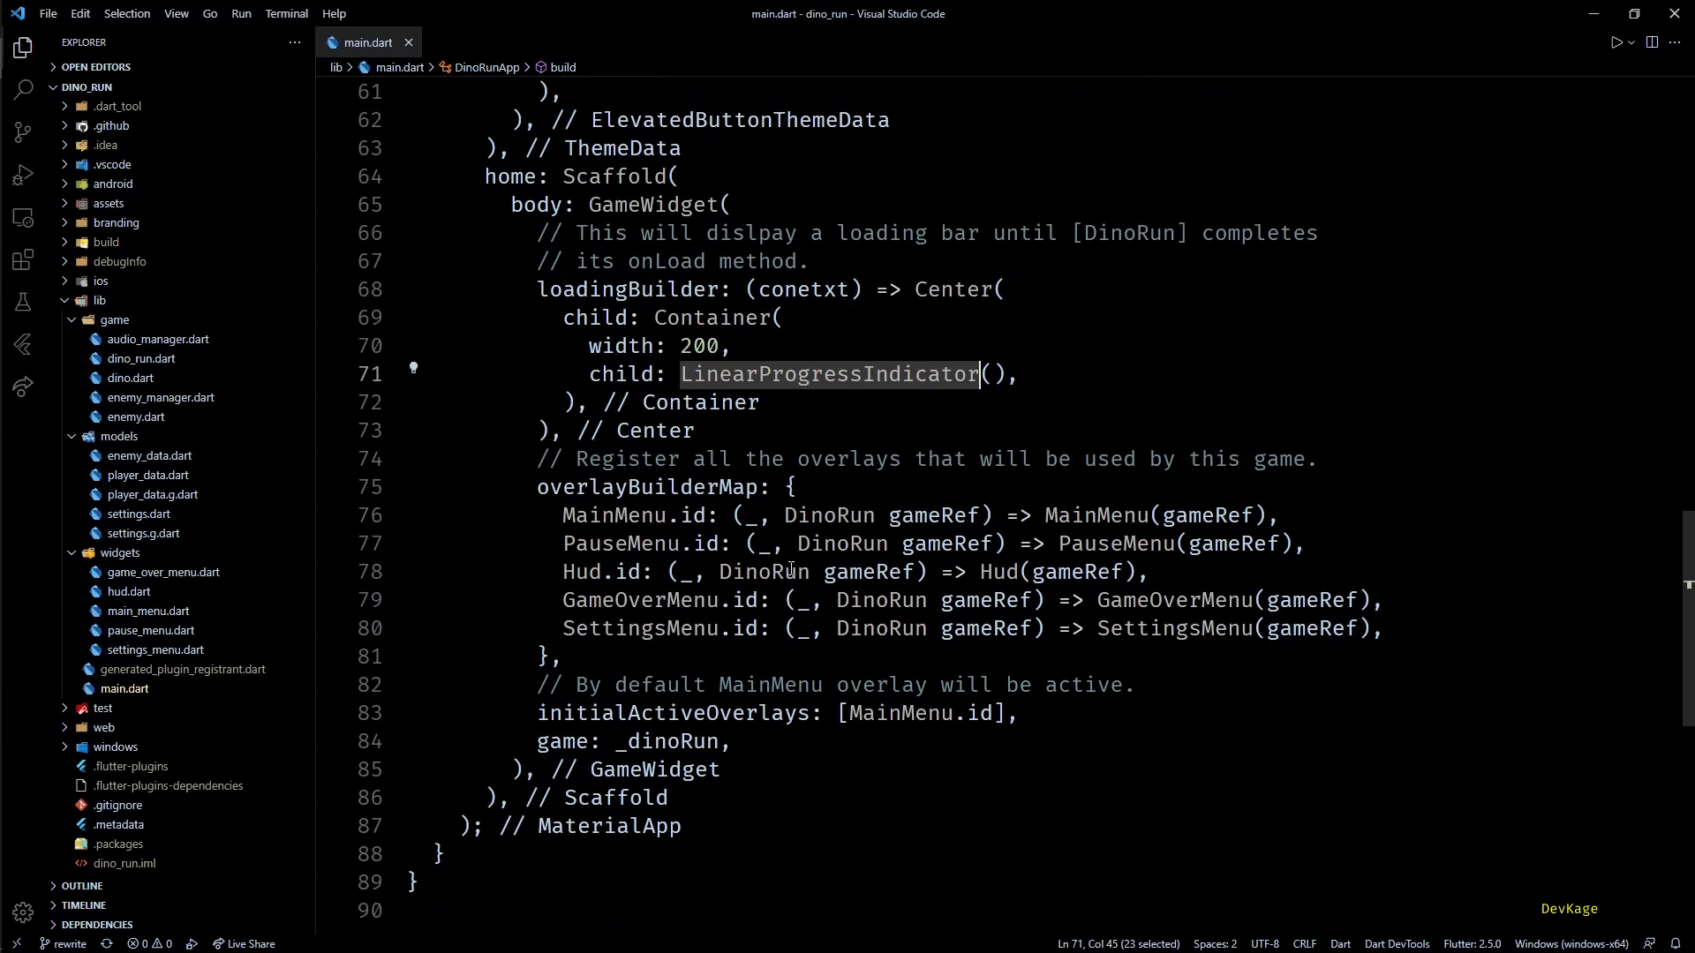
left_click(796, 572)
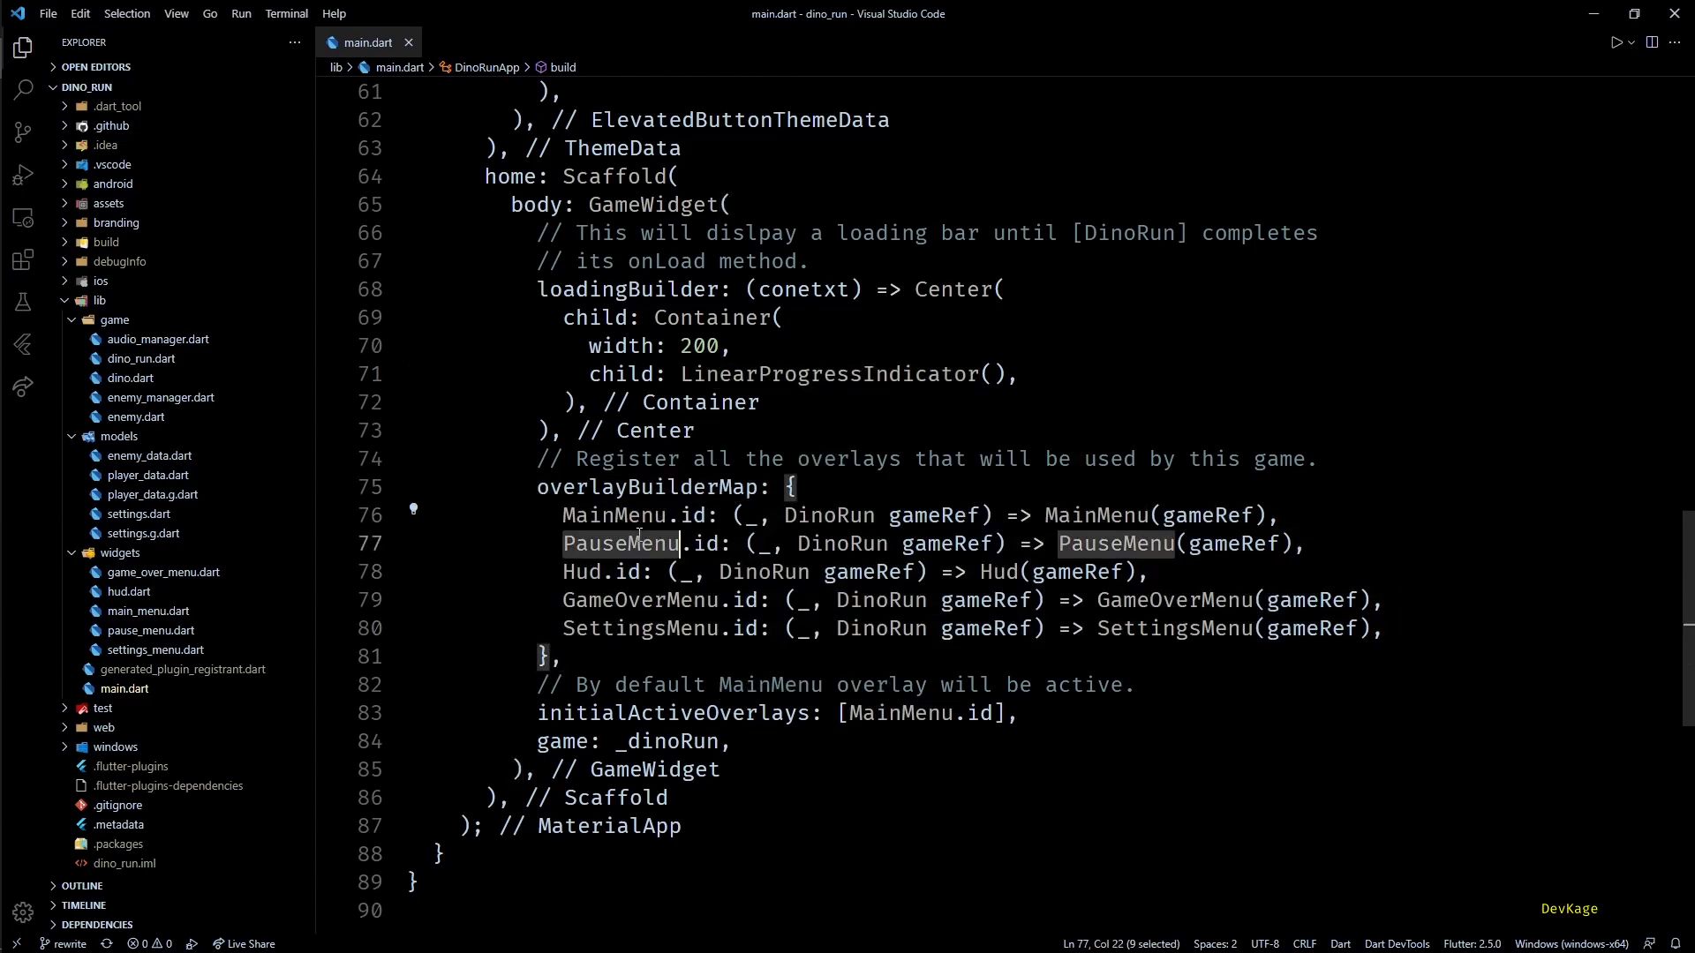
double_click(637, 627)
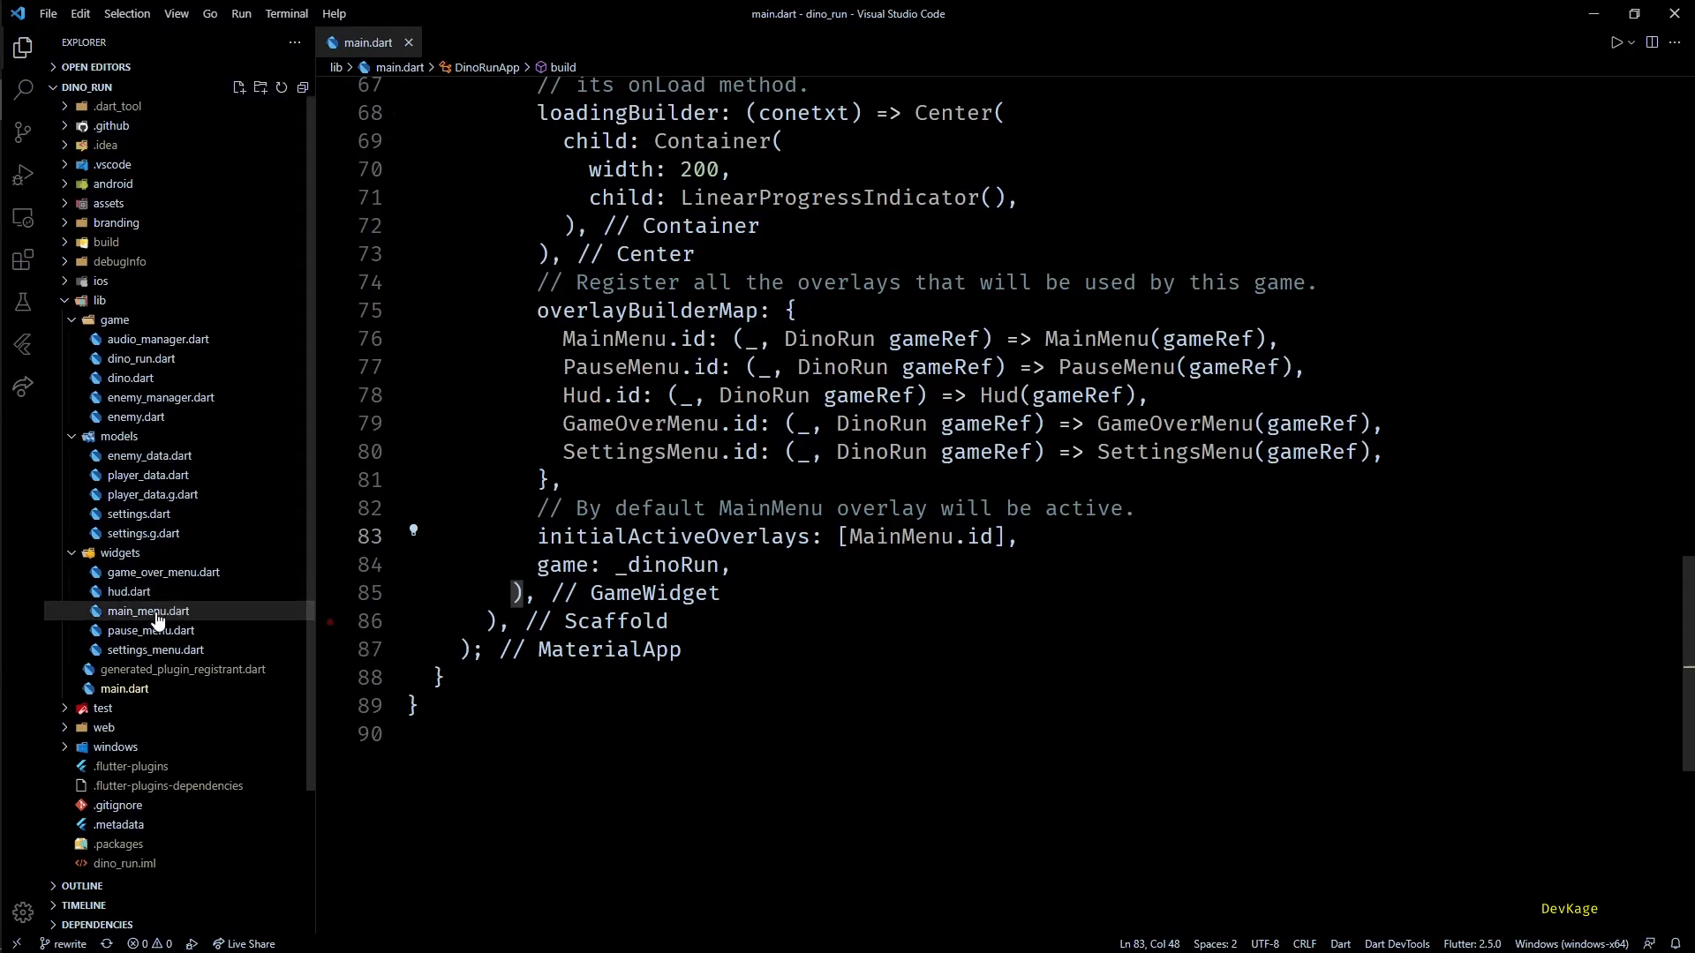
Open main_menu.dart and the pause menu file to view their overlay buttons.
double_click(148, 611)
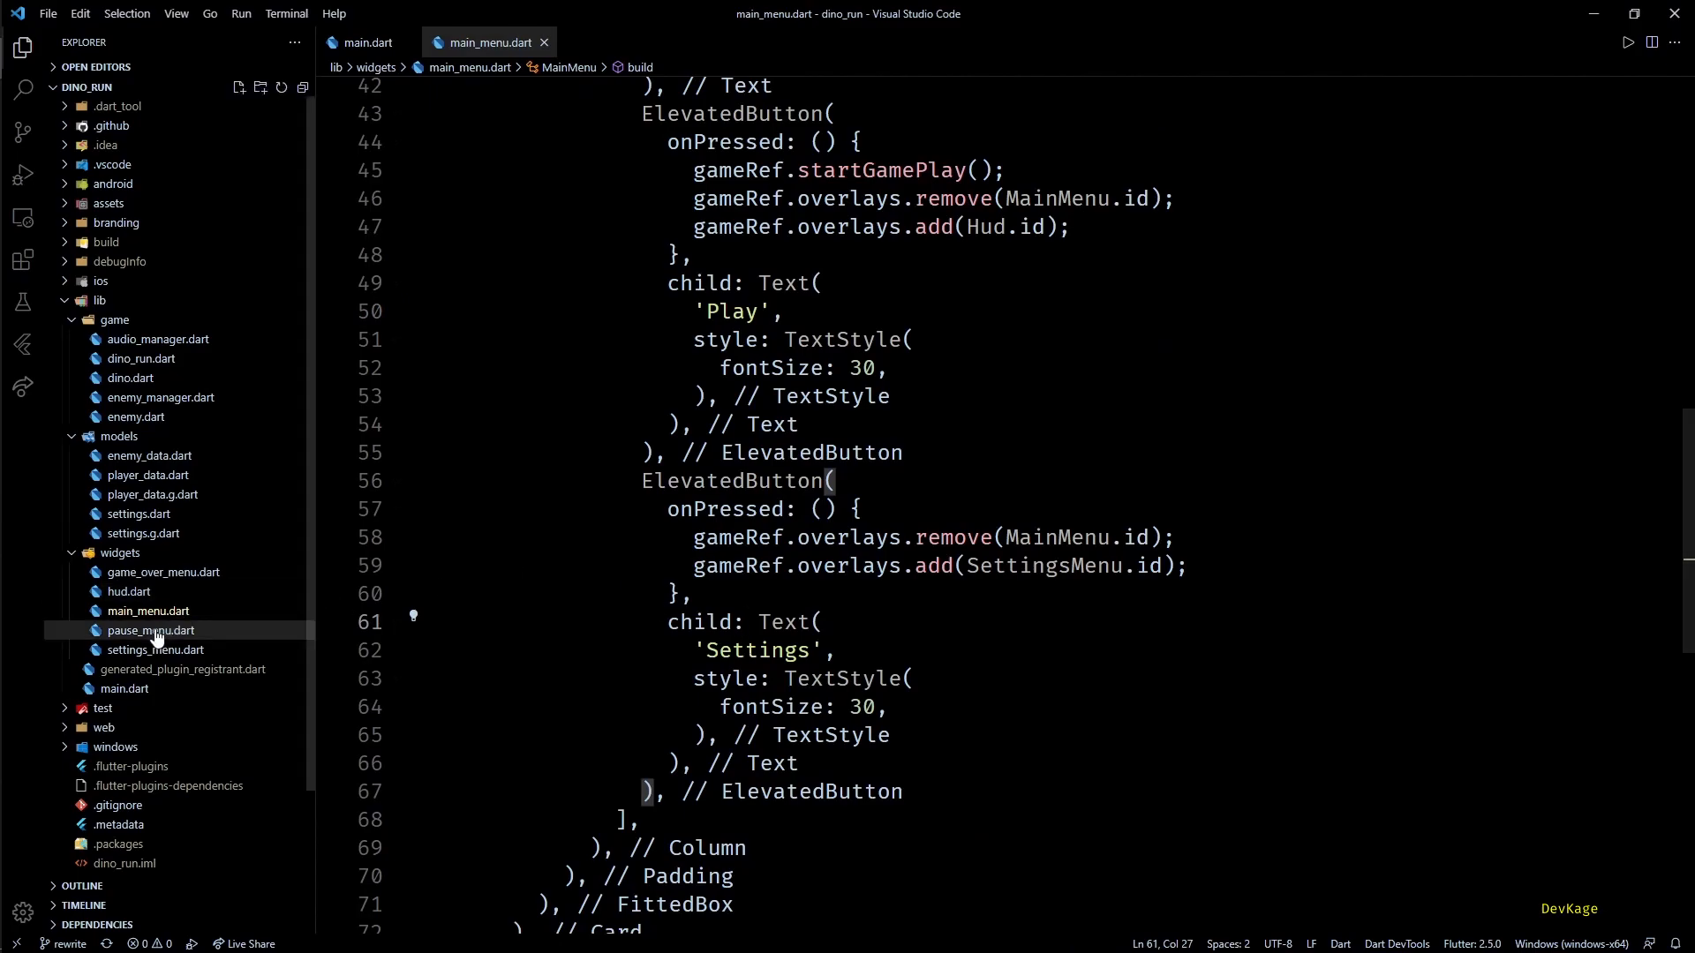
left_click(150, 630)
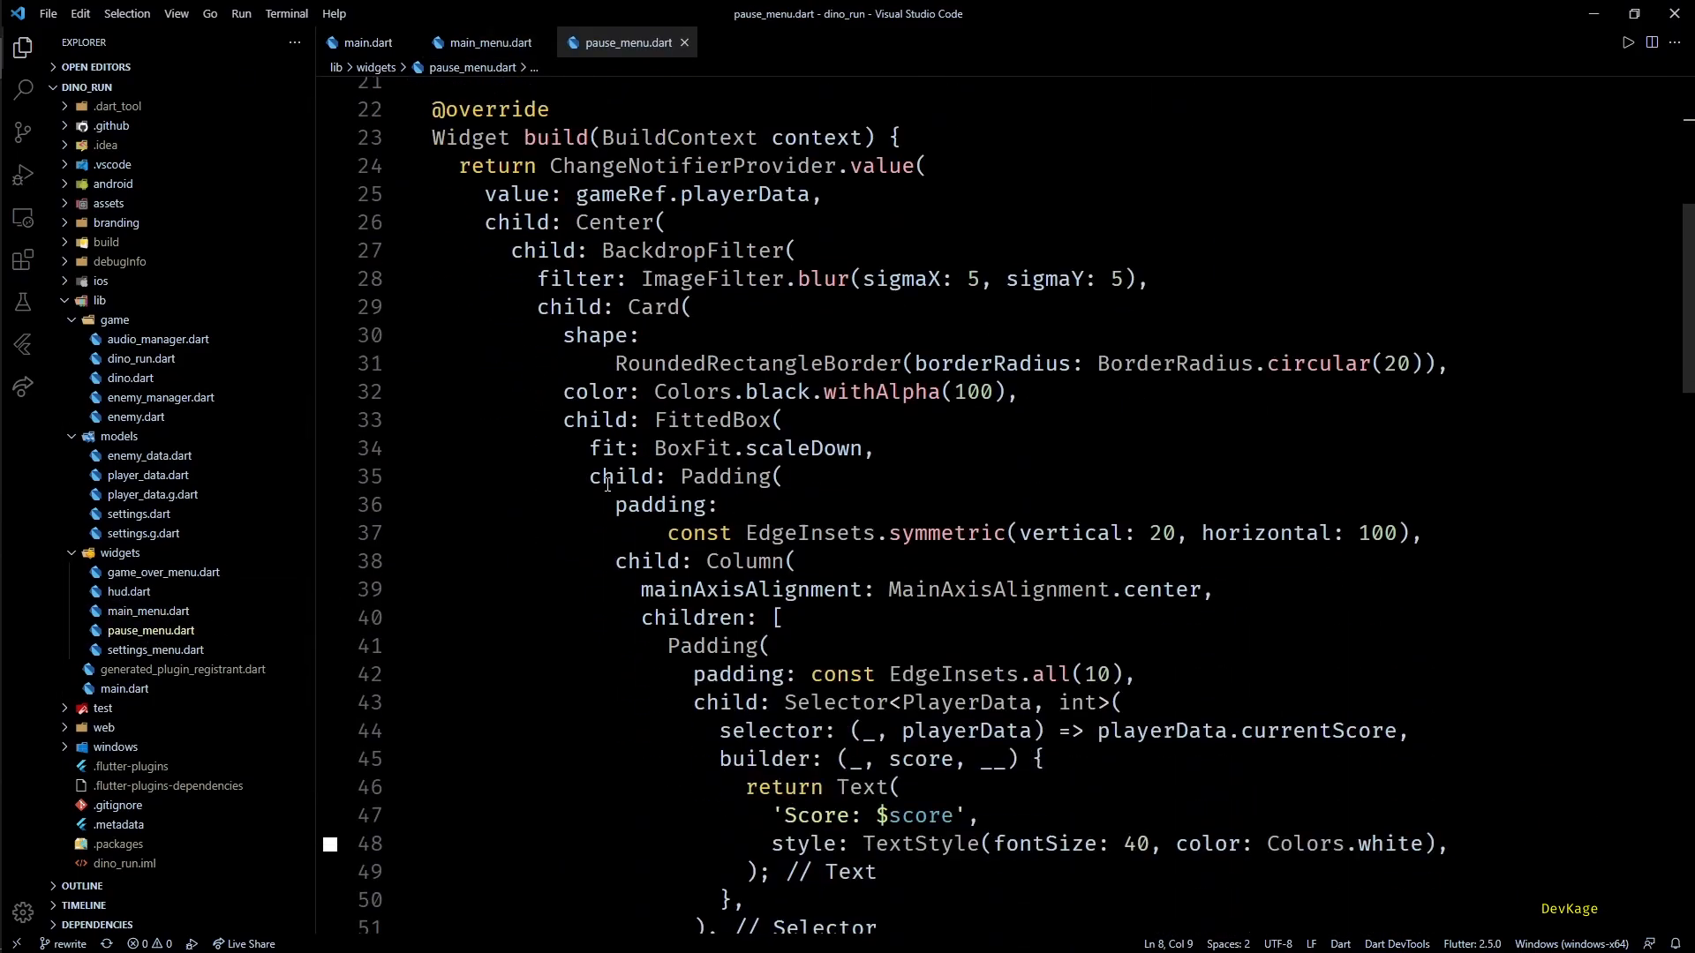
scroll("down", 3)
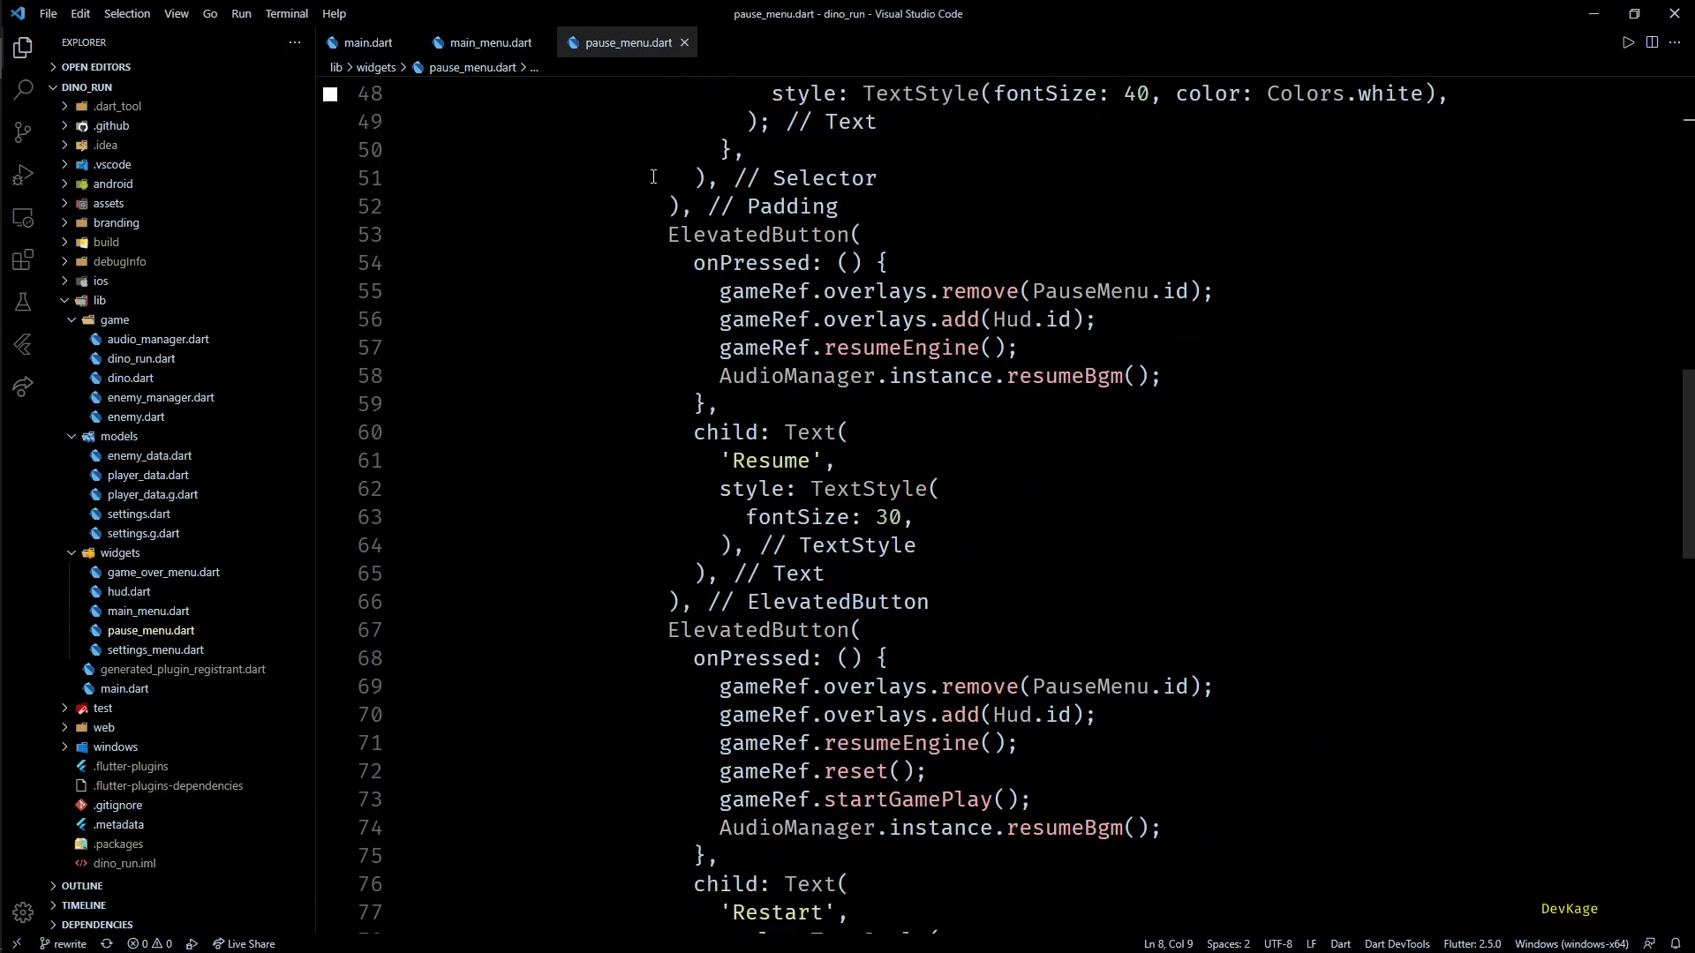
Close the pause_menu.dart and main_menu.dart tabs and collapse the widgets folder.
left_click(485, 43)
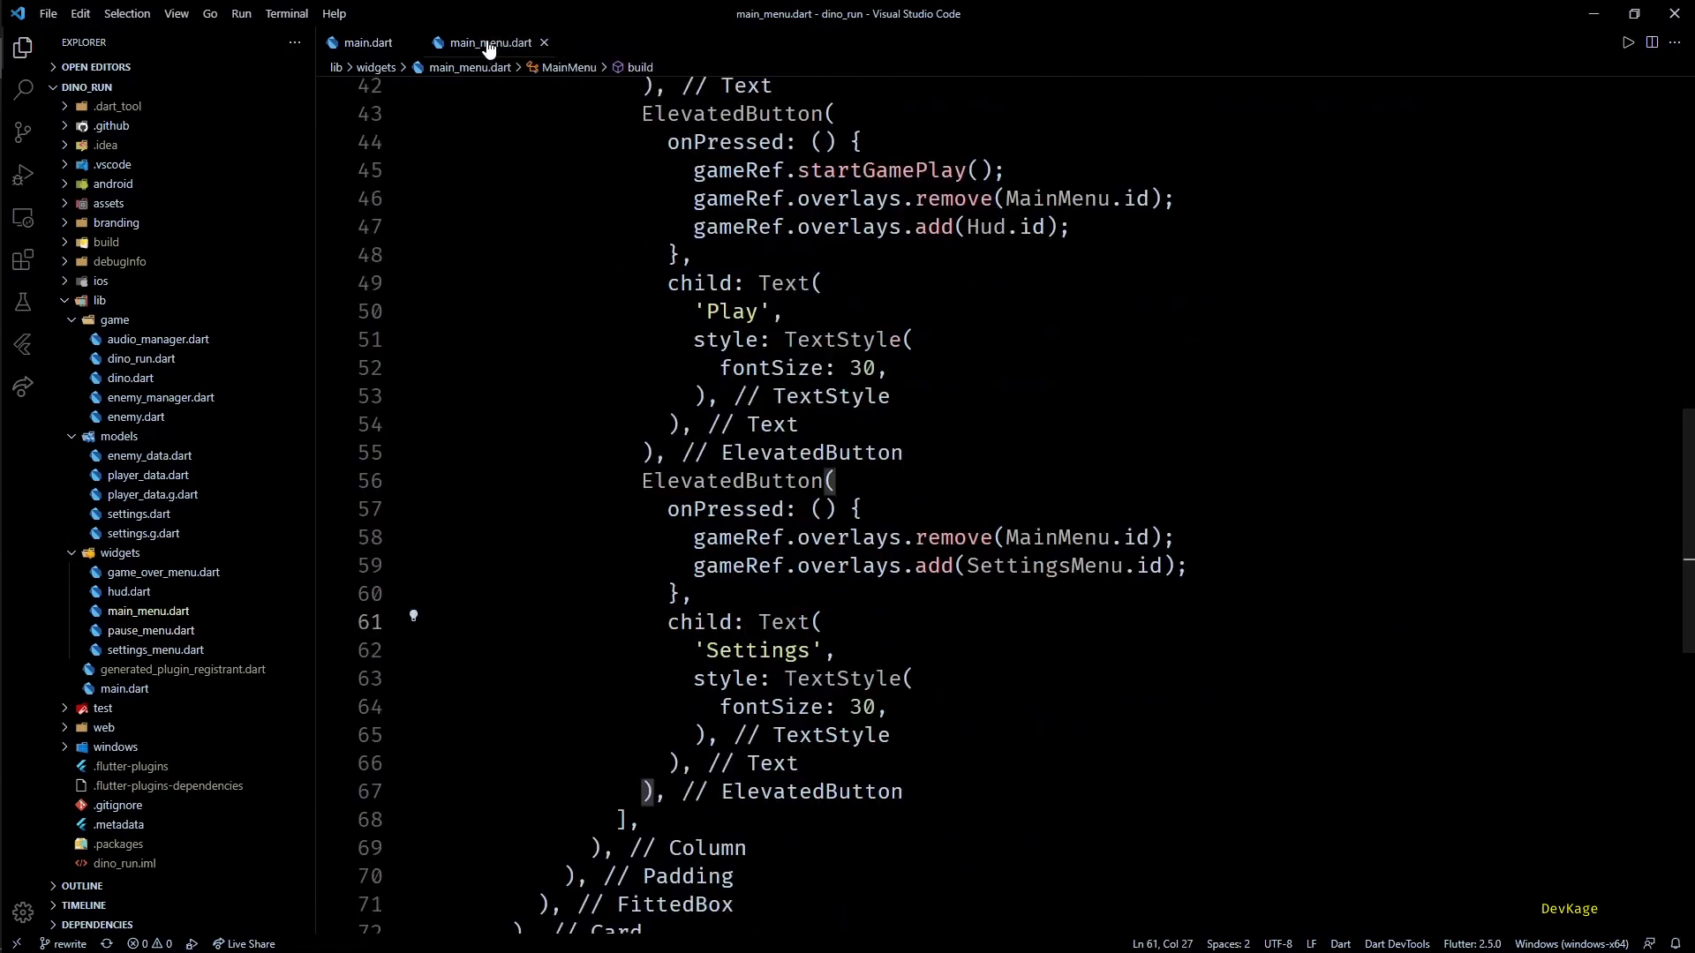
left_click(366, 43)
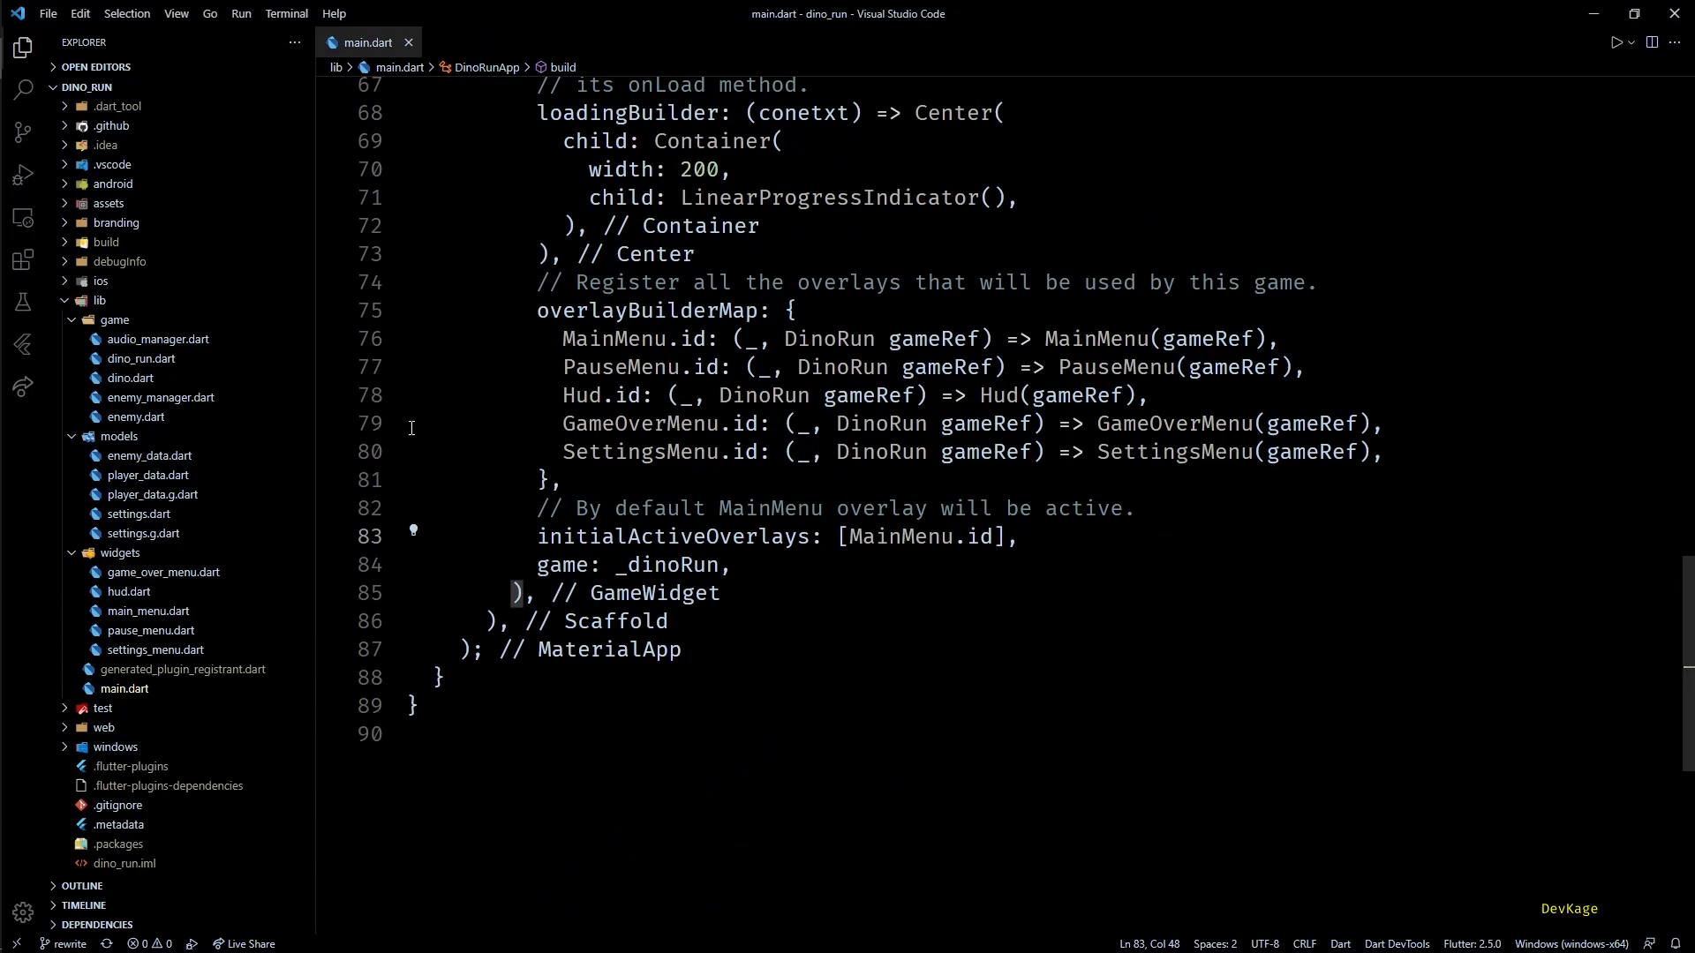
mouse_move(120, 553)
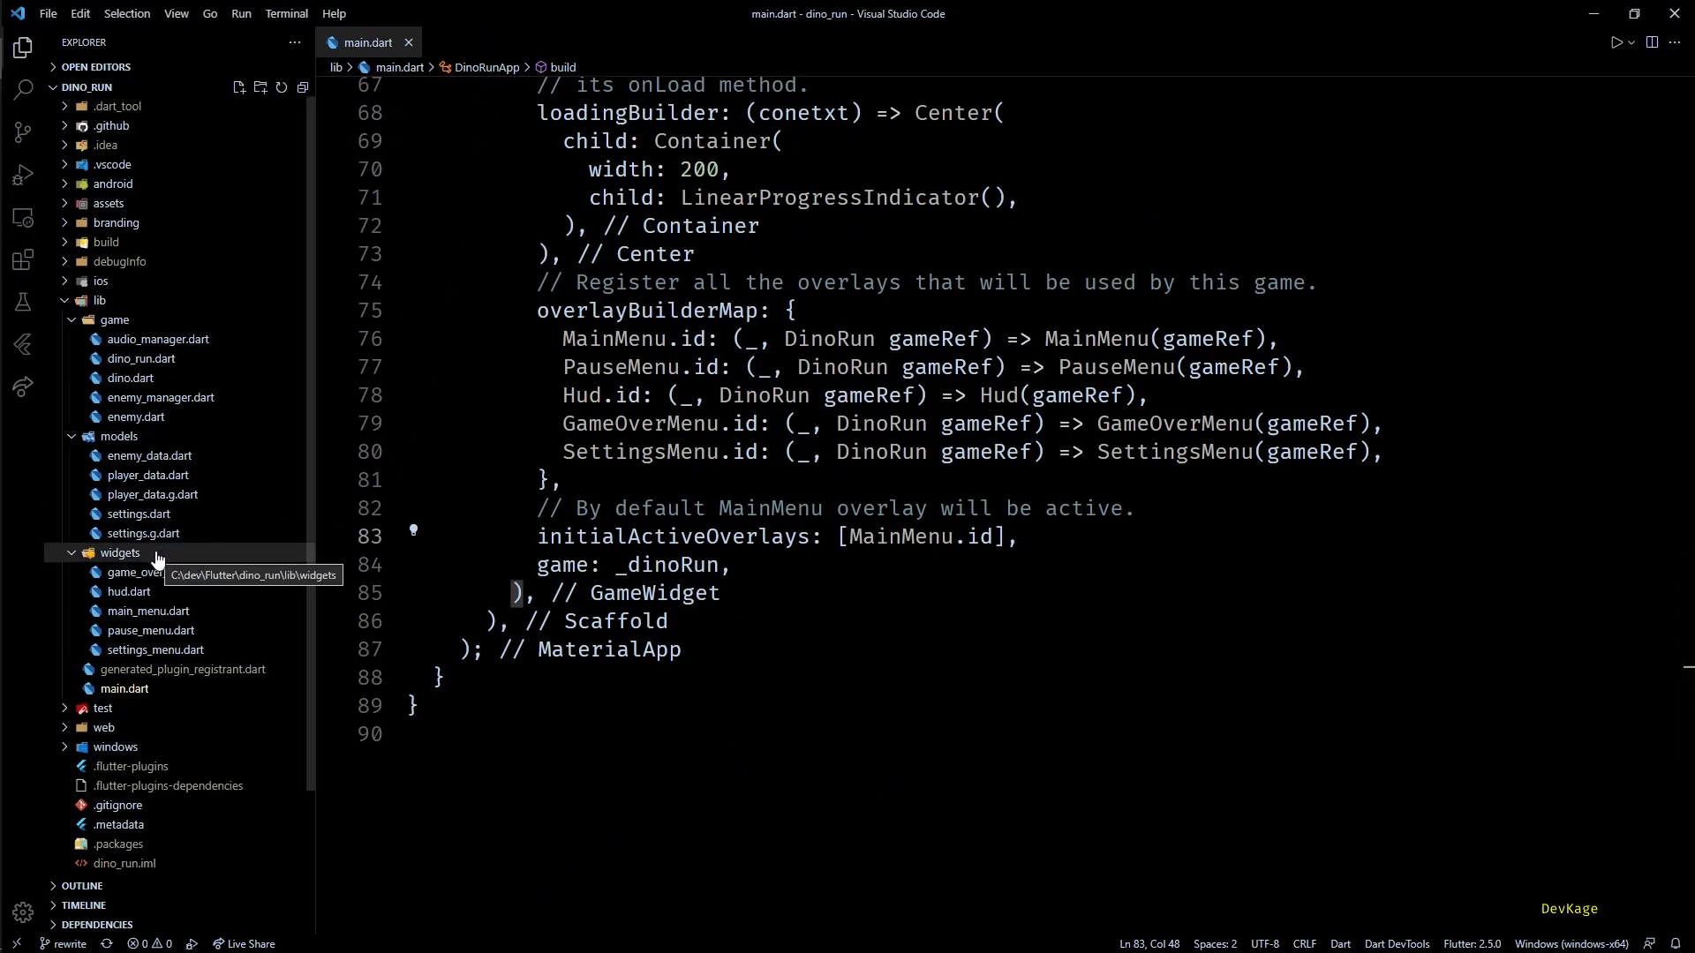
left_click(116, 553)
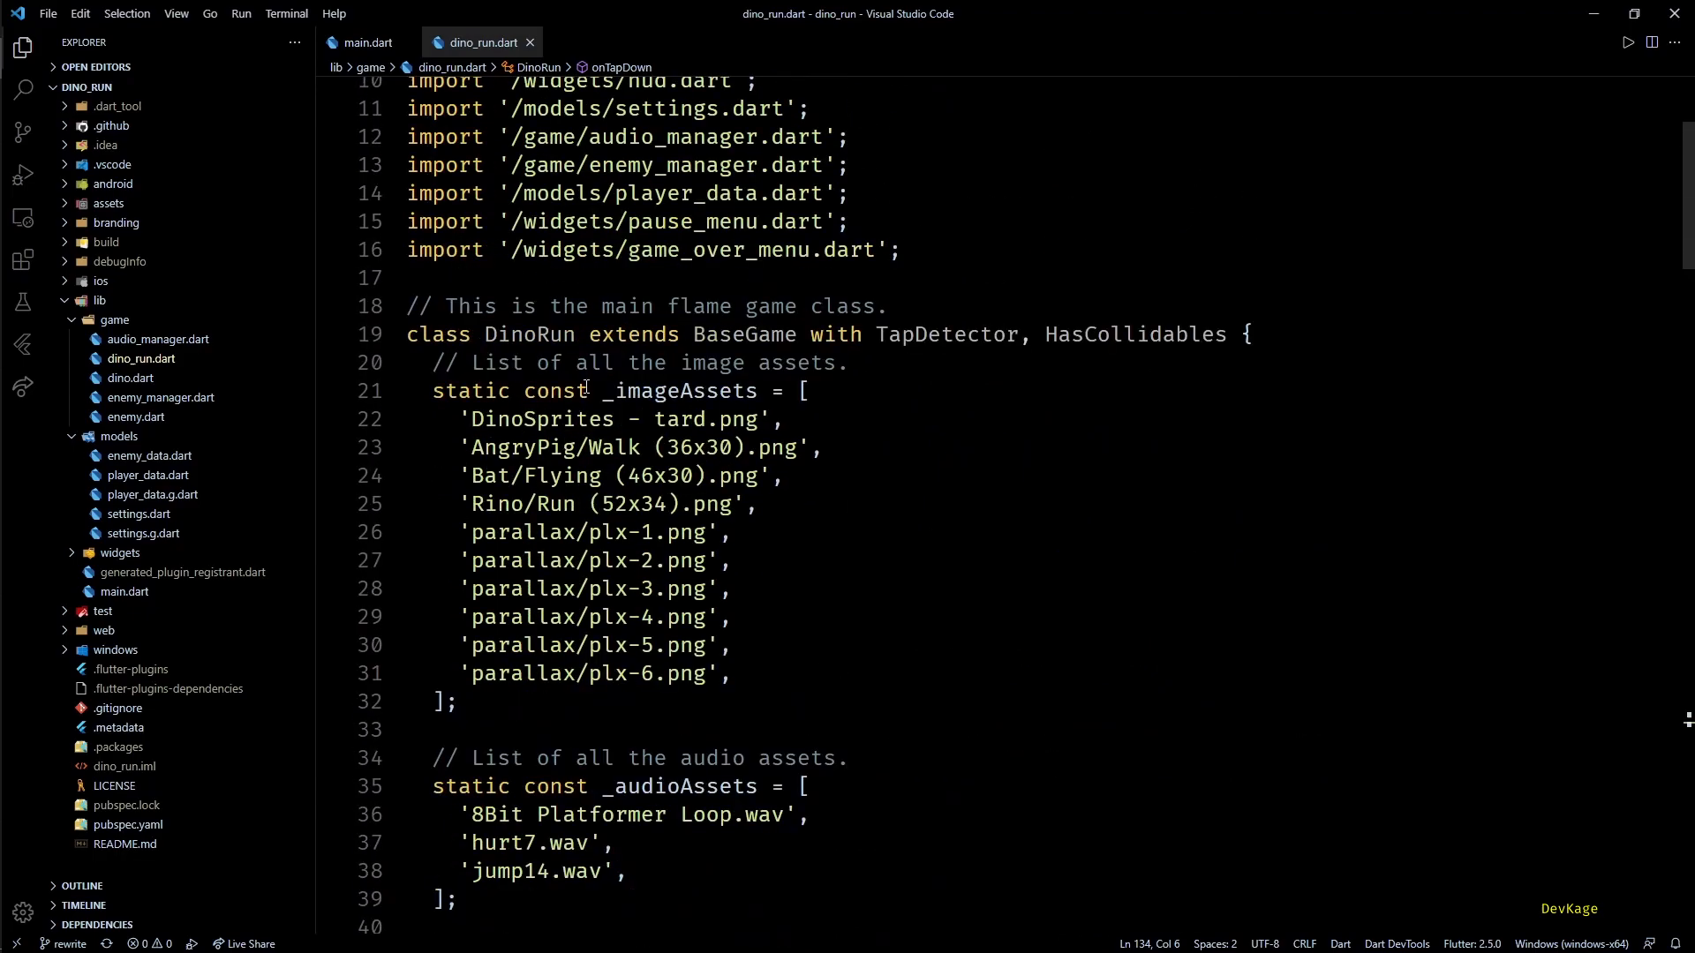
double_click(529, 334)
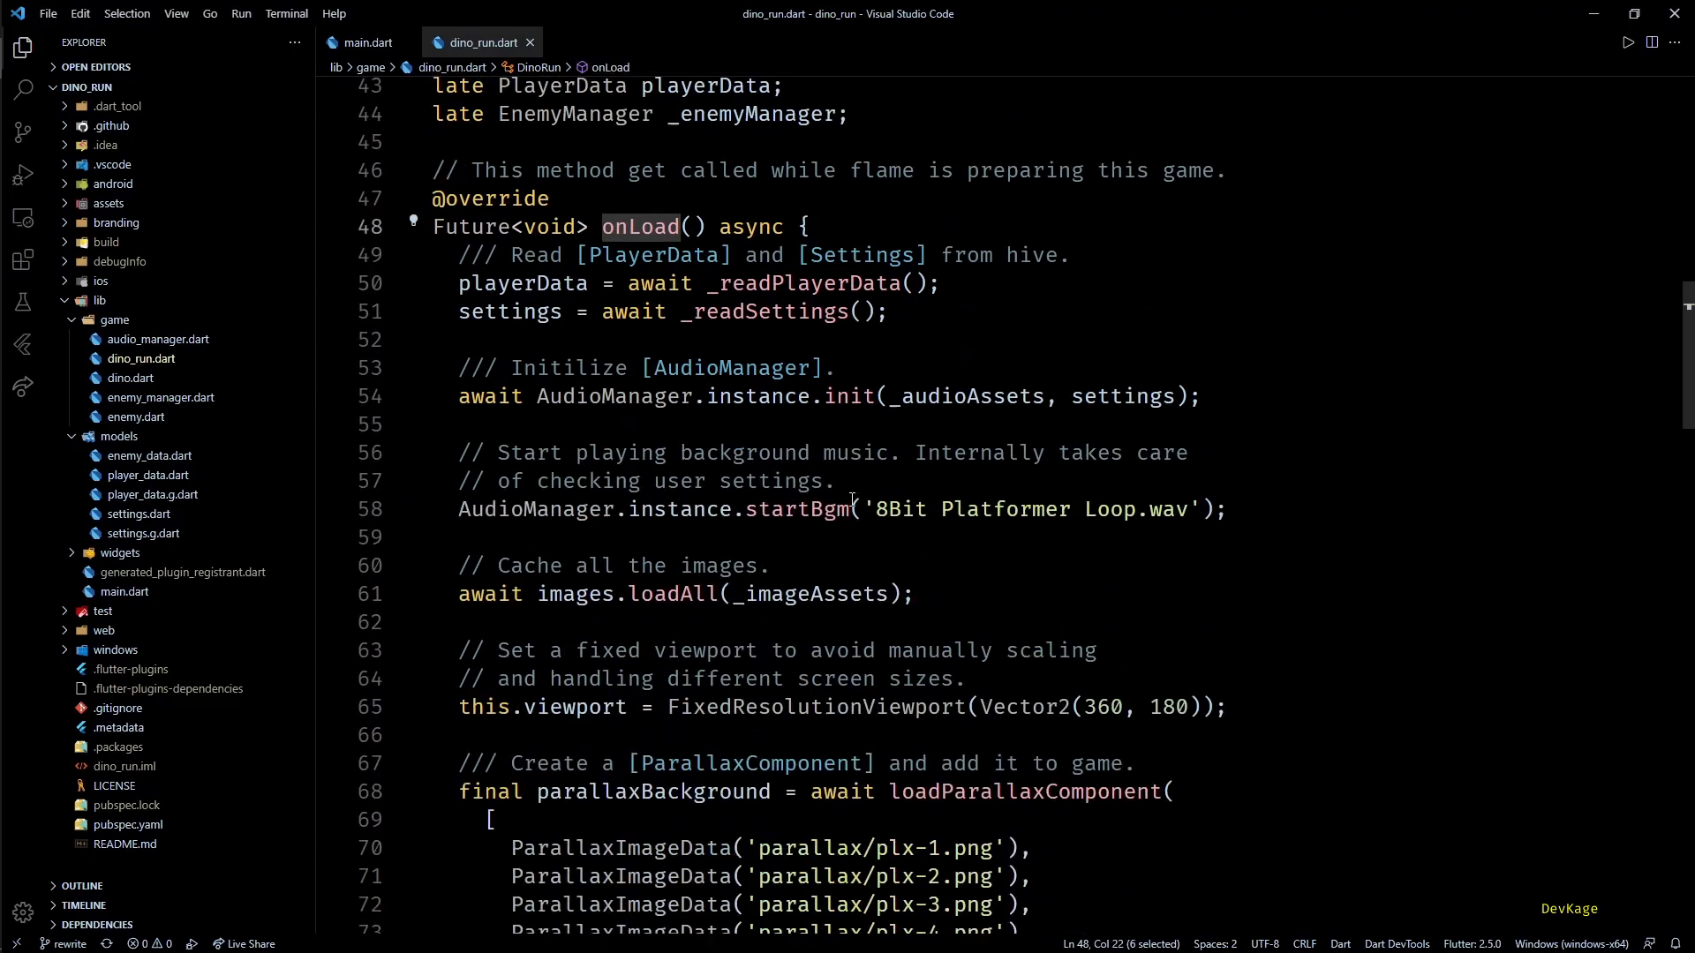
scroll("down", 3)
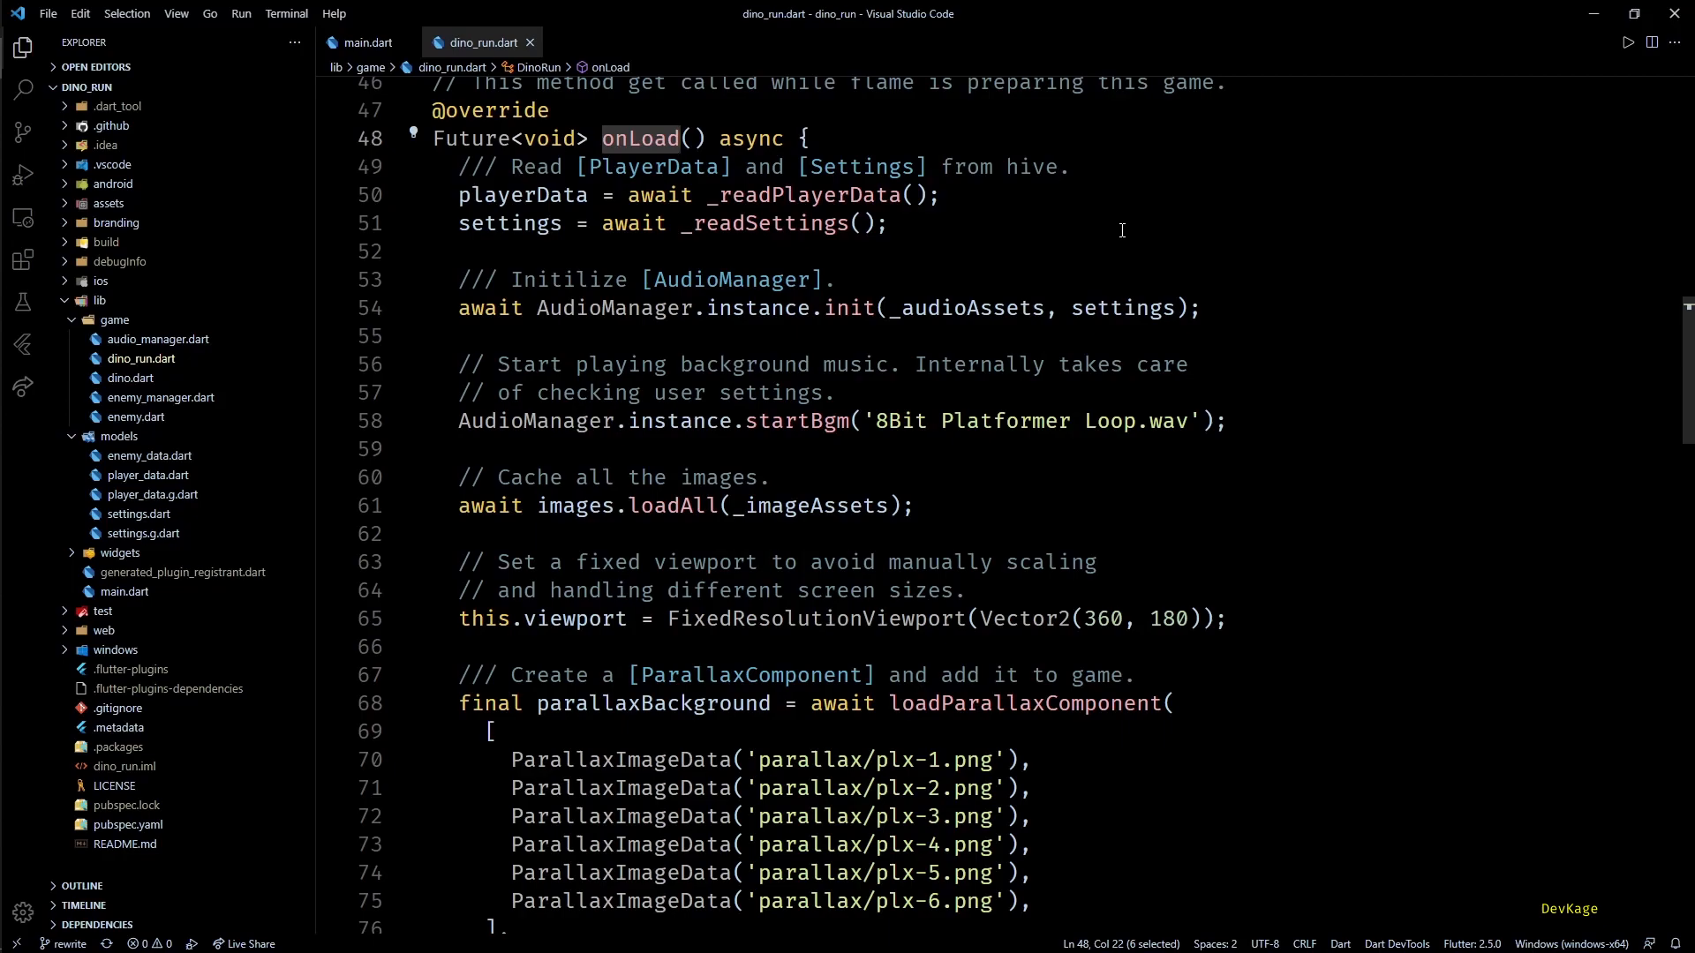
mouse_move(1064, 267)
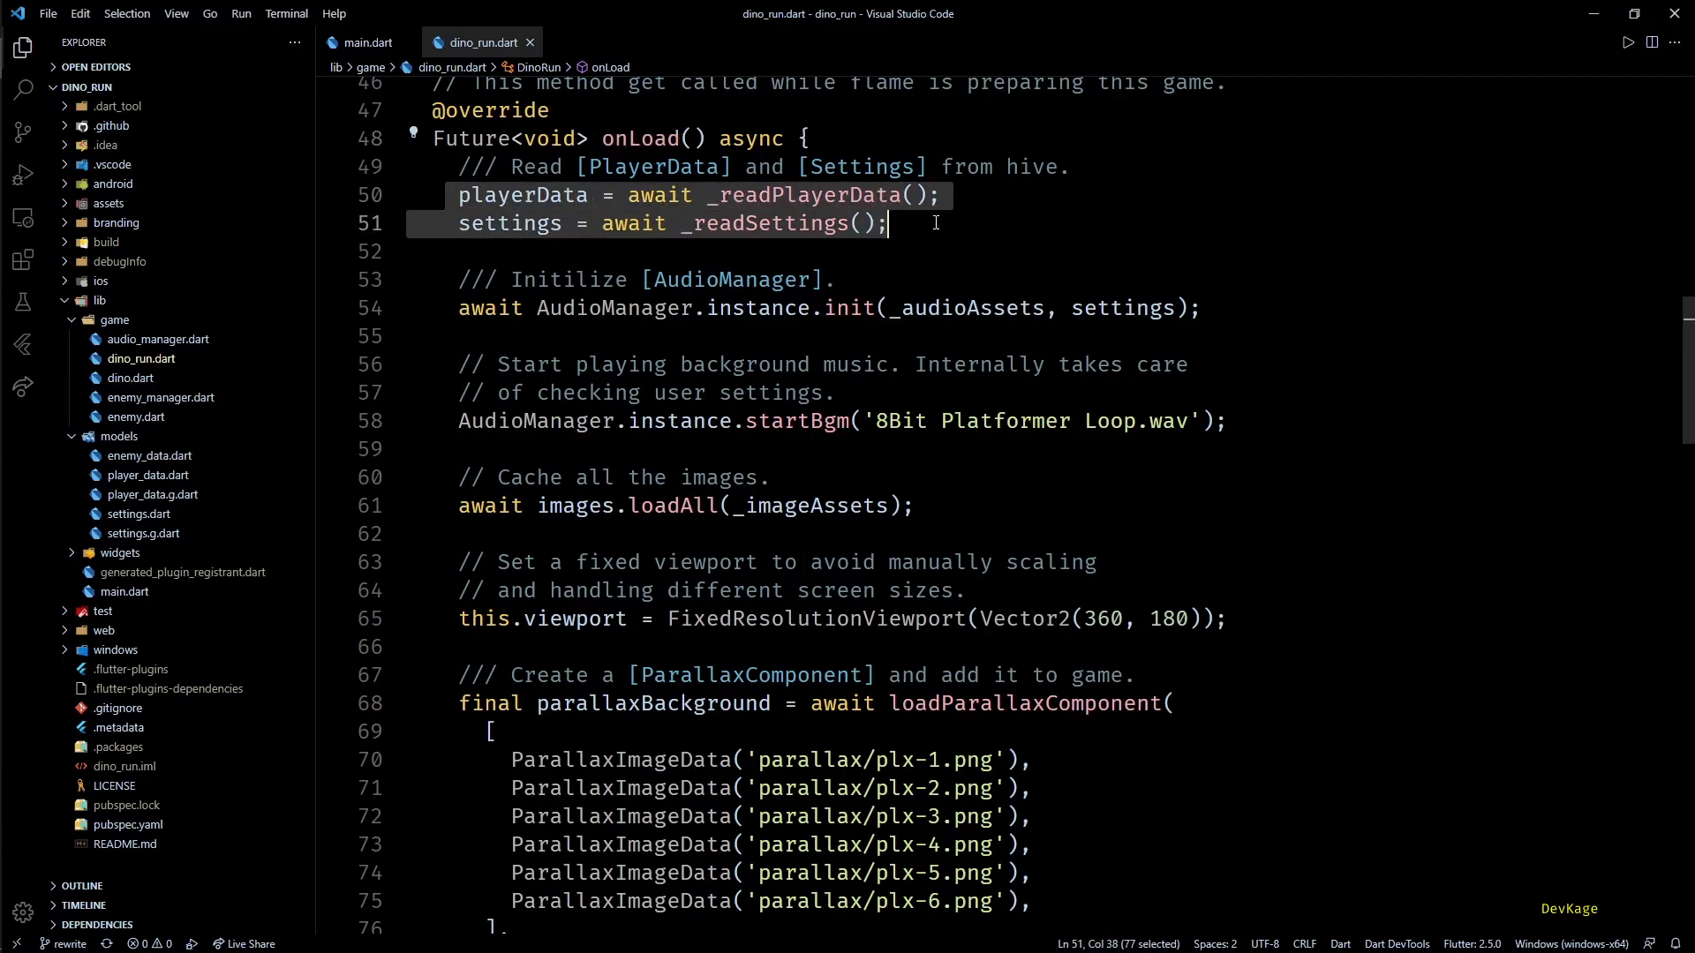
scroll("down", 3)
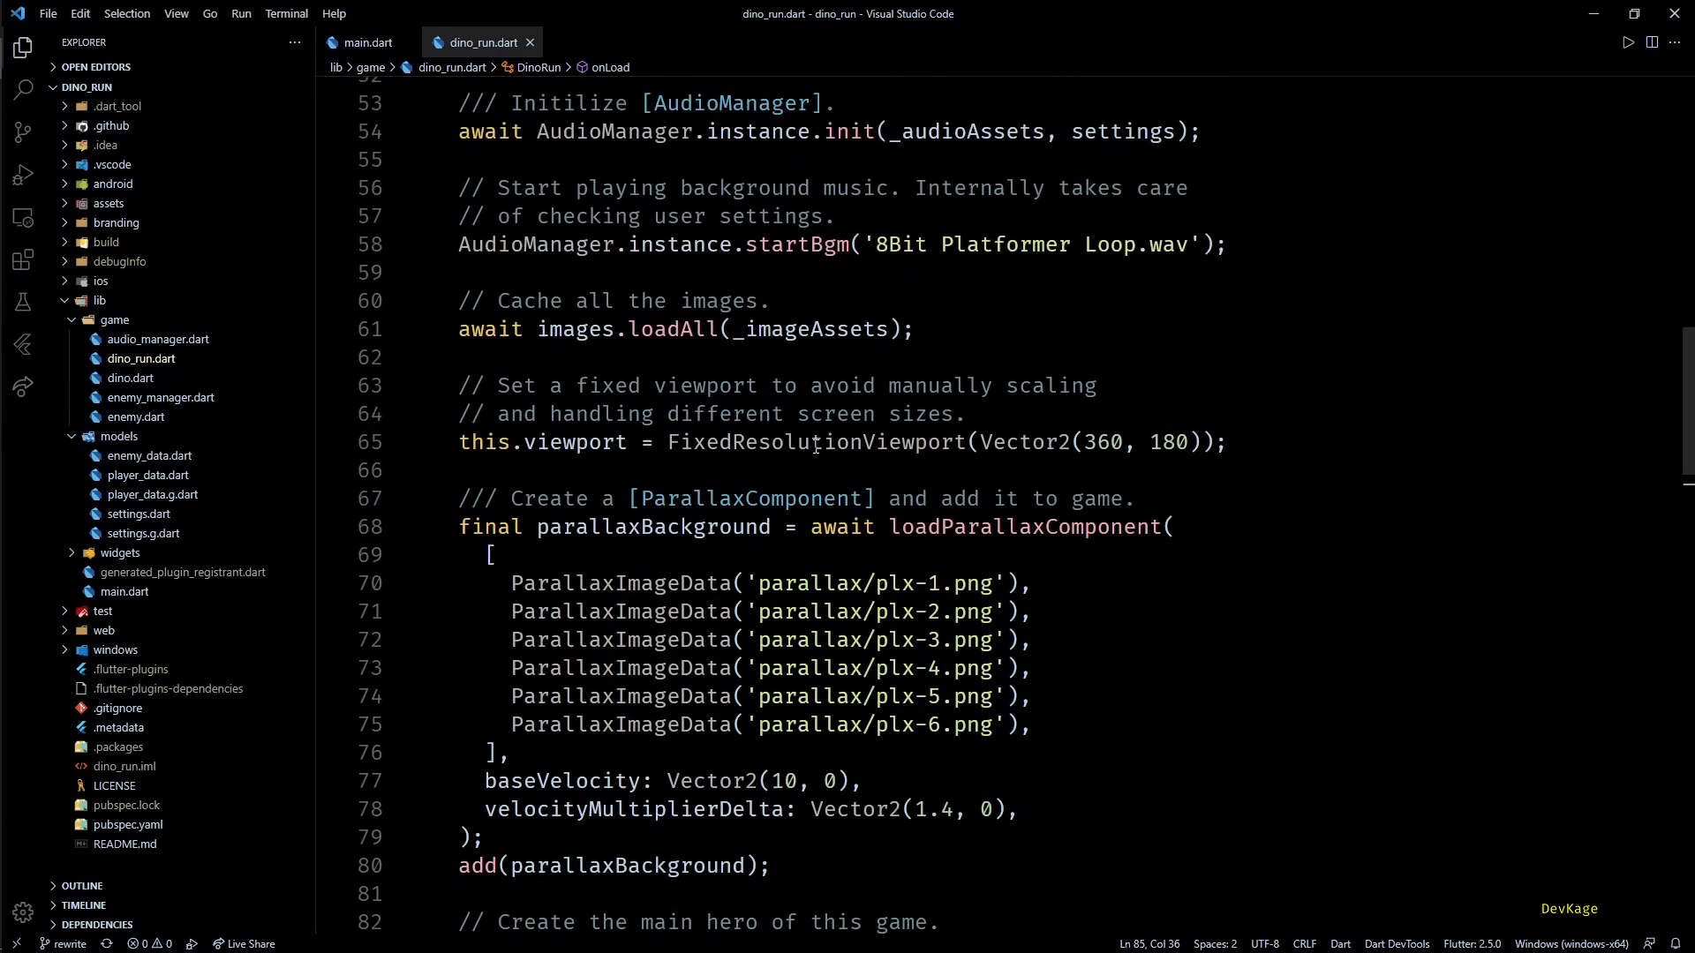
double_click(816, 442)
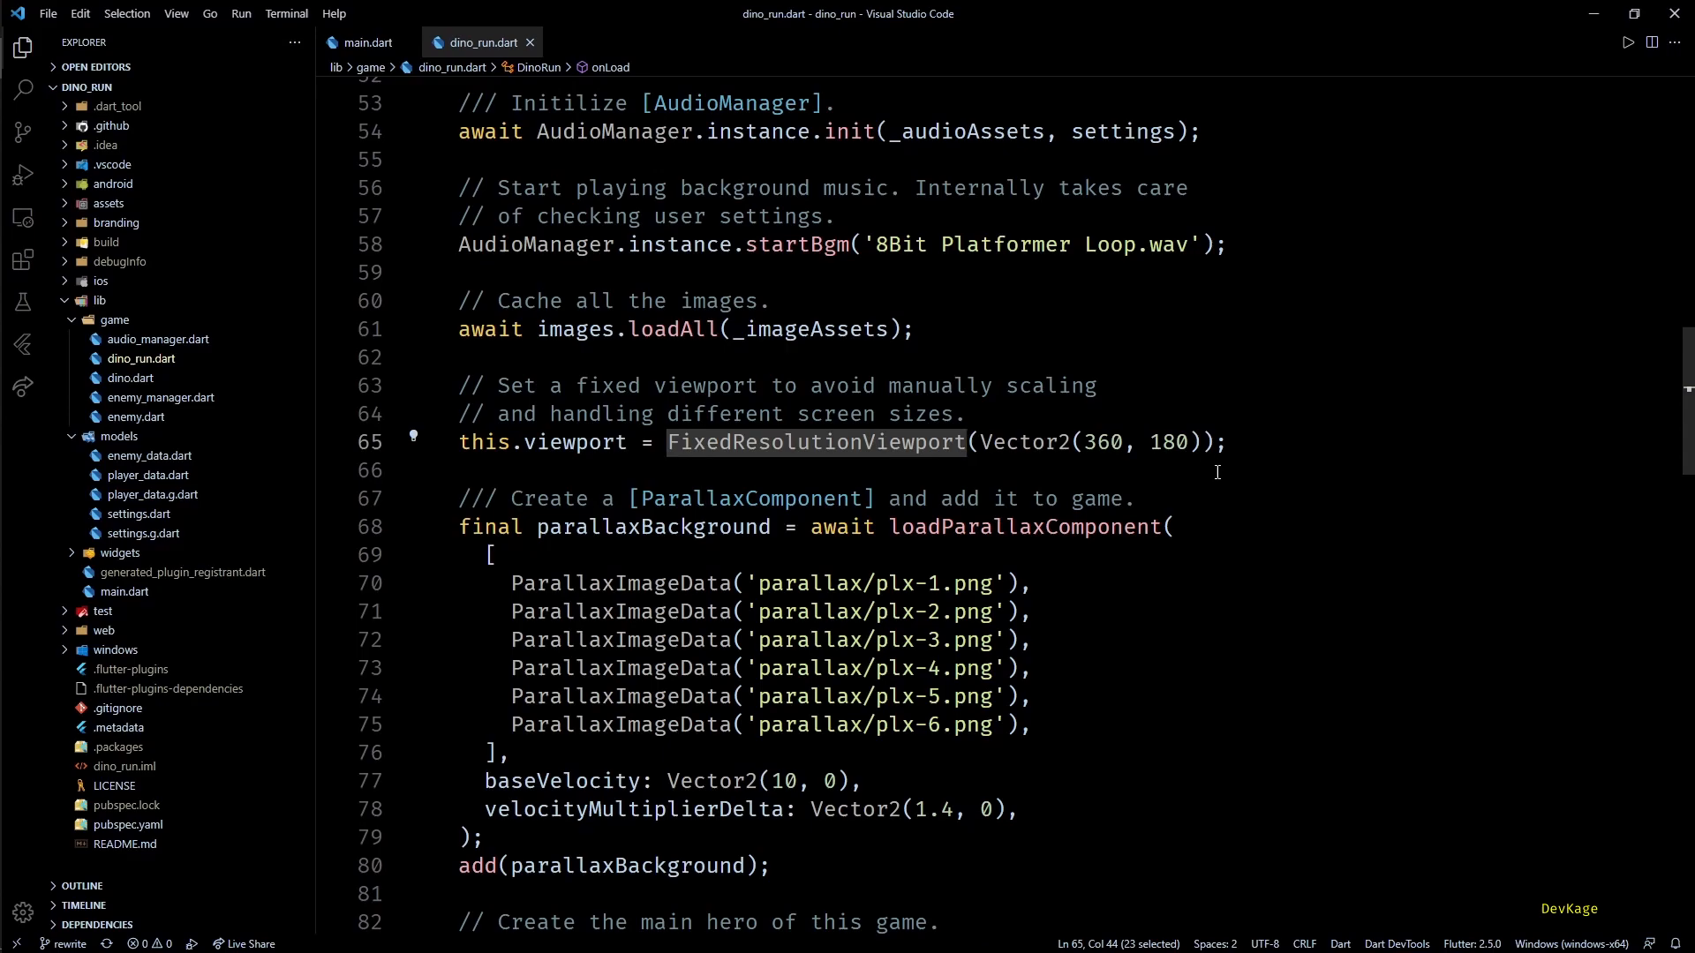
left_click(1628, 42)
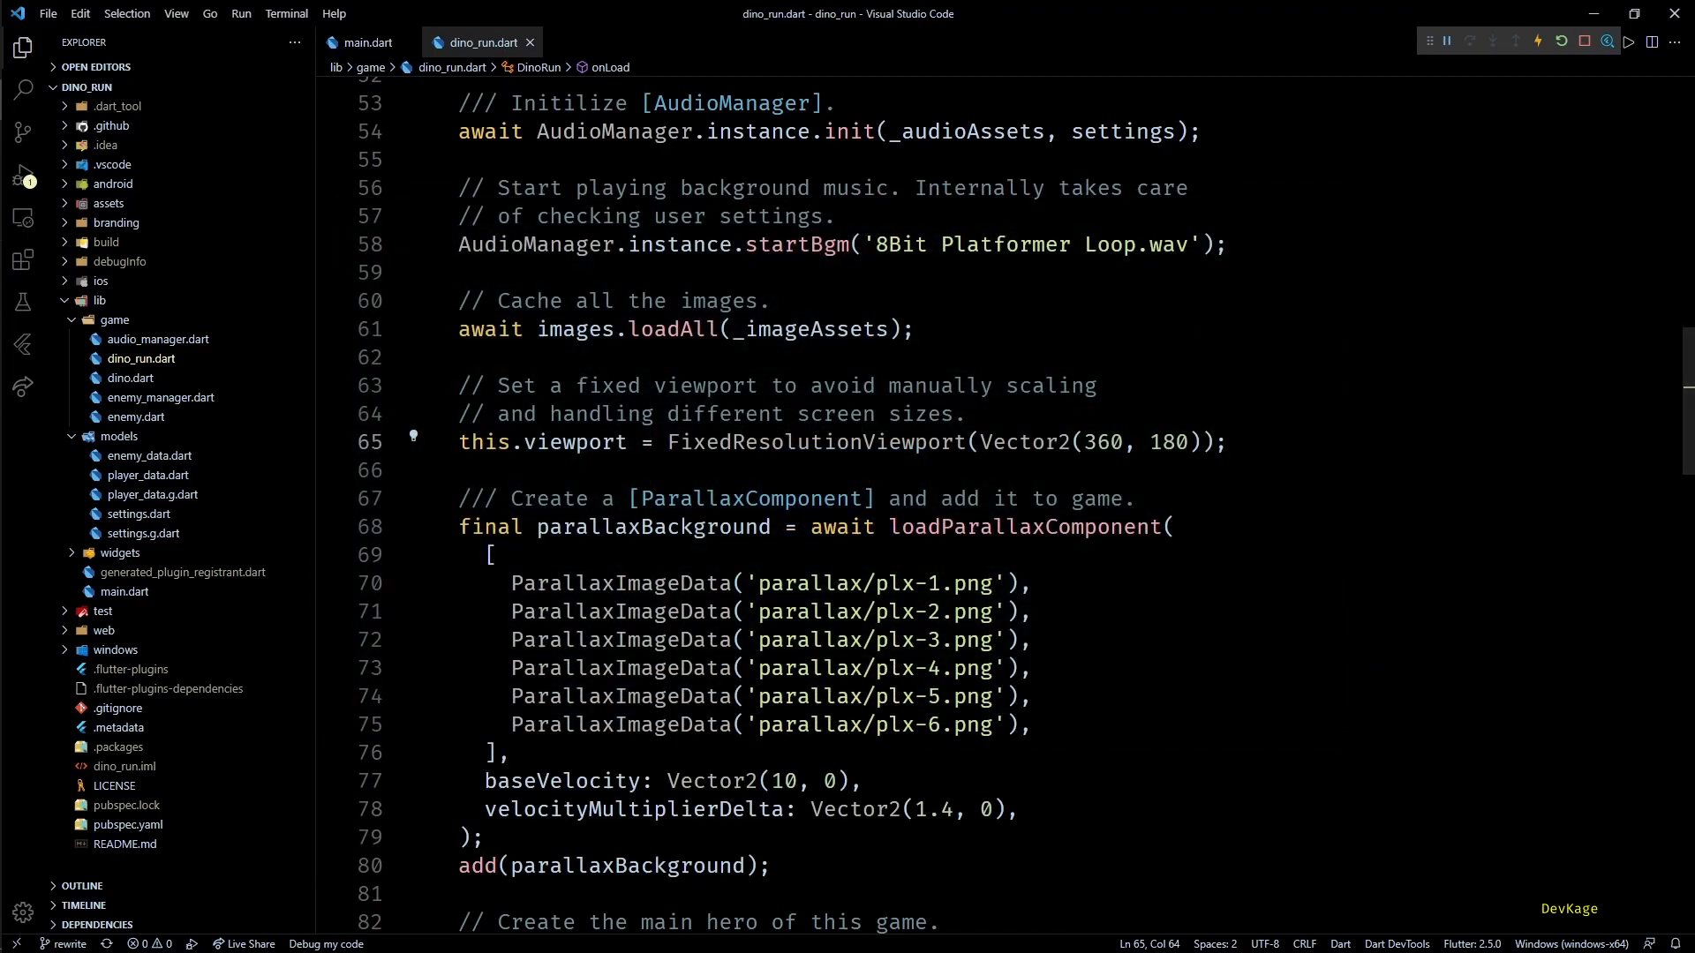
scroll("down", 3)
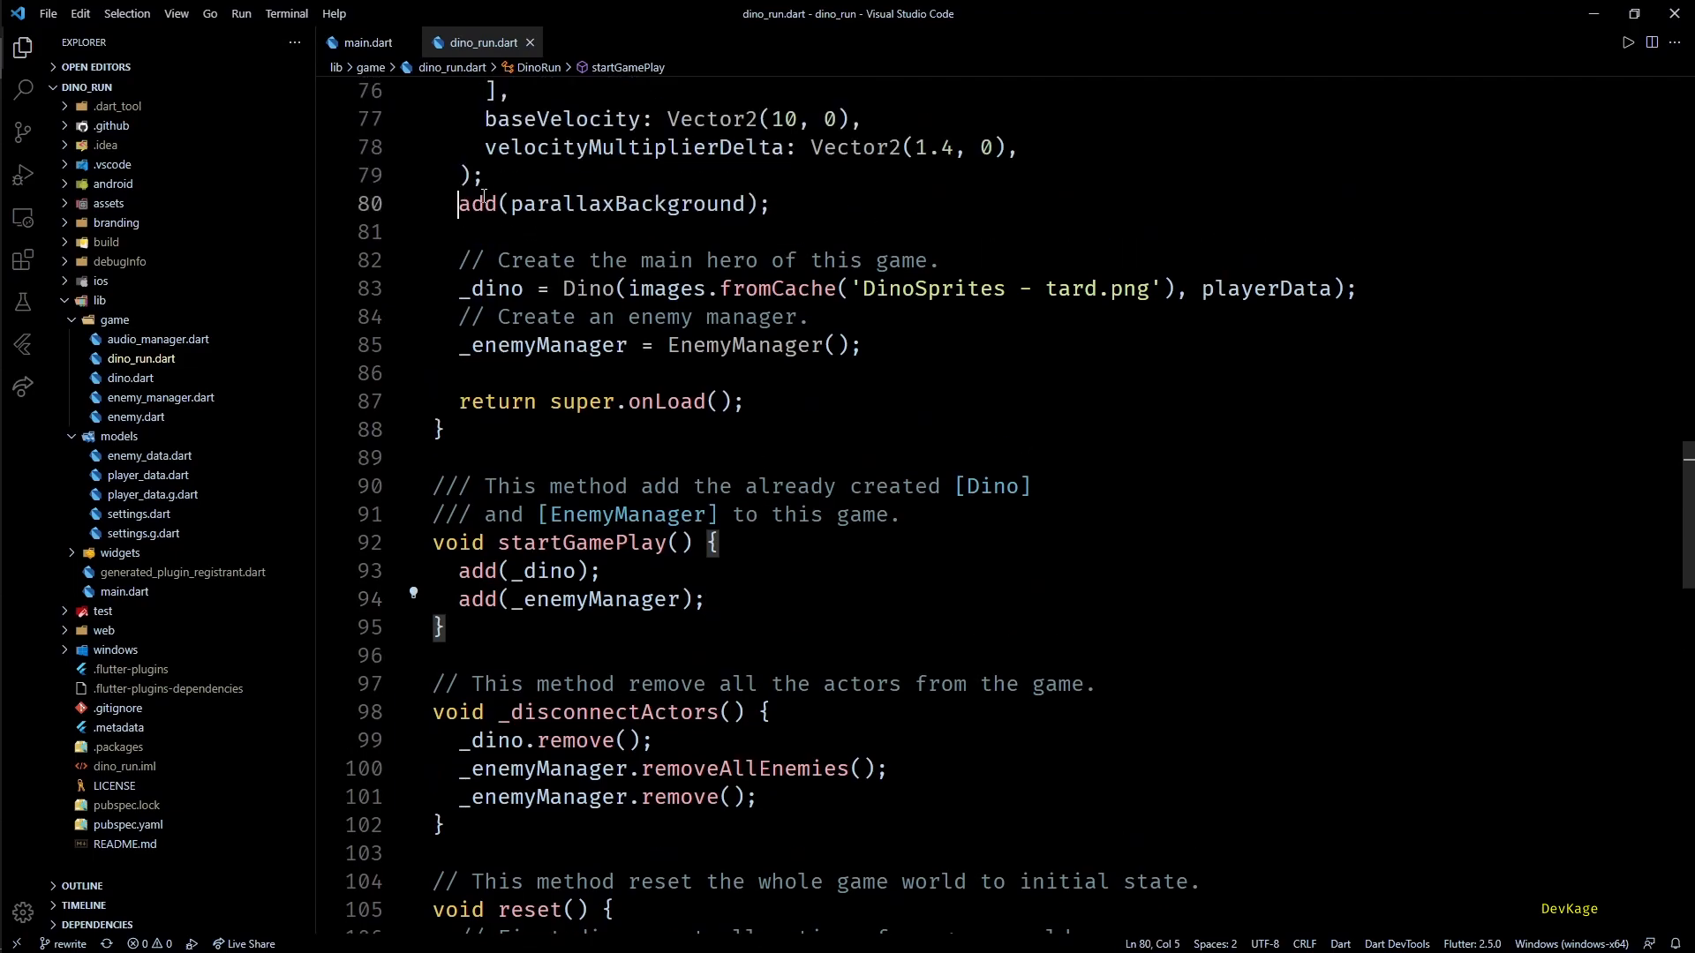
left_click_drag(458, 203, 767, 203)
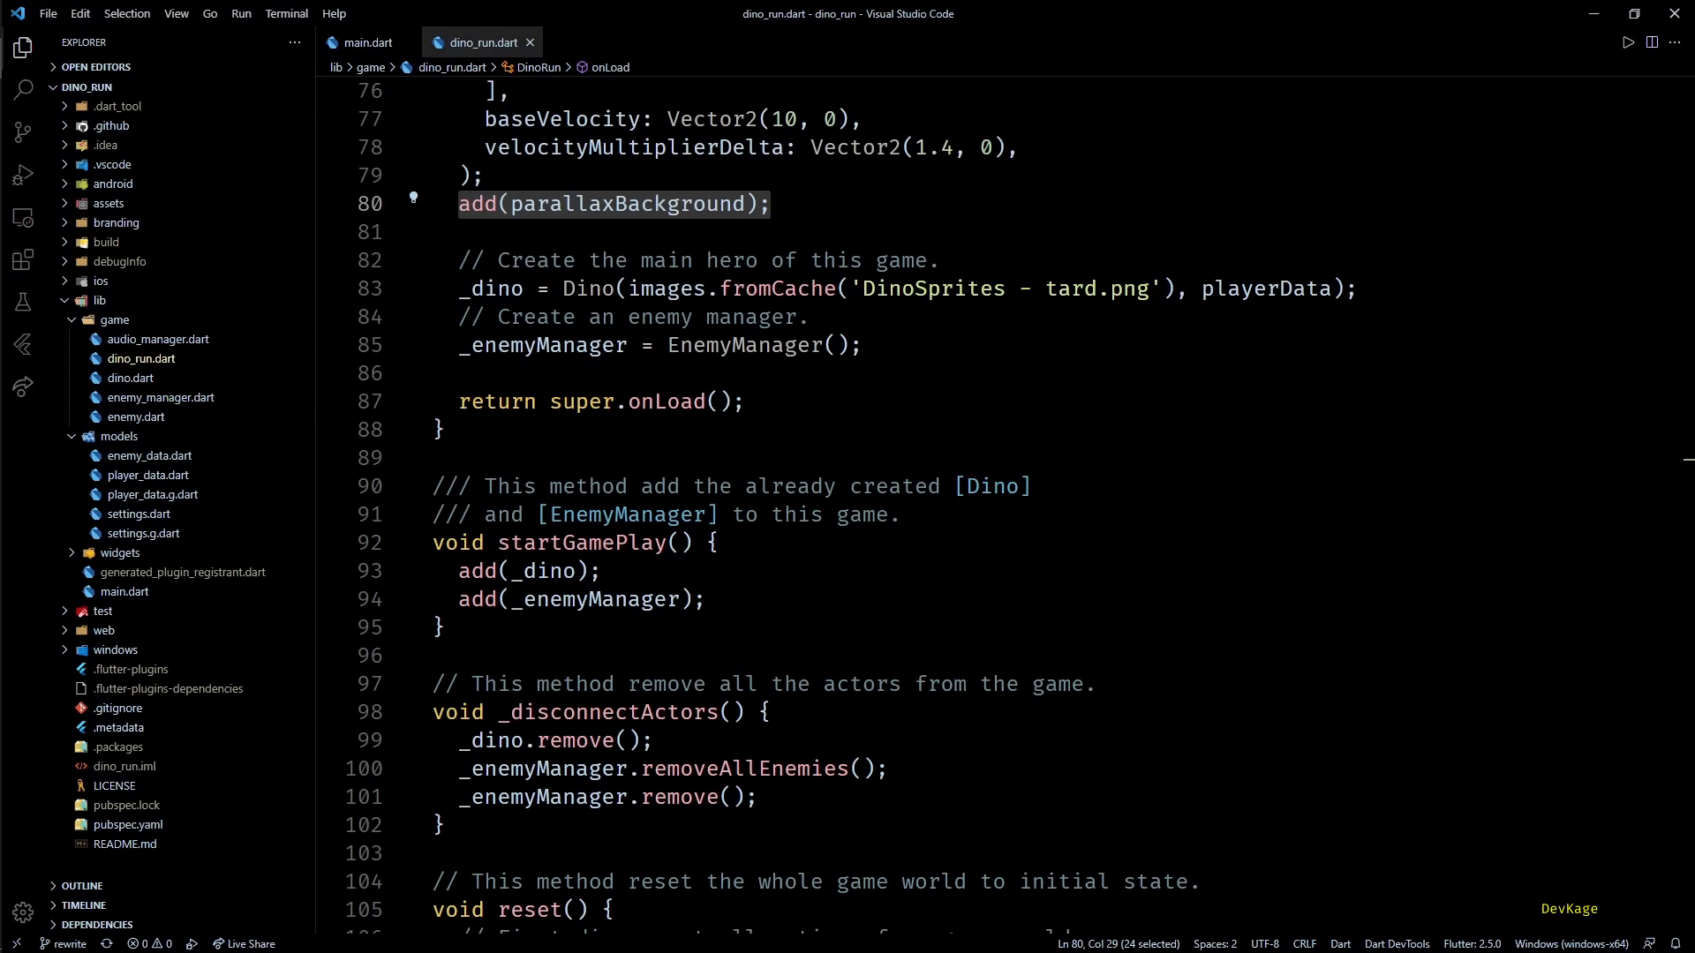
scroll("down", 3)
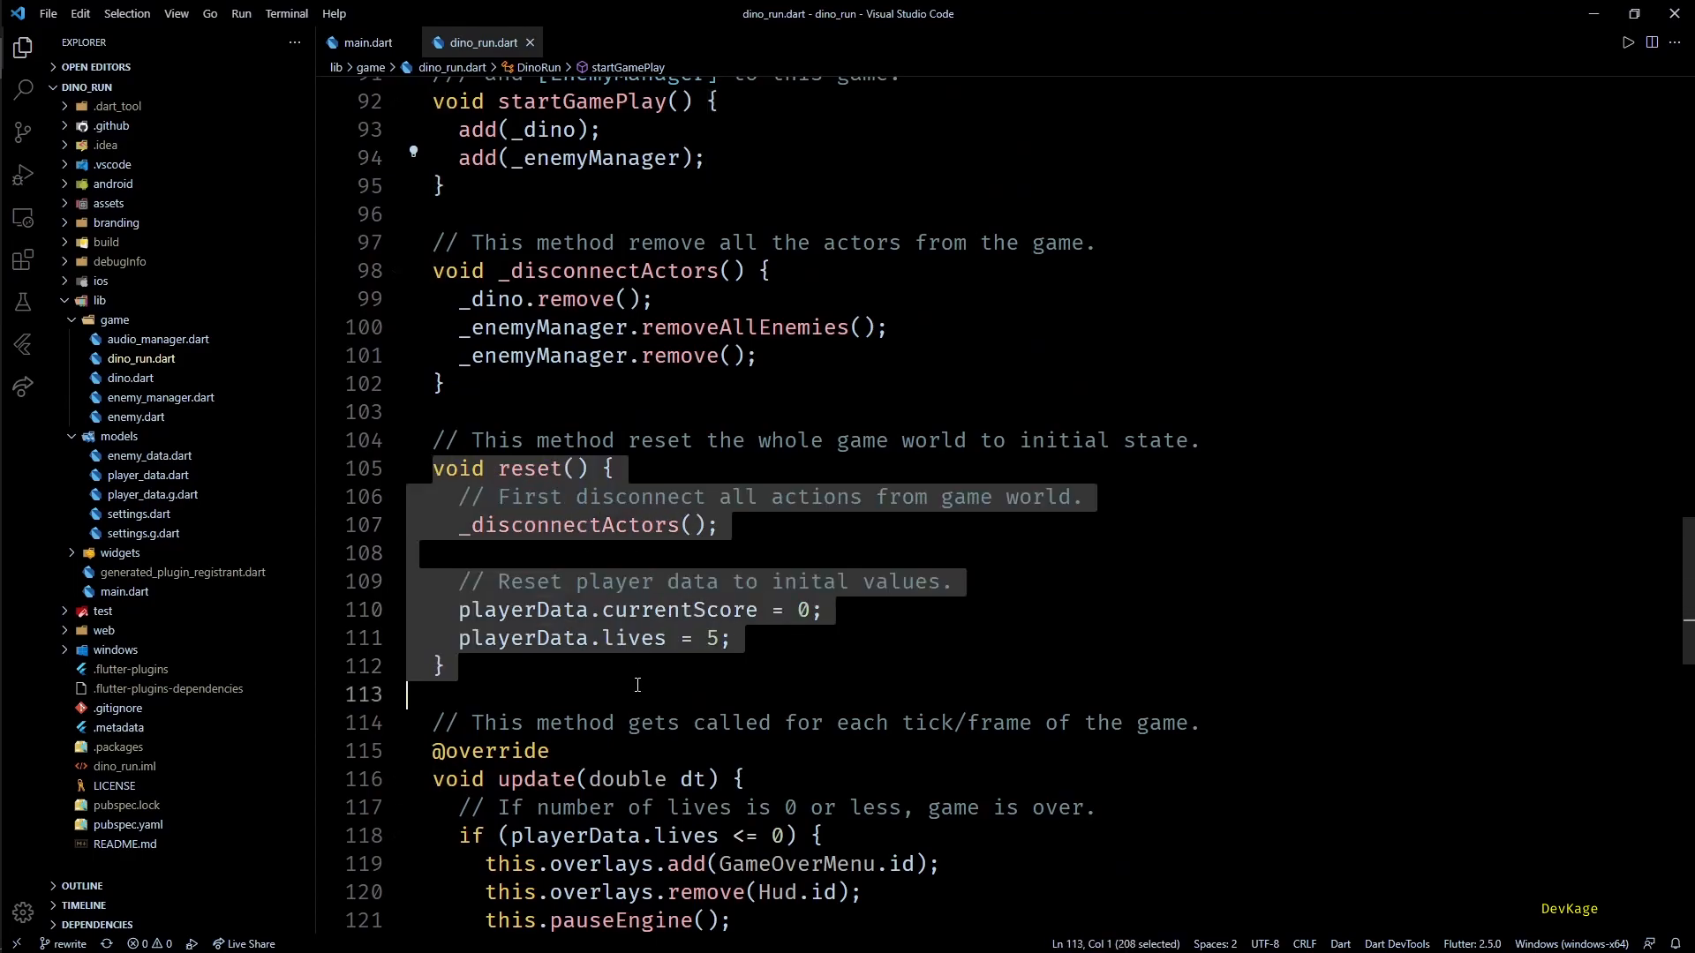
double_click(568, 526)
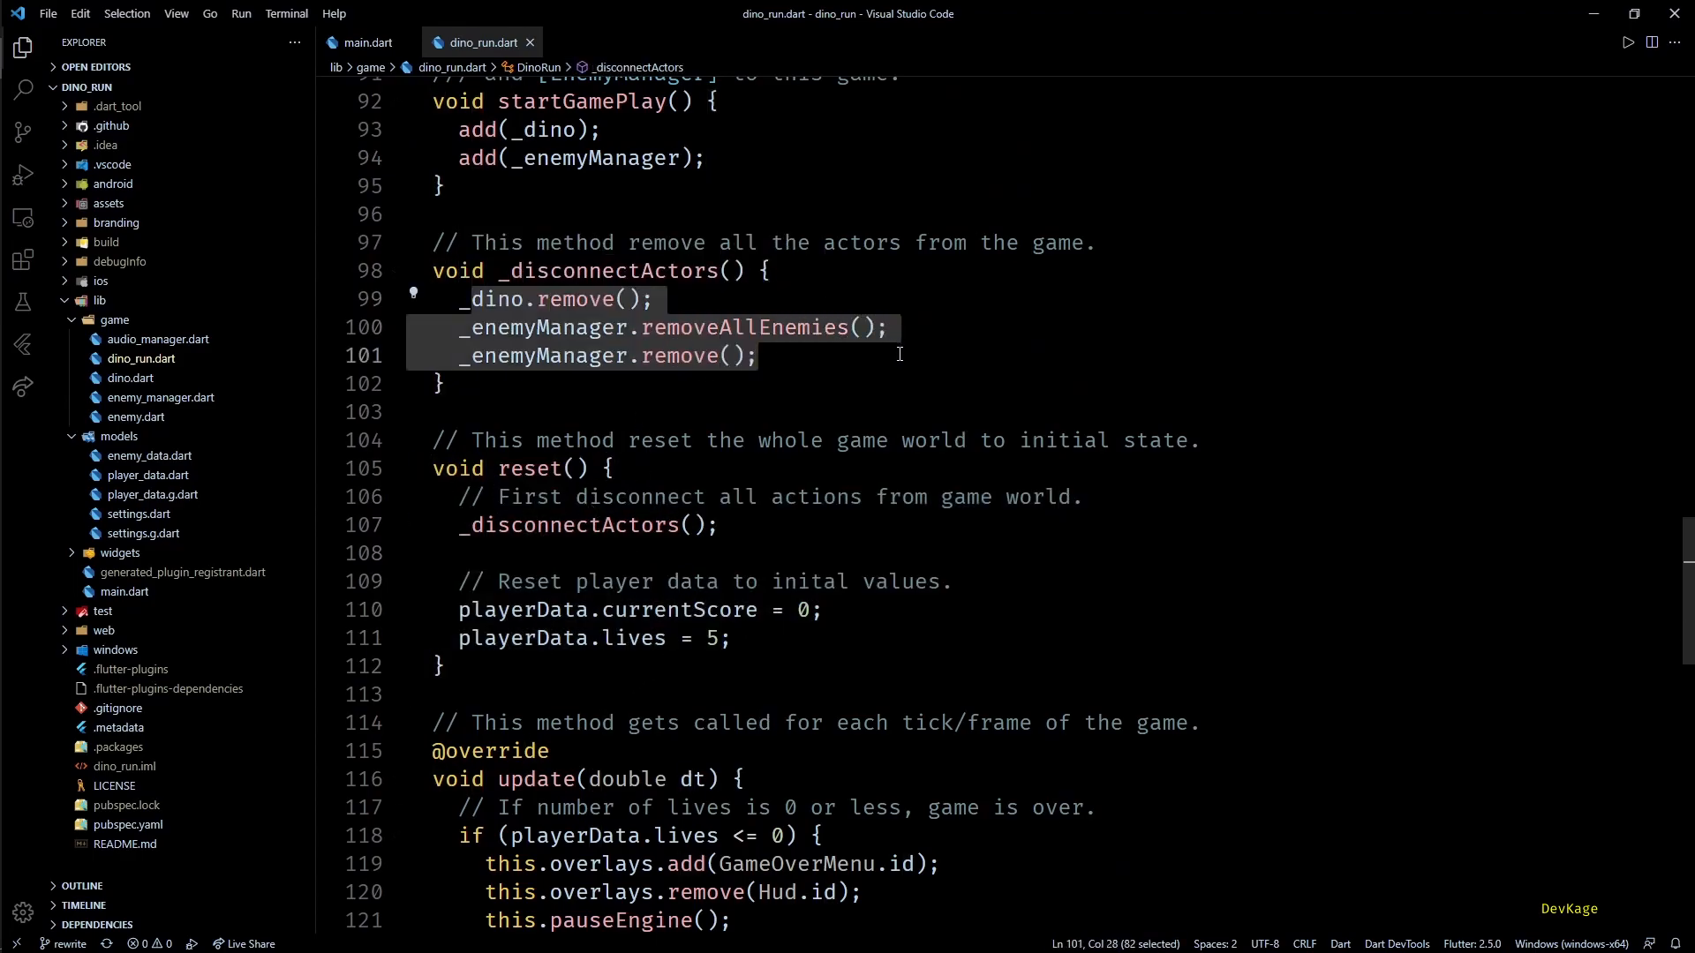
mouse_move(800, 649)
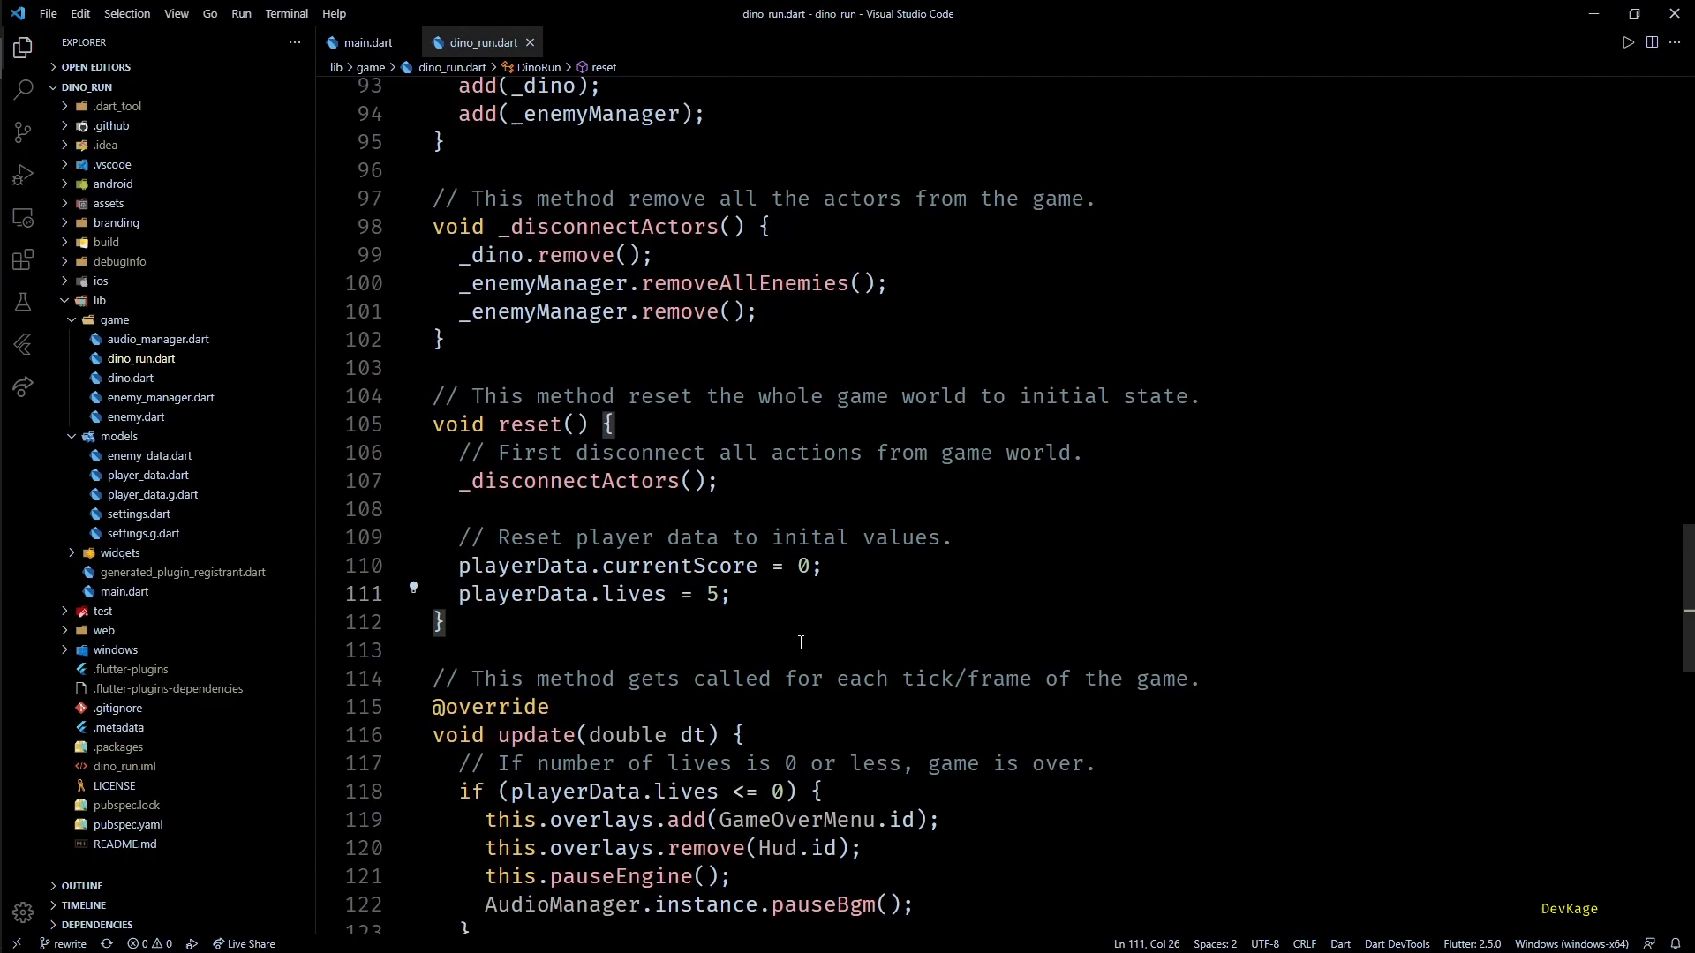
Select the this.overlays.isActive(Hud.id) check in onTapDown, then open dino.dart.
scroll("down", 3)
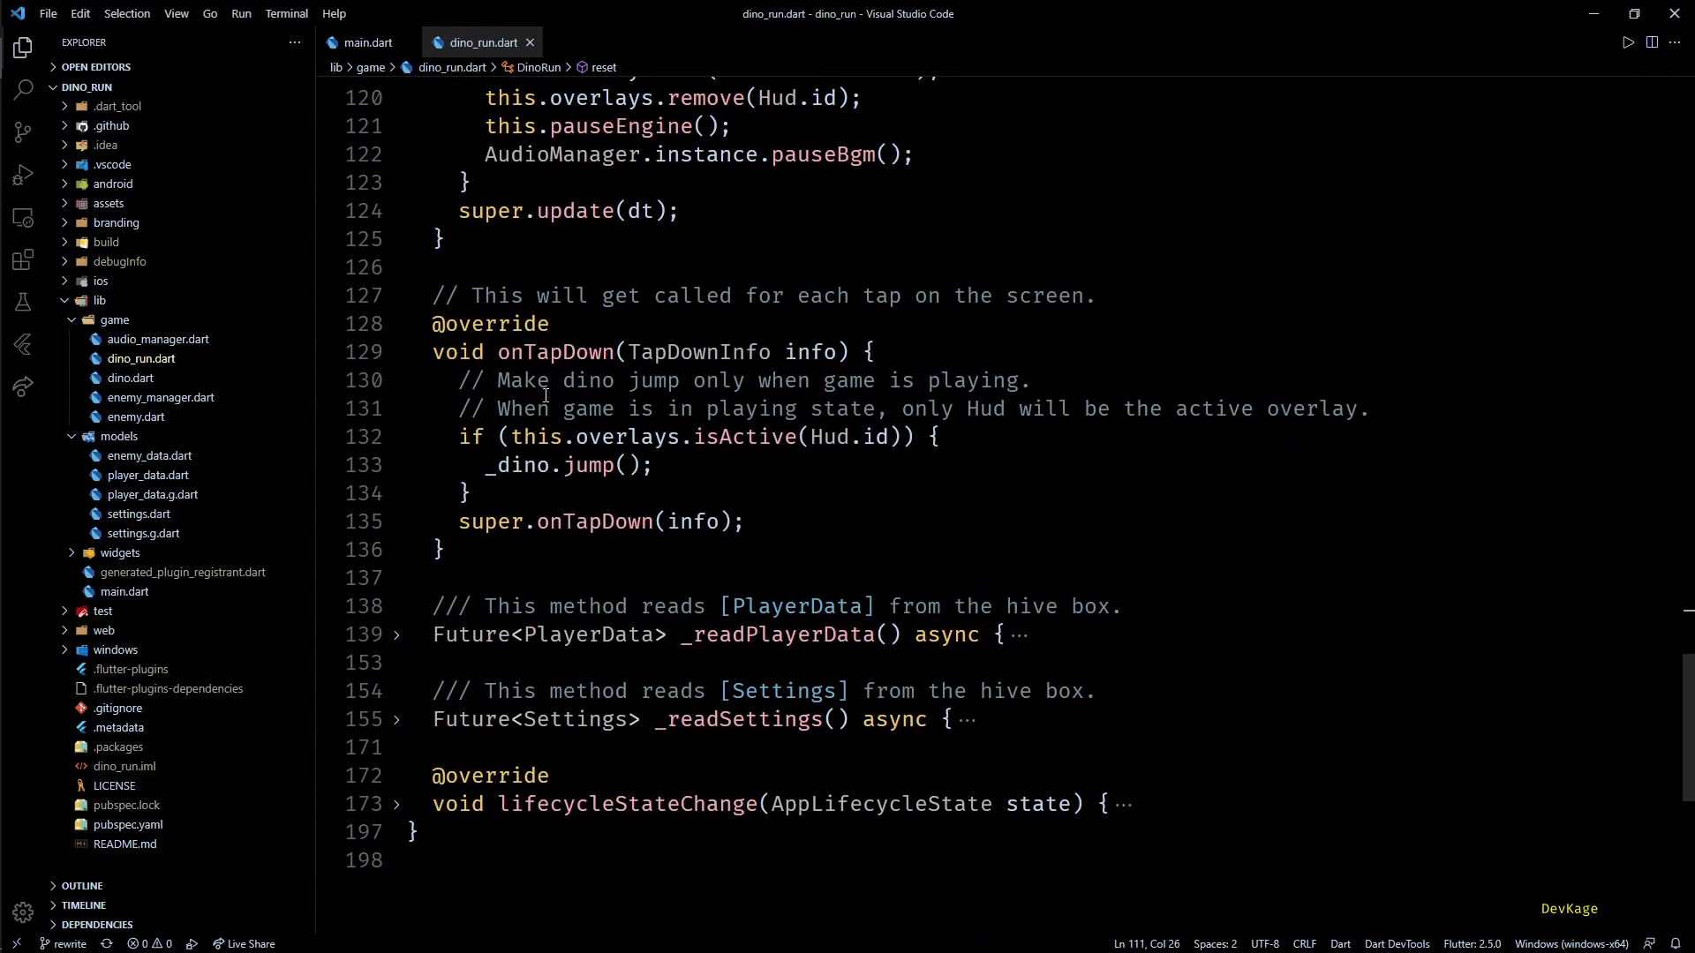
double_click(553, 351)
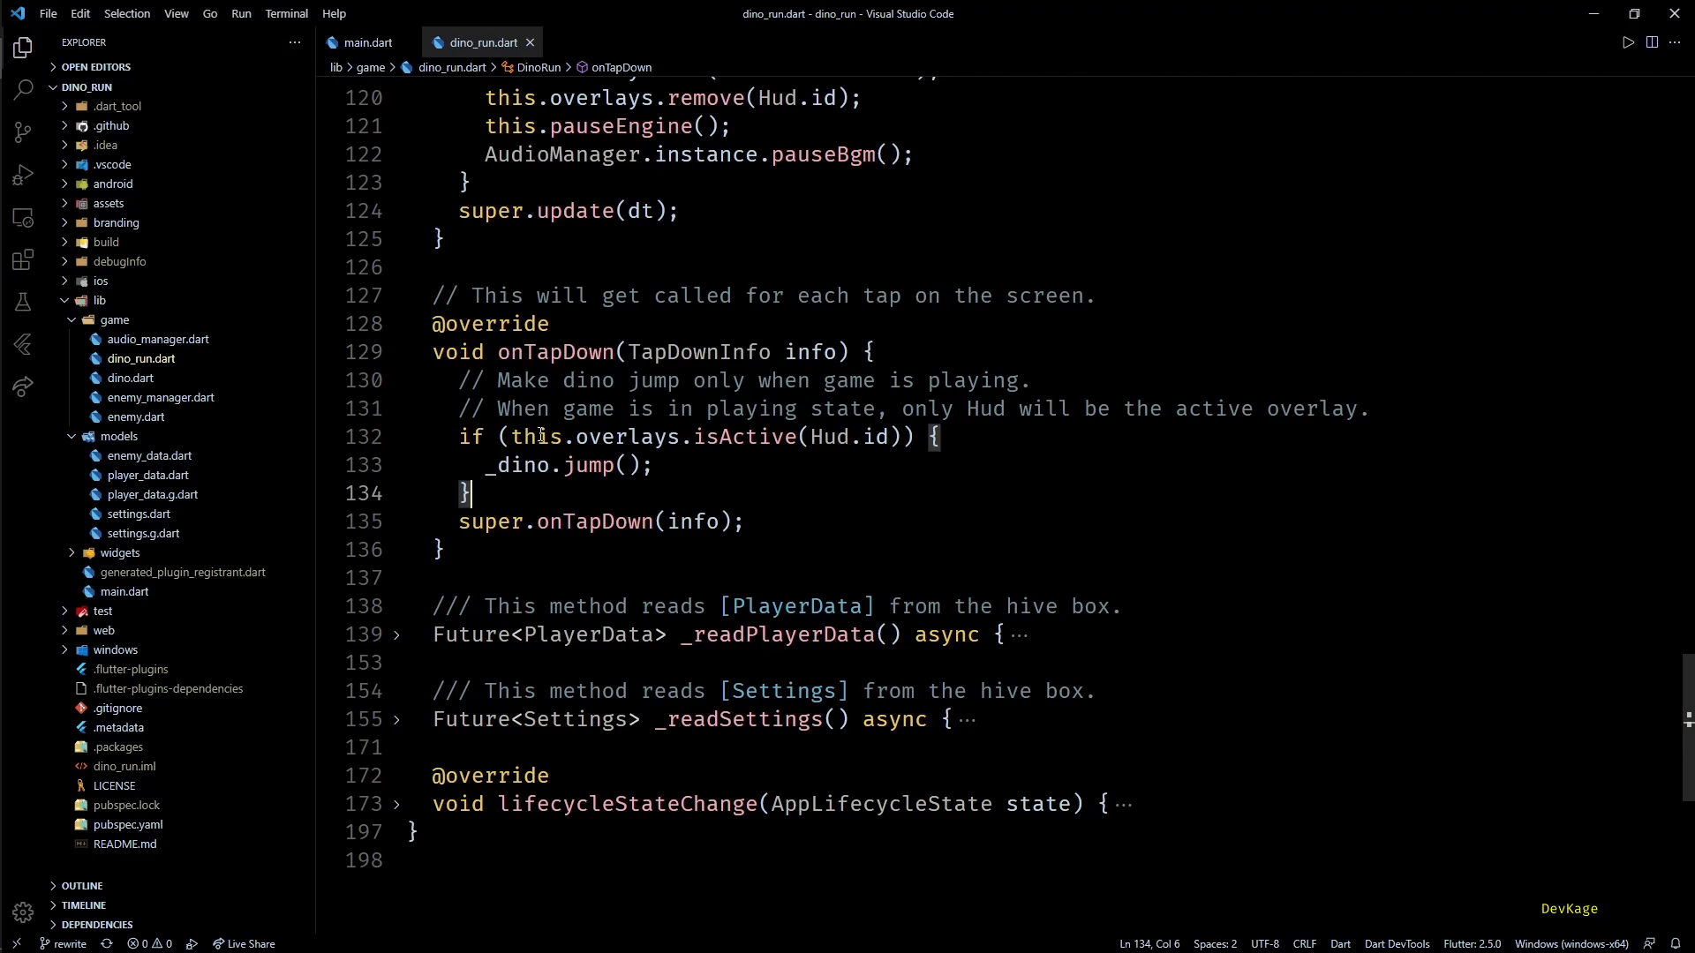
left_click_drag(512, 437, 888, 437)
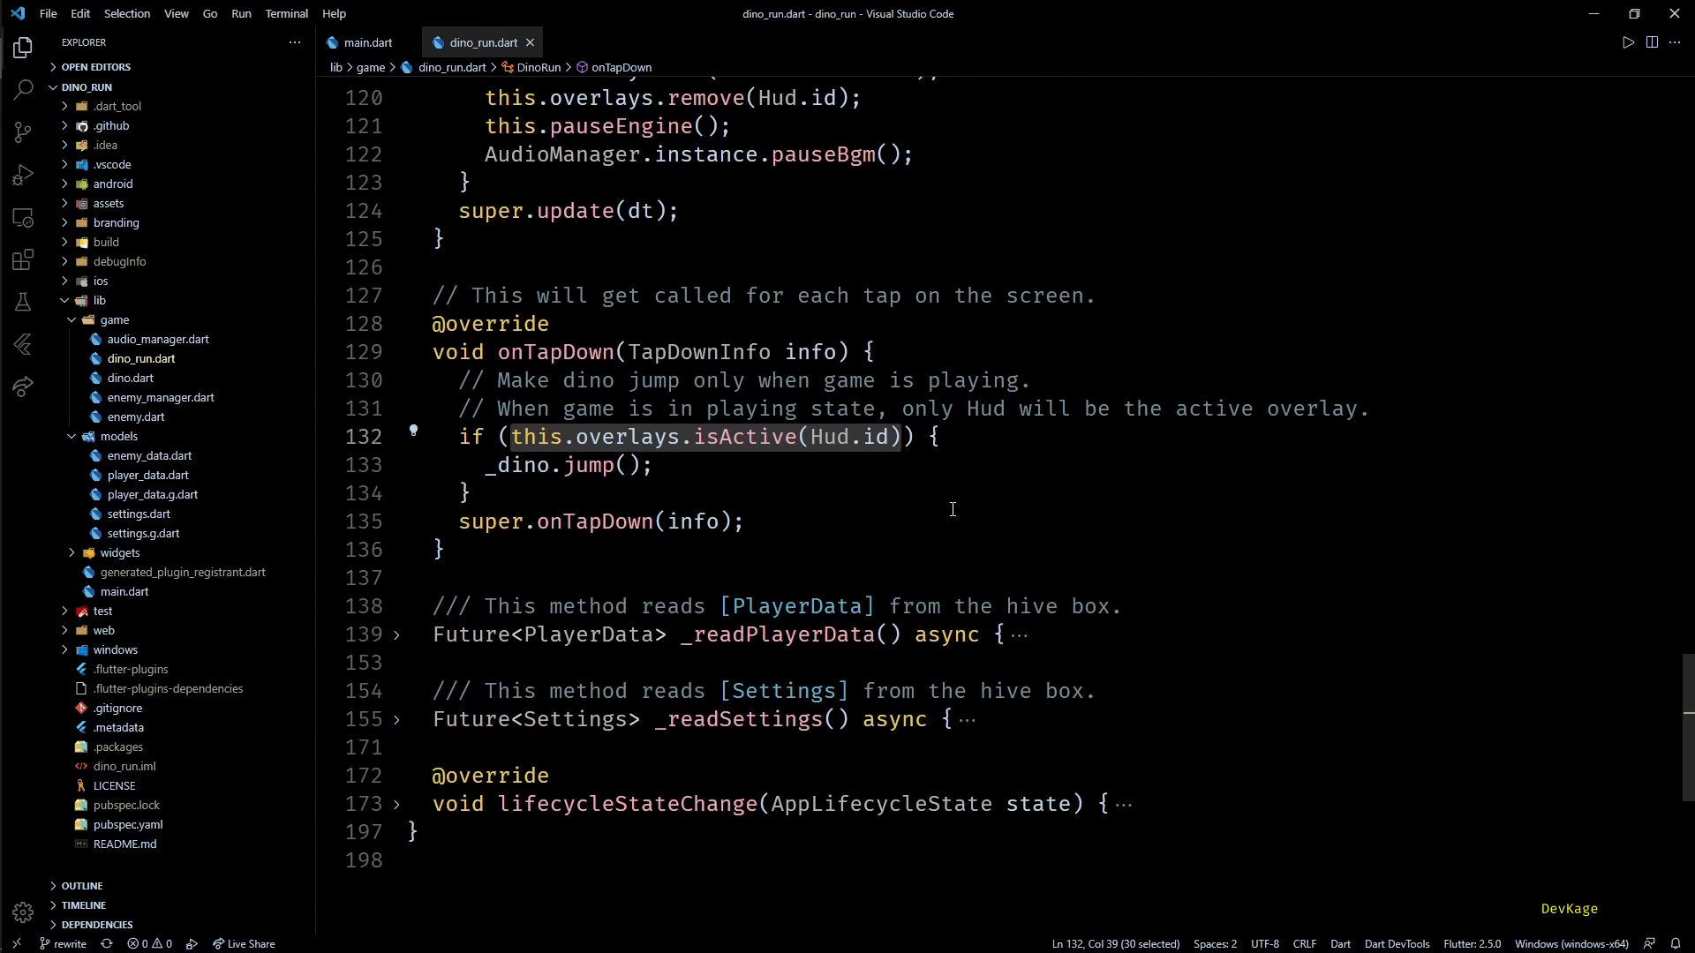
mouse_move(943, 511)
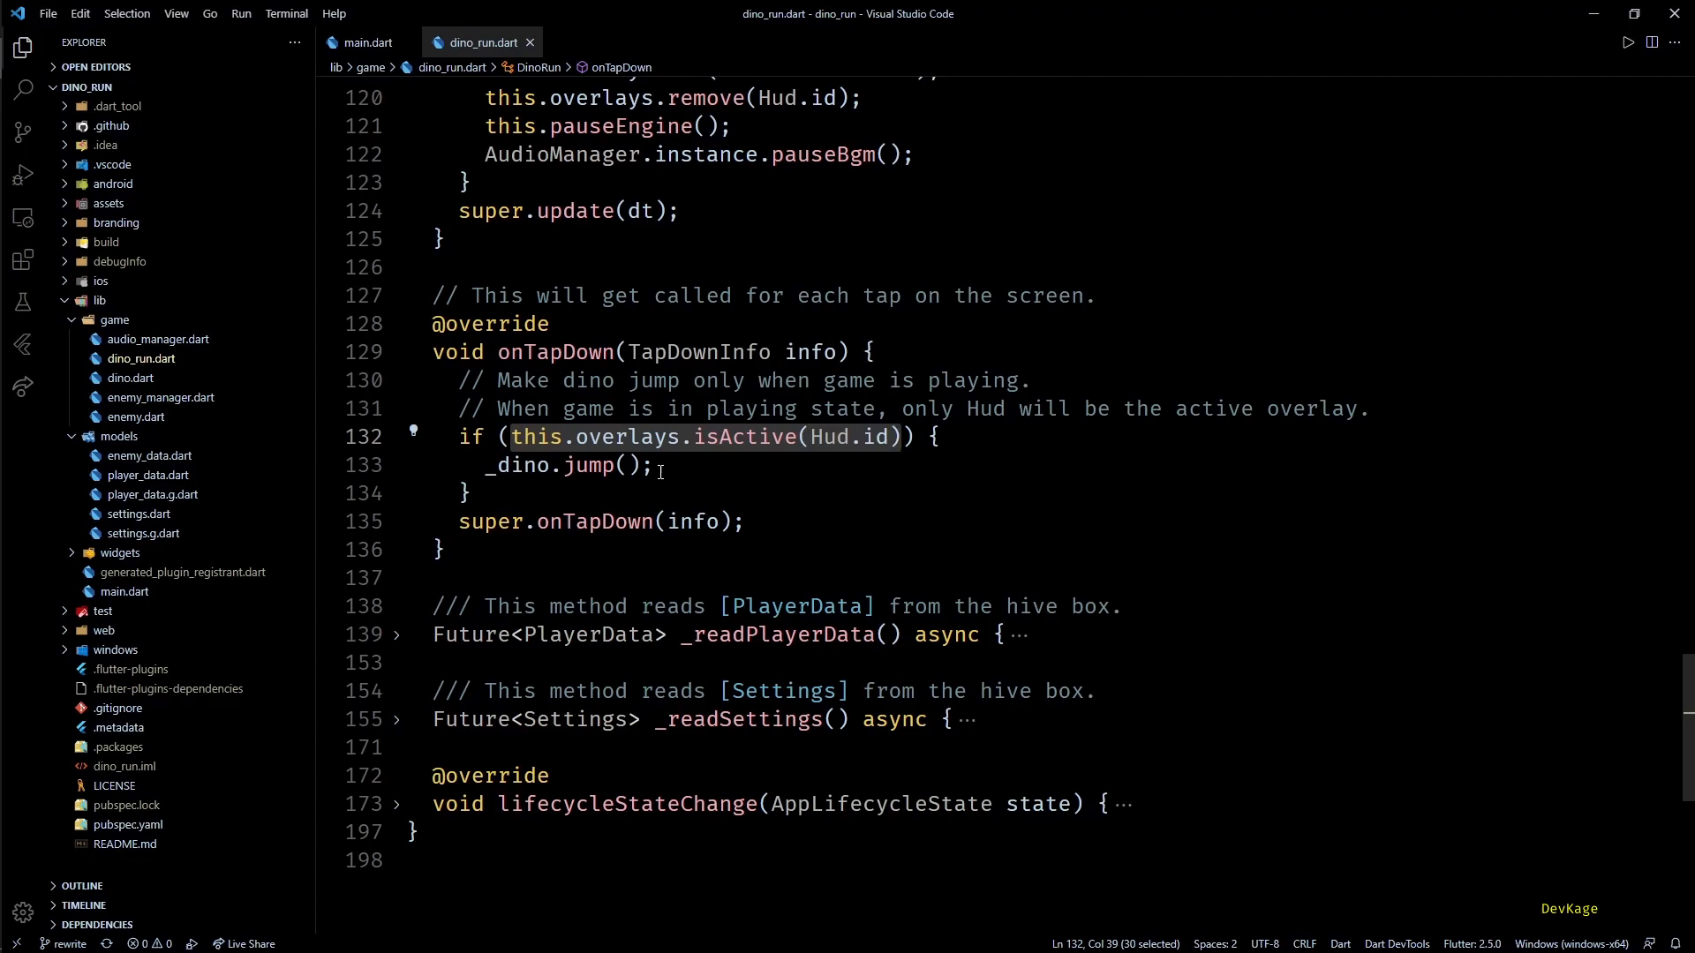
left_click(593, 42)
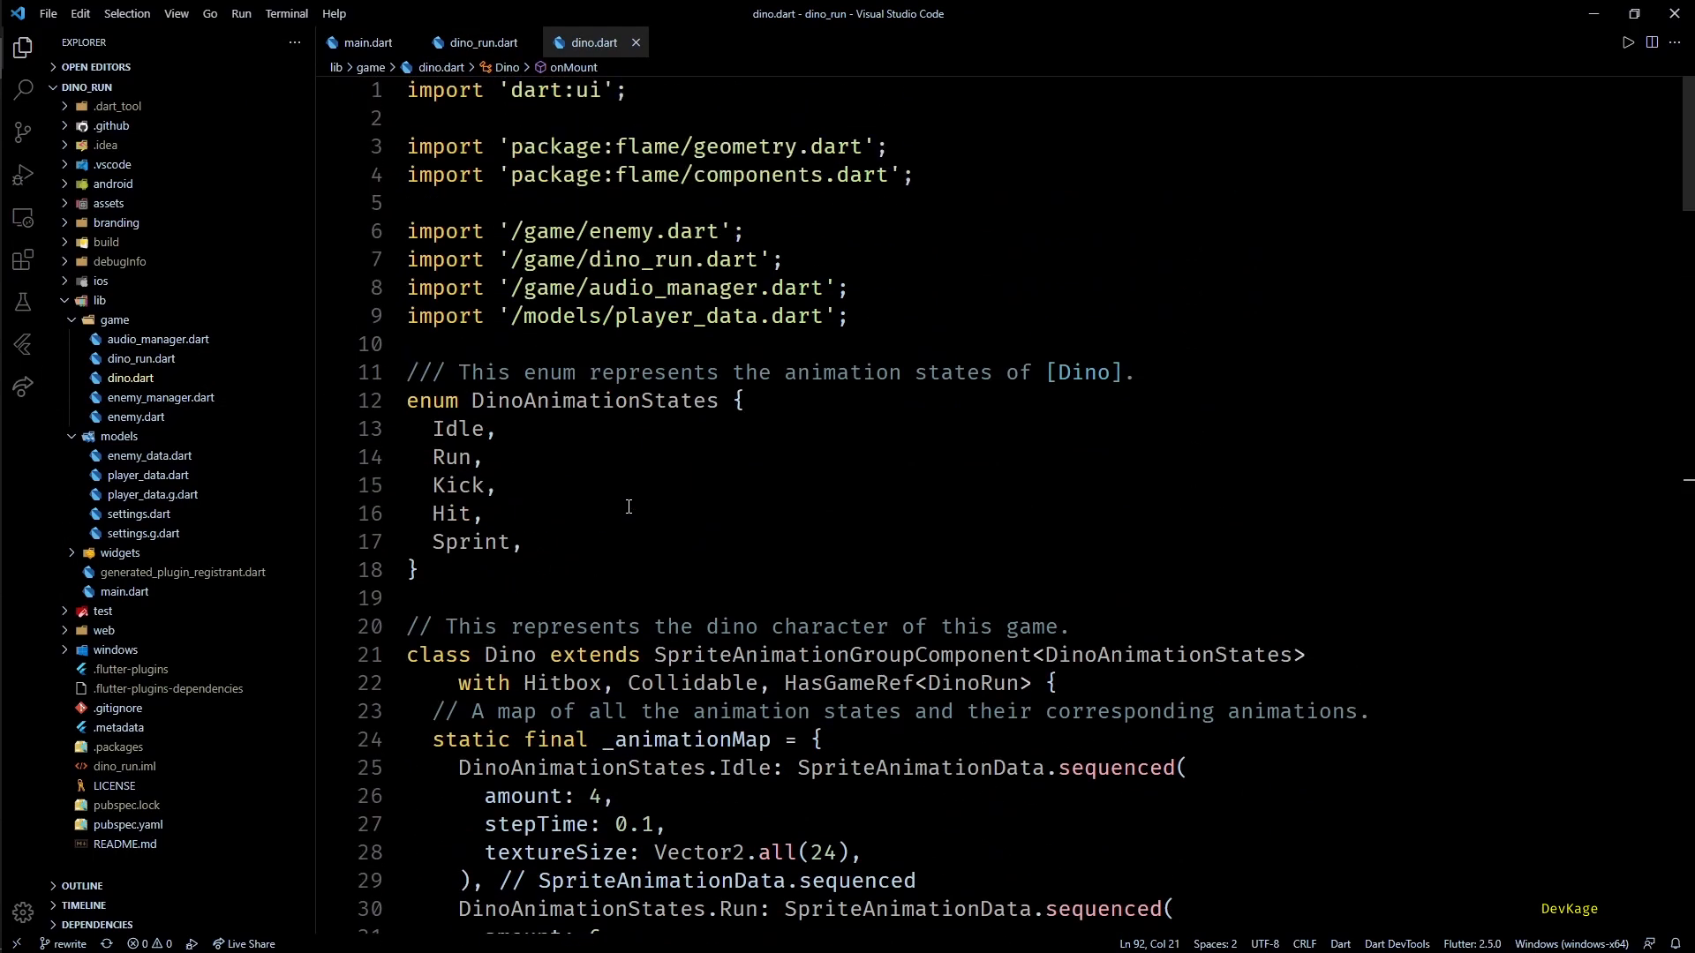
Highlight SpriteAnimationGroupComponent and the _animationMap covering Idle, Run, Kick, Hit and Sprint.
double_click(842, 655)
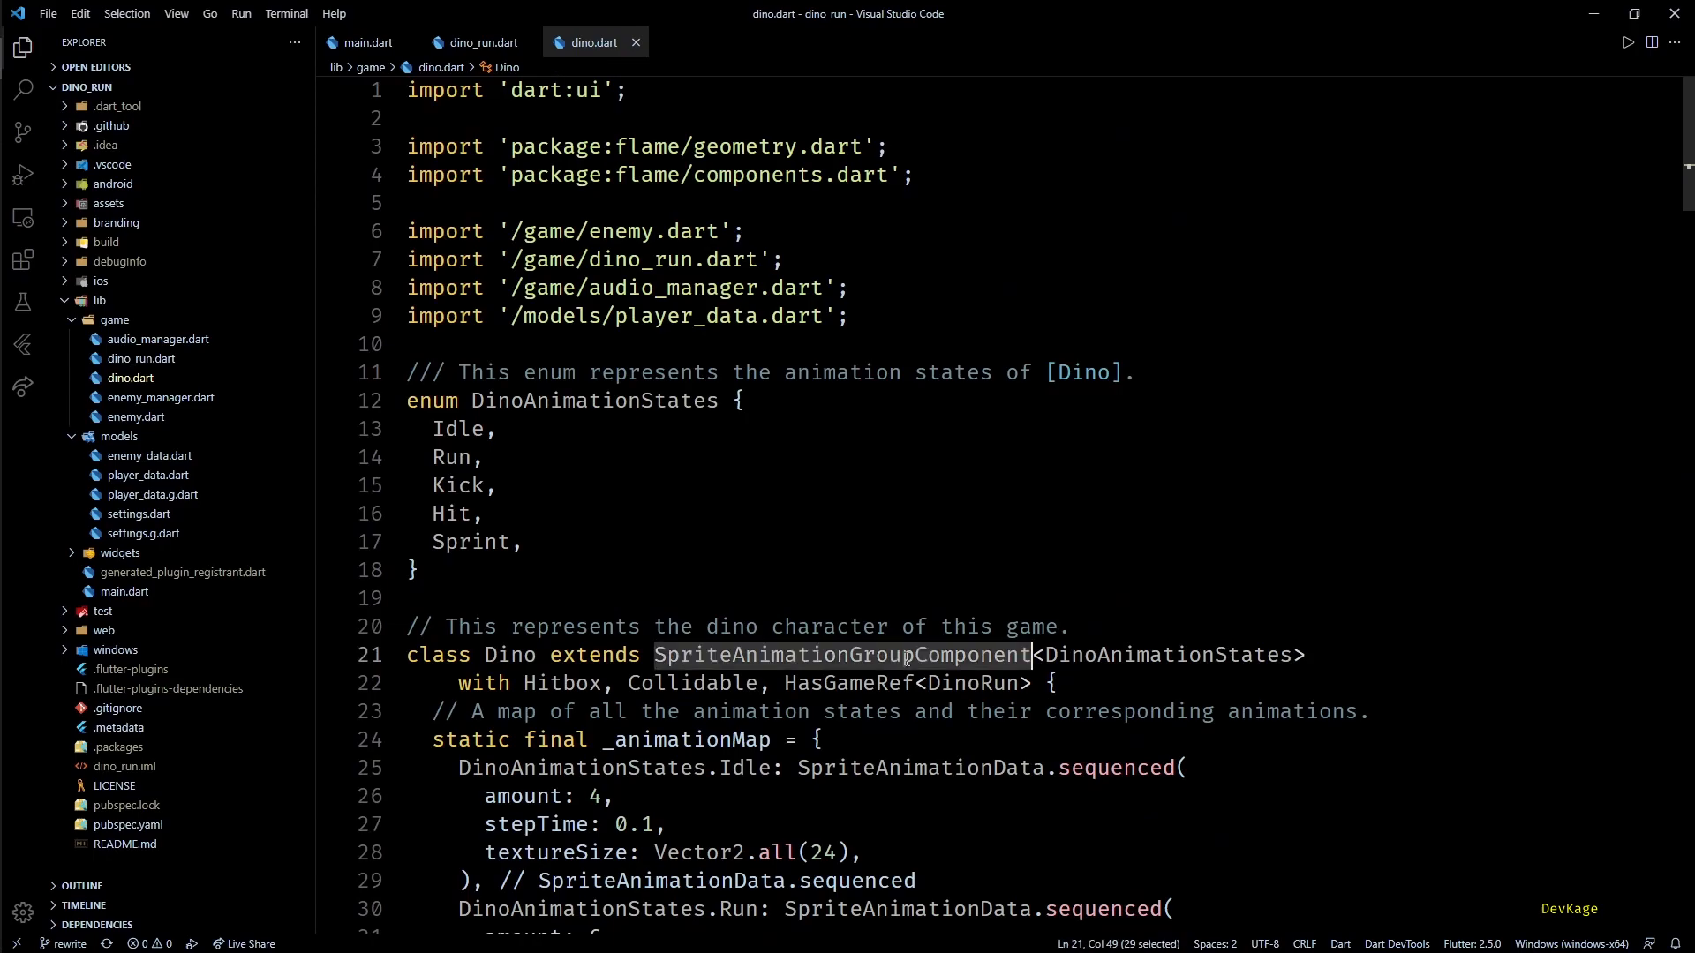
scroll("down", 3)
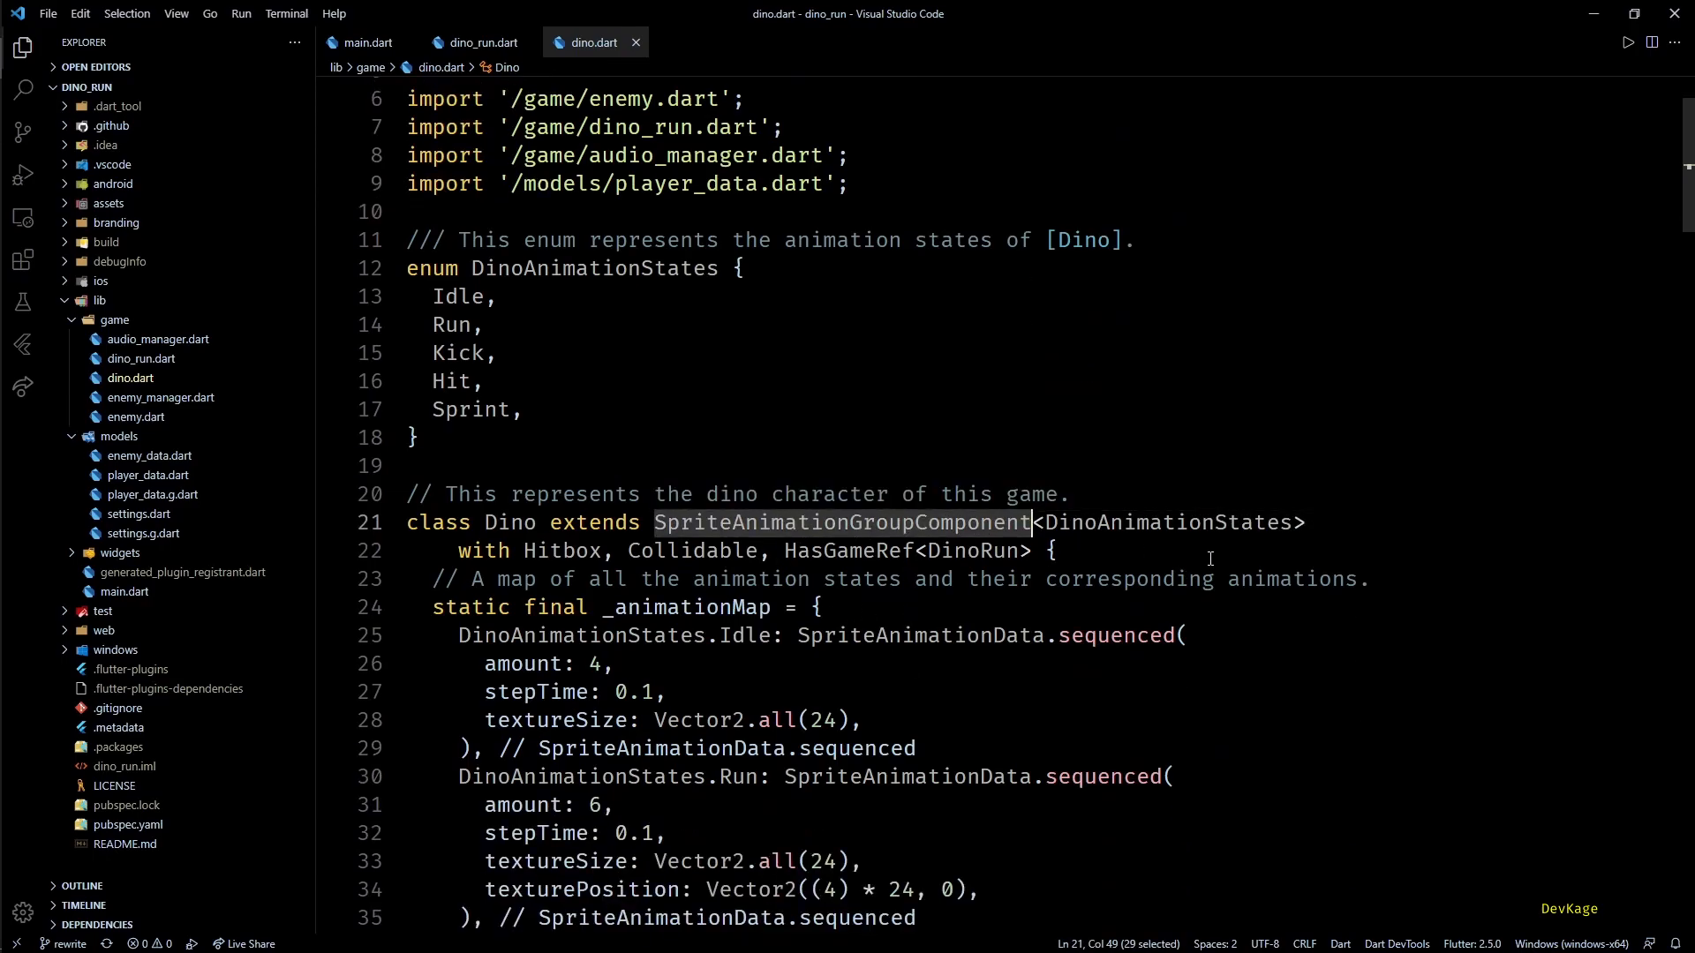
scroll("down", 3)
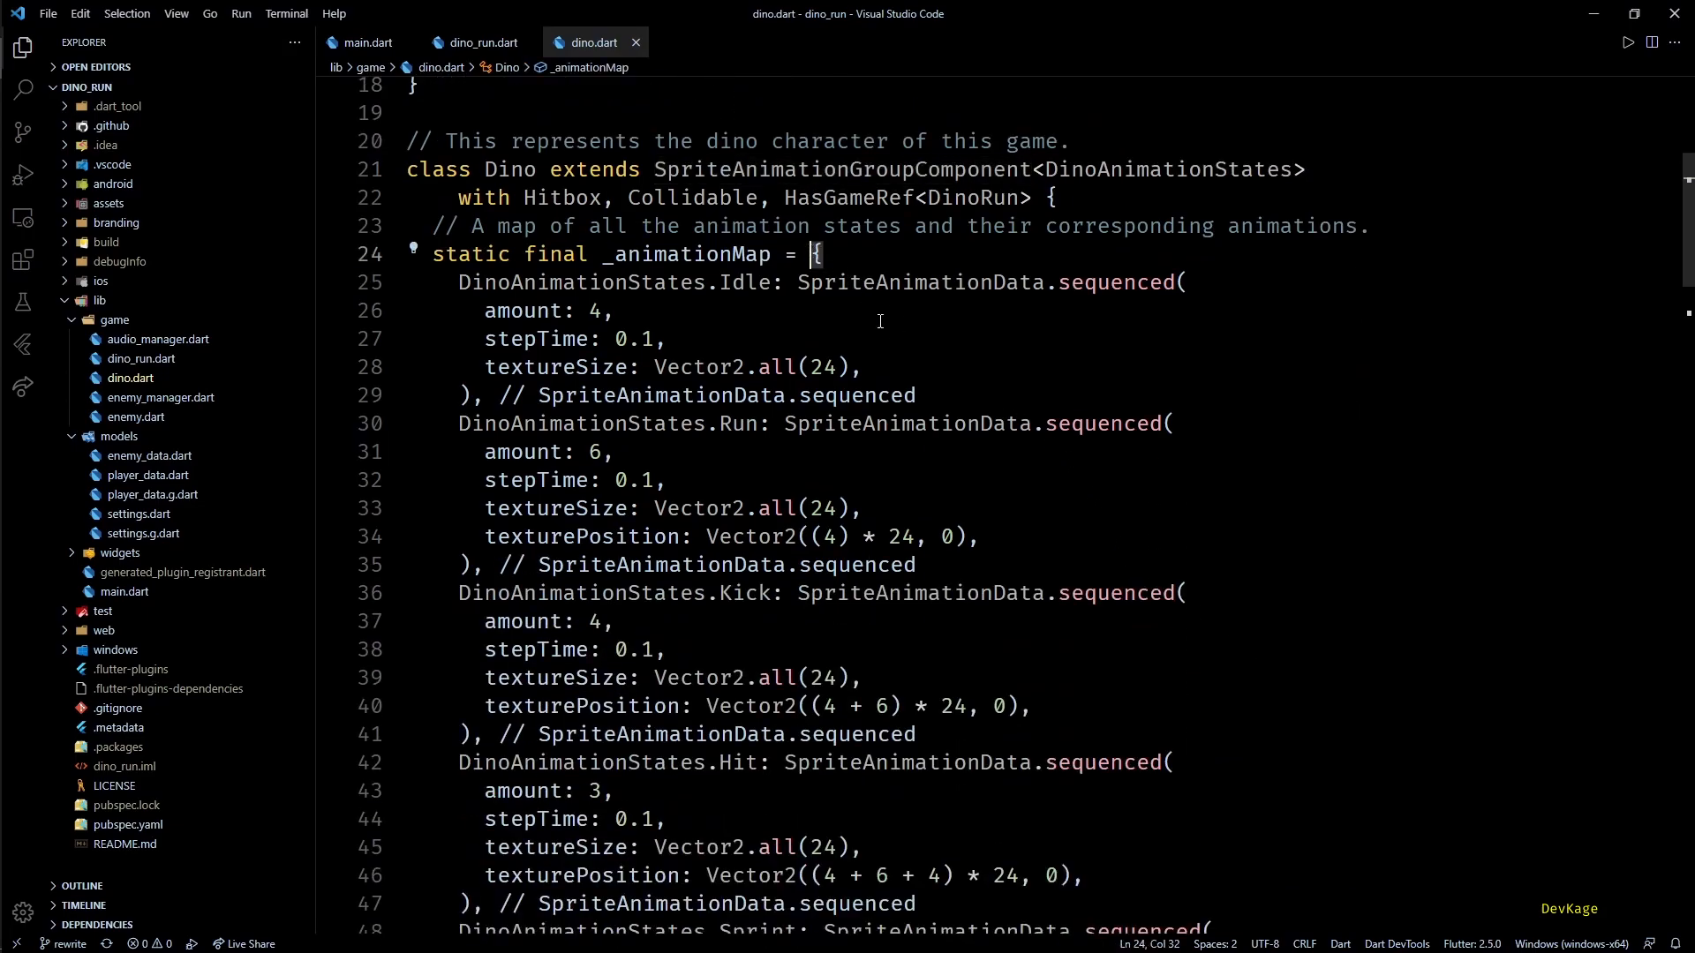
scroll("down", 3)
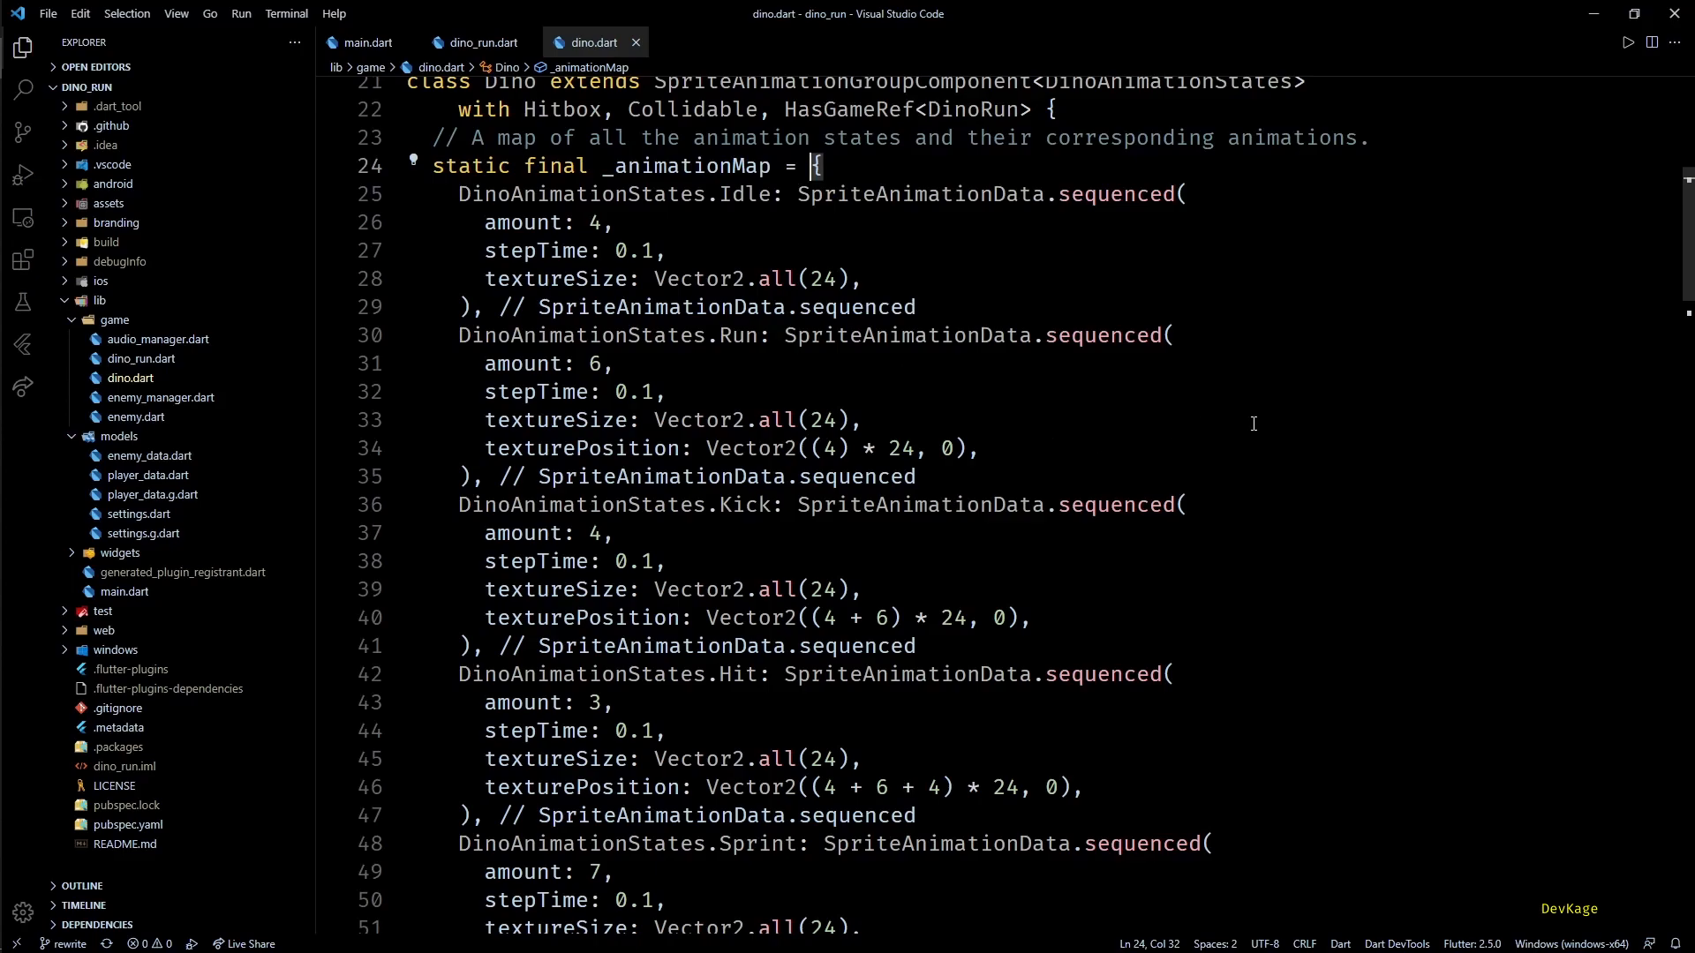
mouse_move(1251, 425)
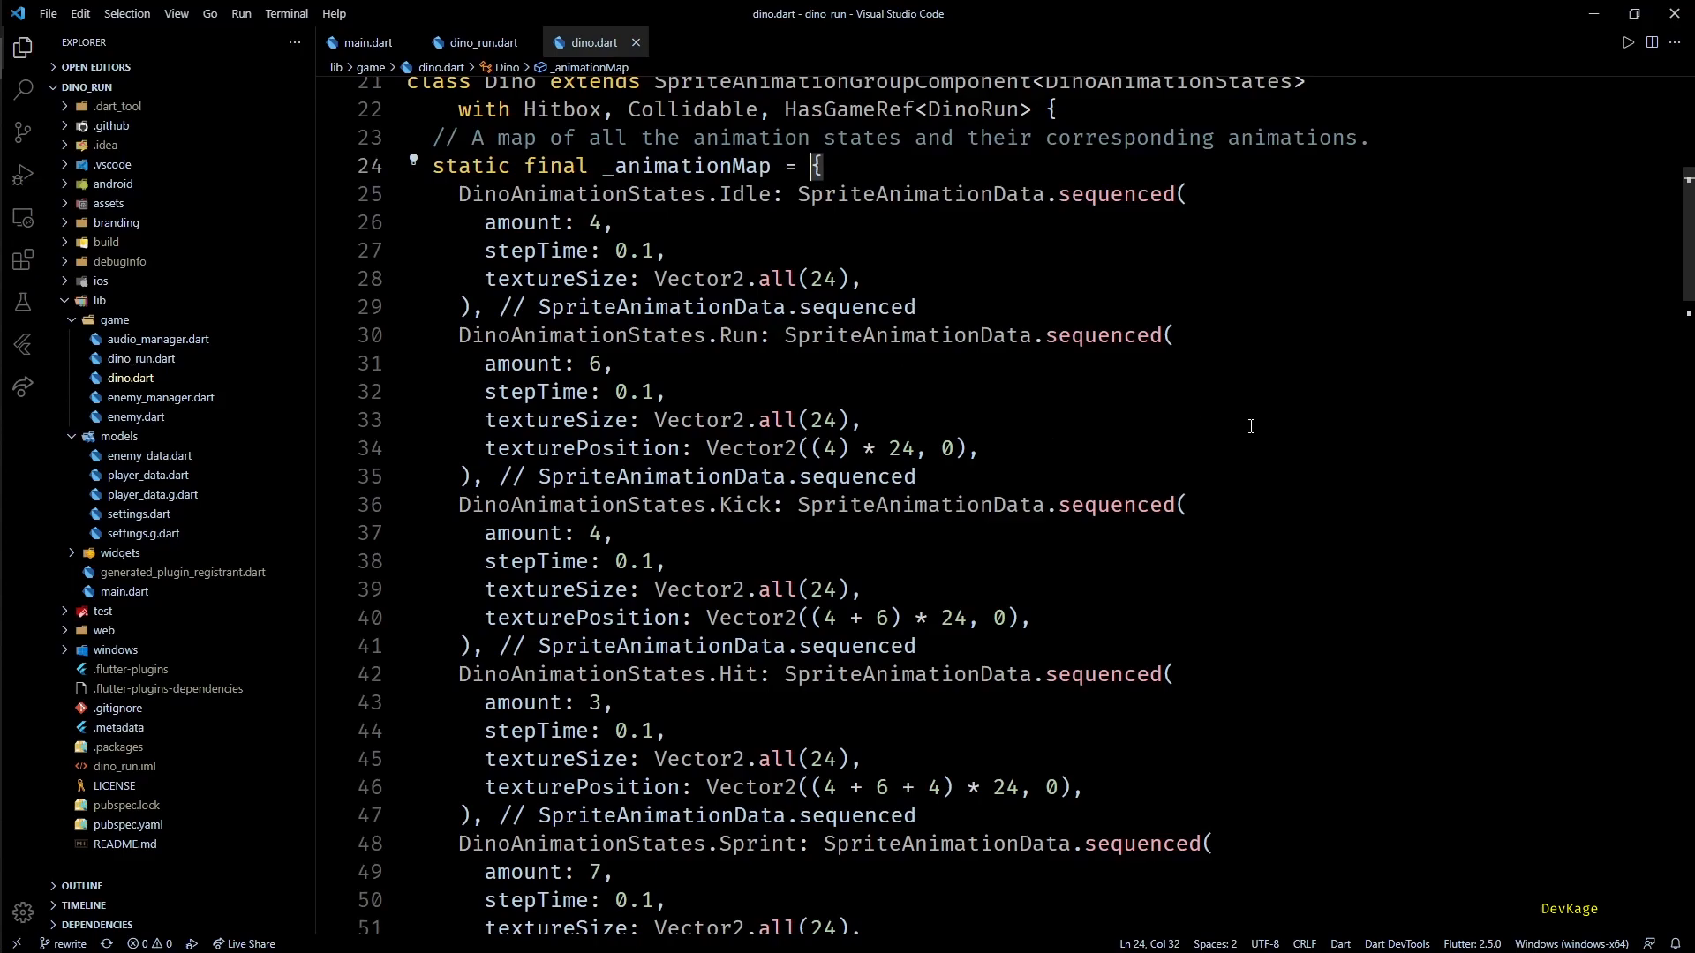
double_click(687, 165)
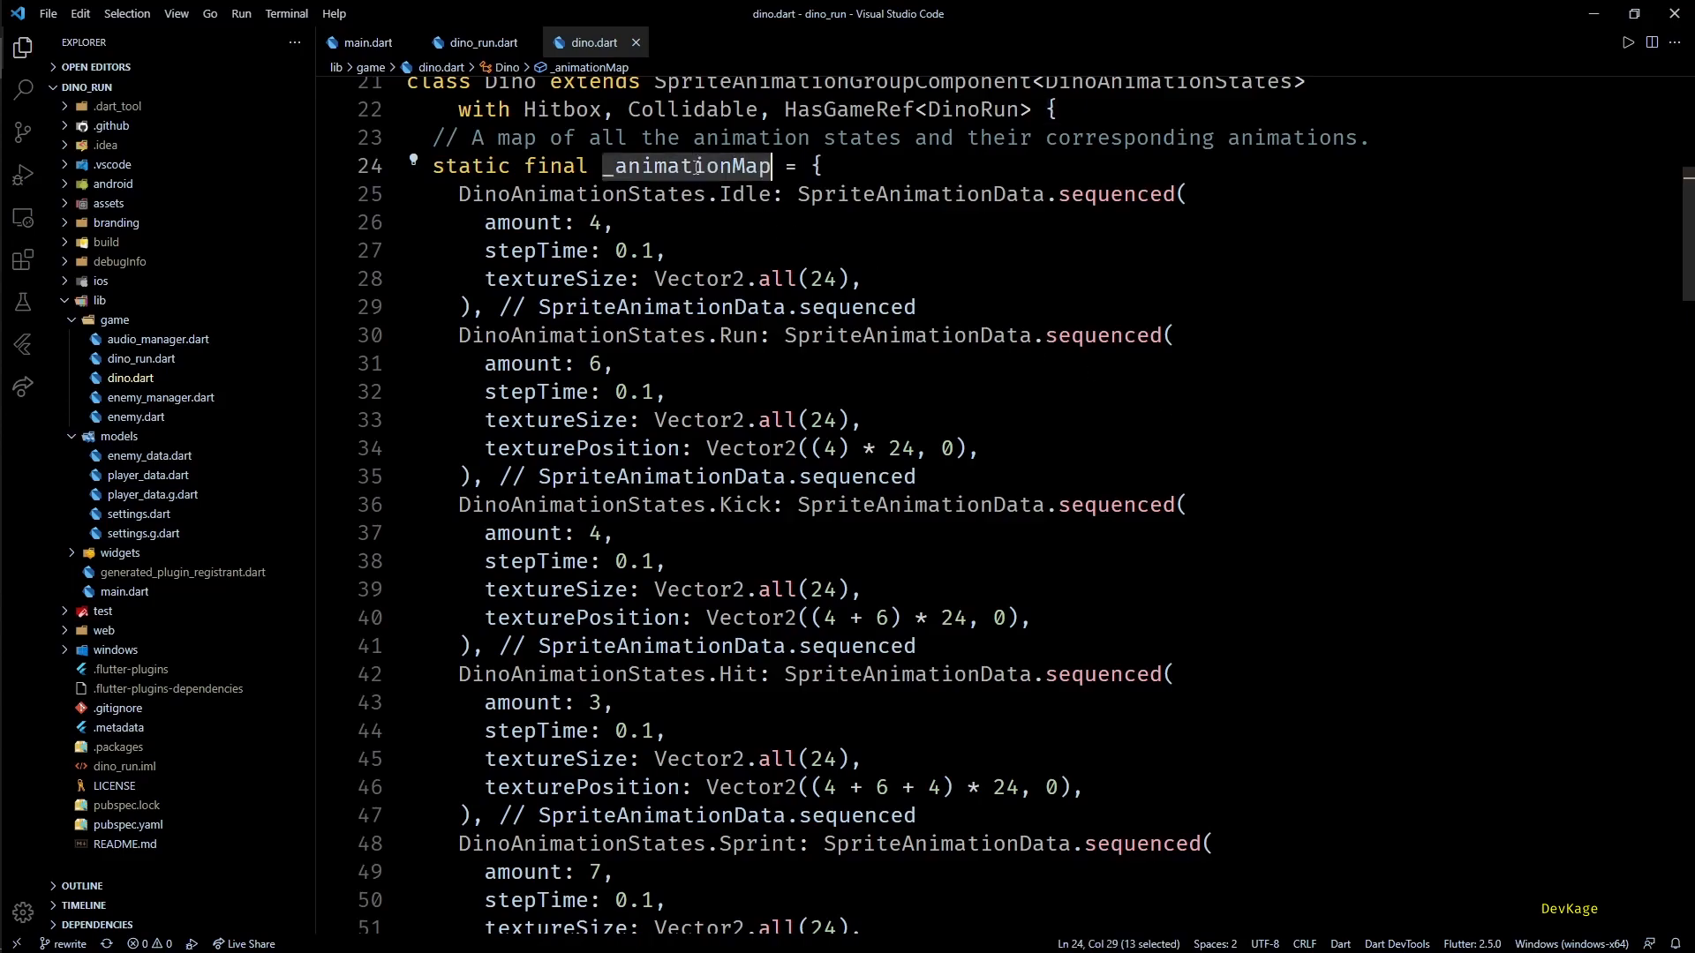
scroll("down", 3)
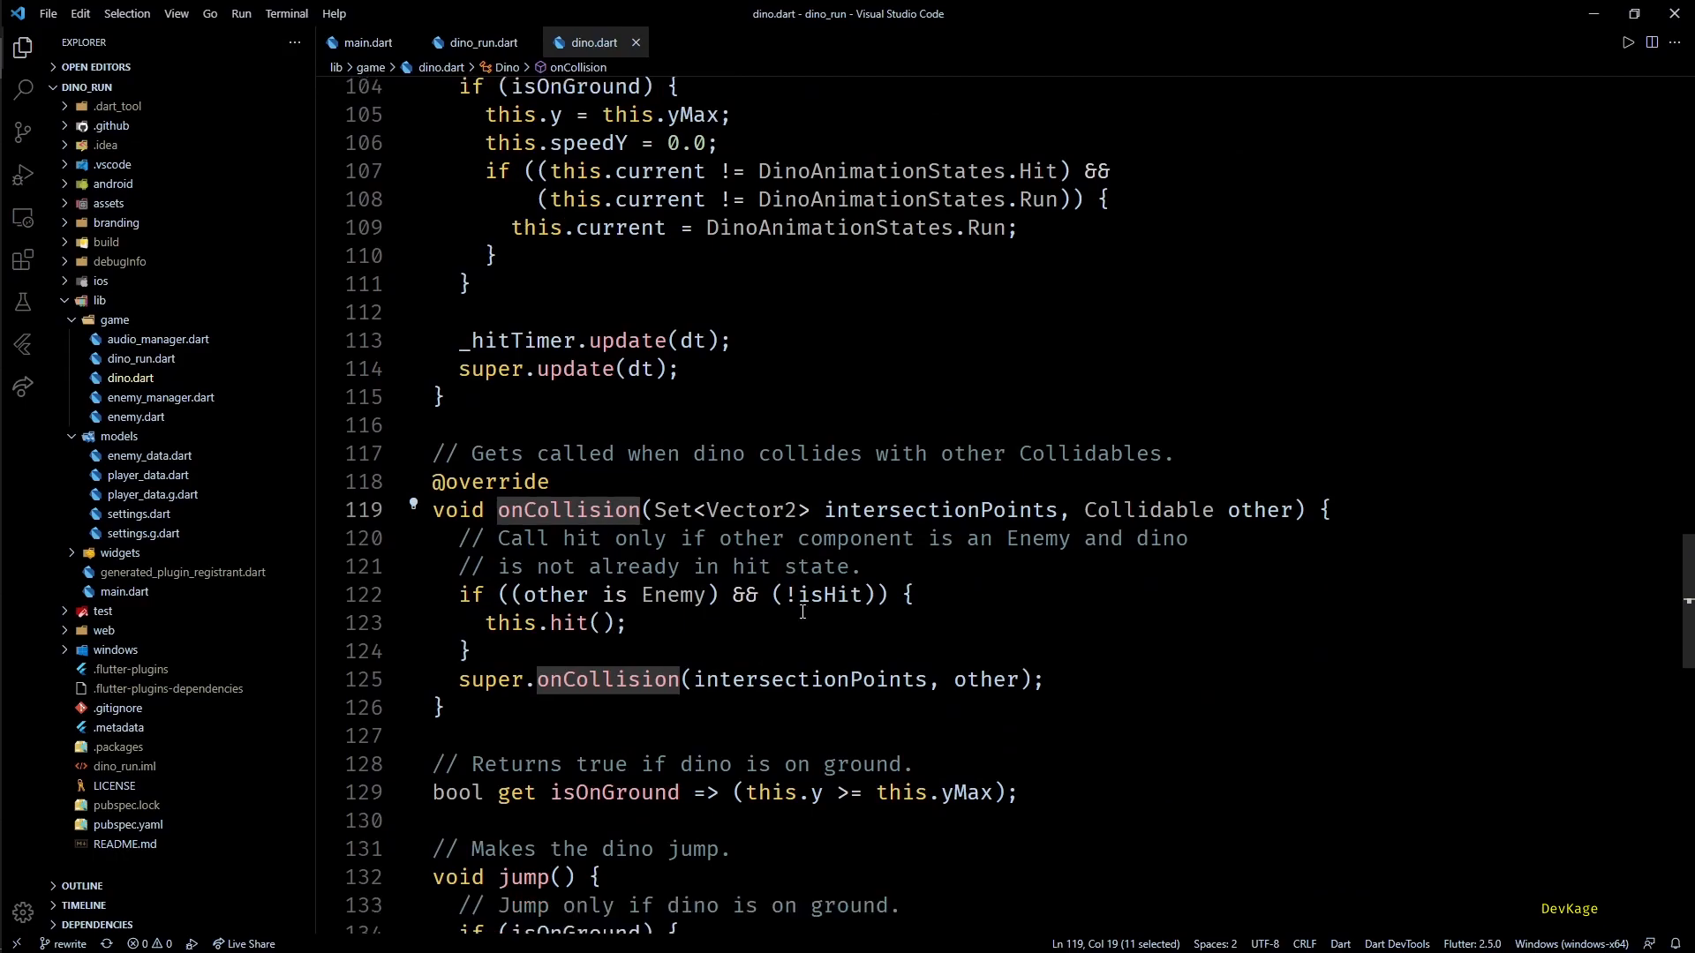
Scroll to the dino's onCollision handling, then open enemy.dart.
scroll("down", 3)
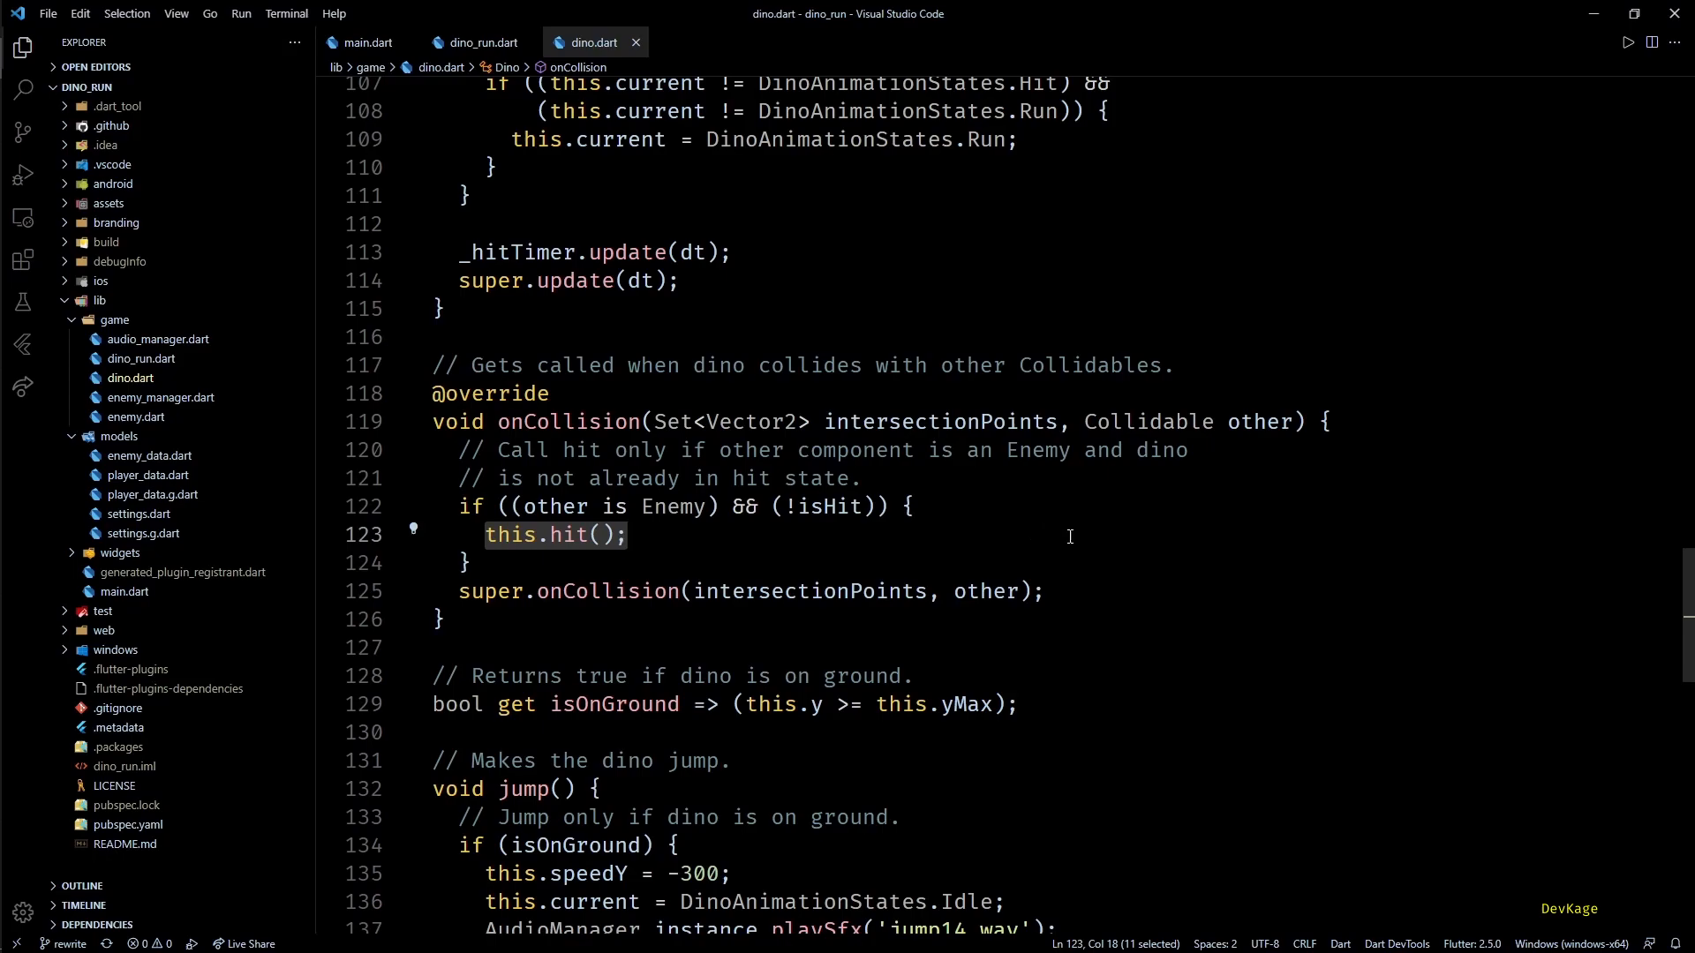
left_click(136, 416)
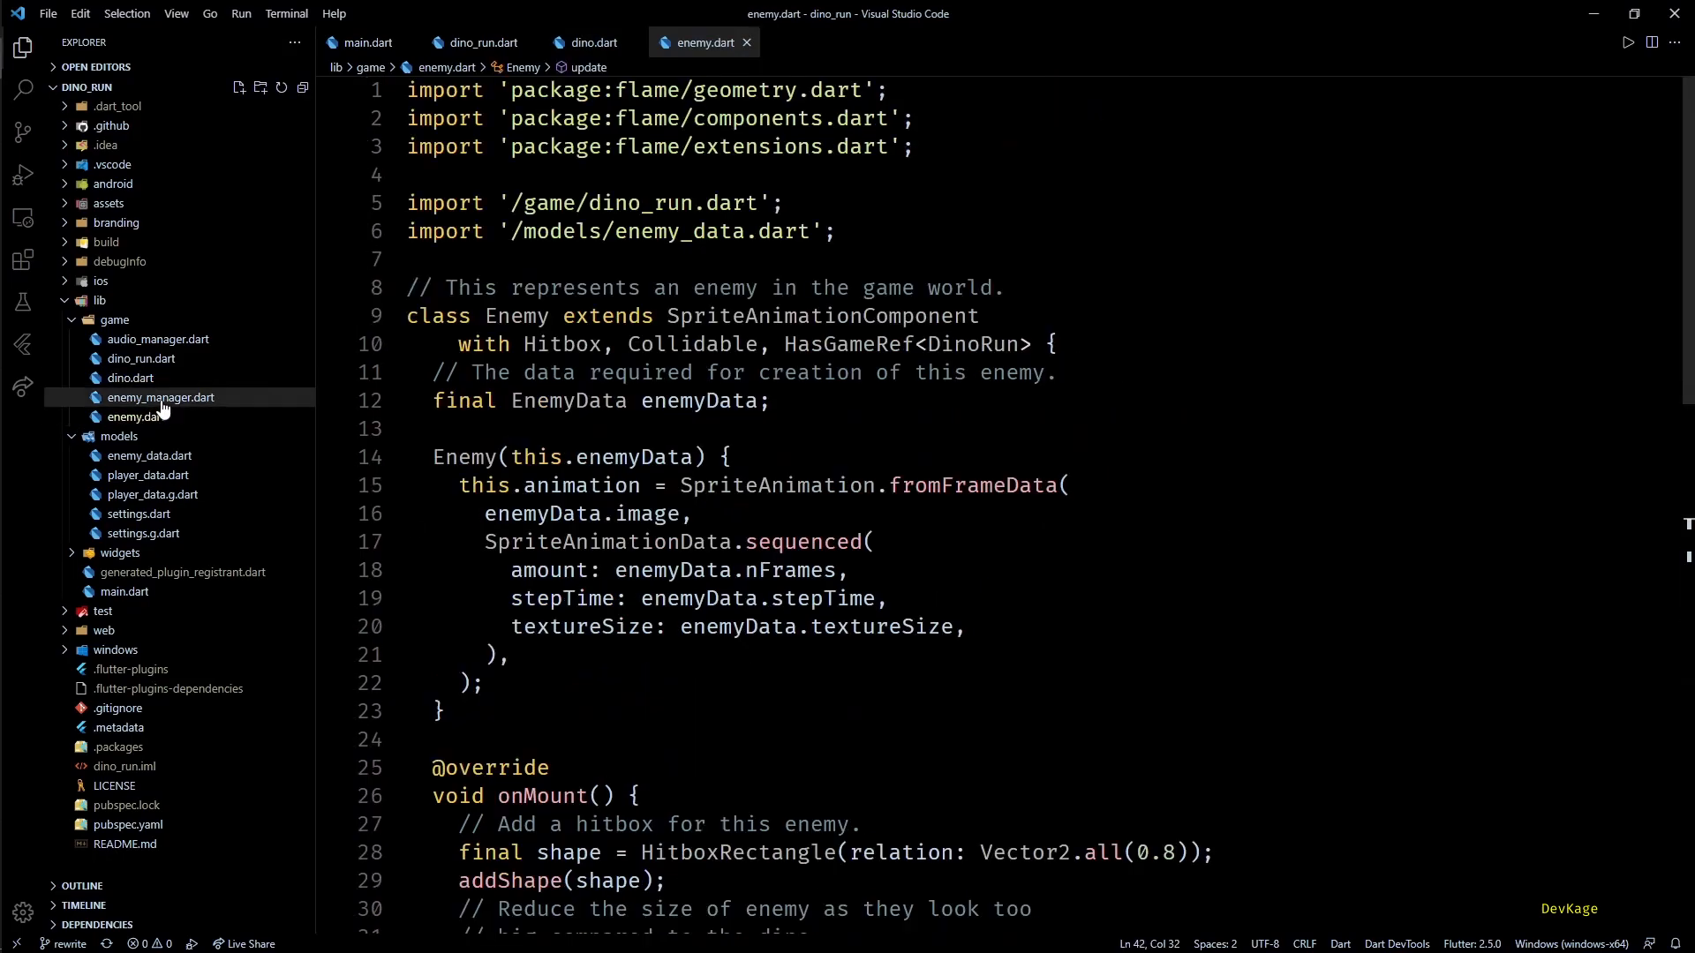
Open and scroll through the enemy manager file, then close the enemy.dart tab.
left_click(159, 399)
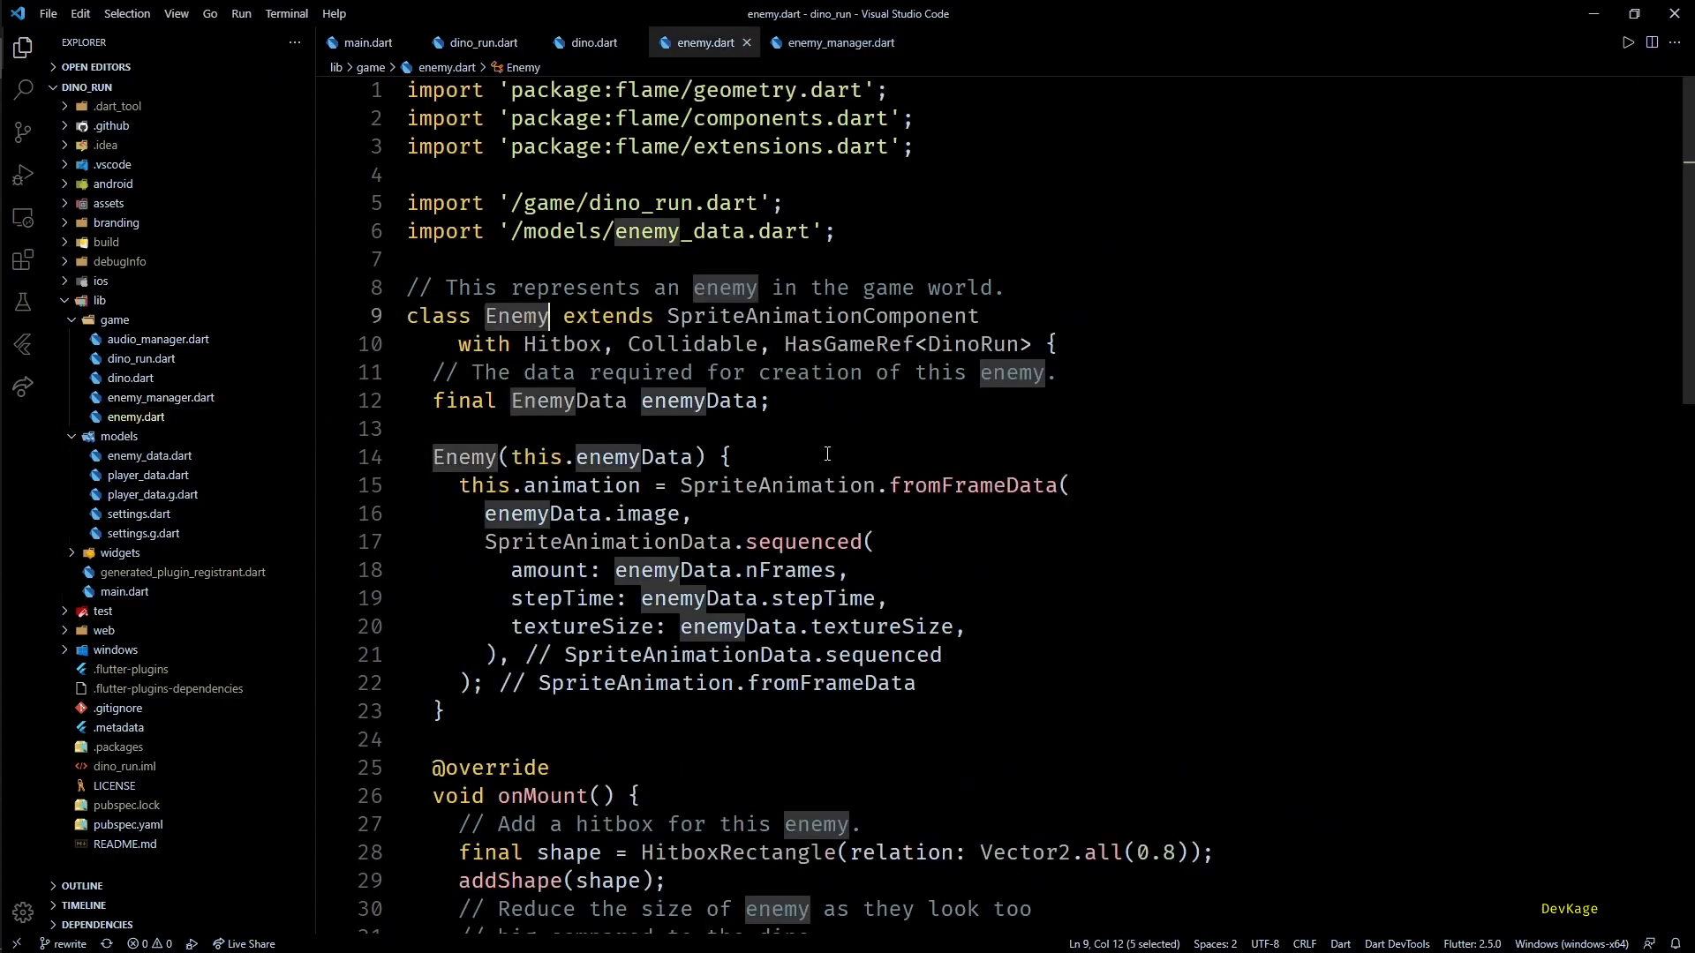
scroll("down", 3)
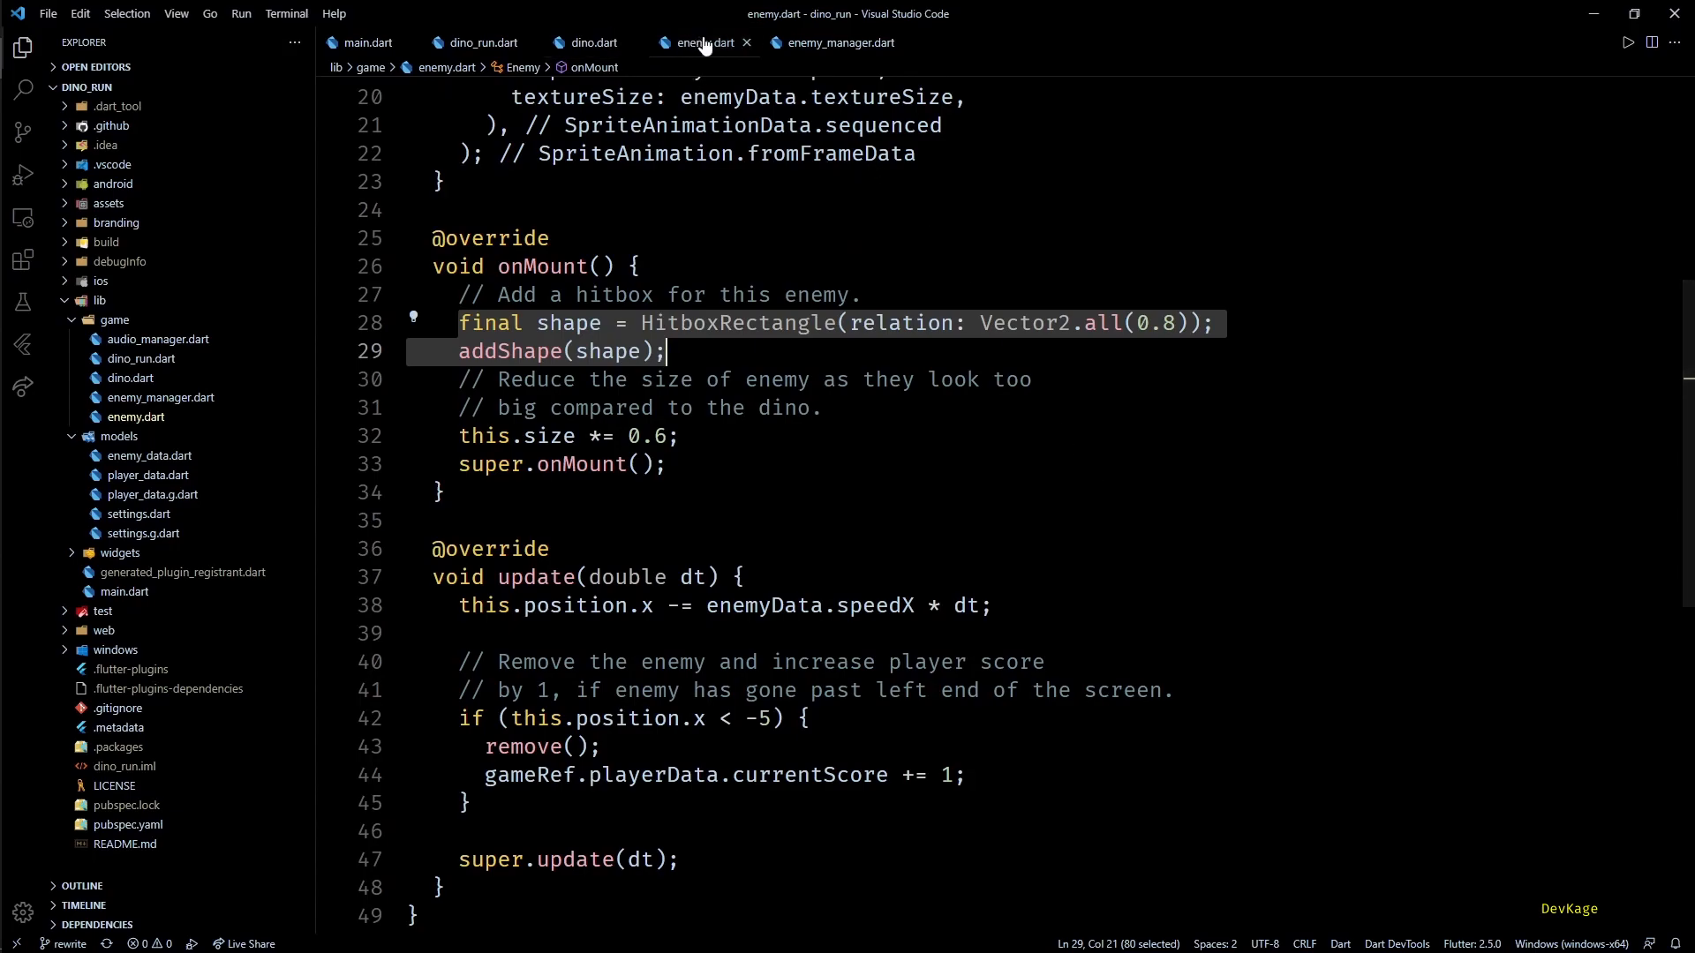
left_click(367, 43)
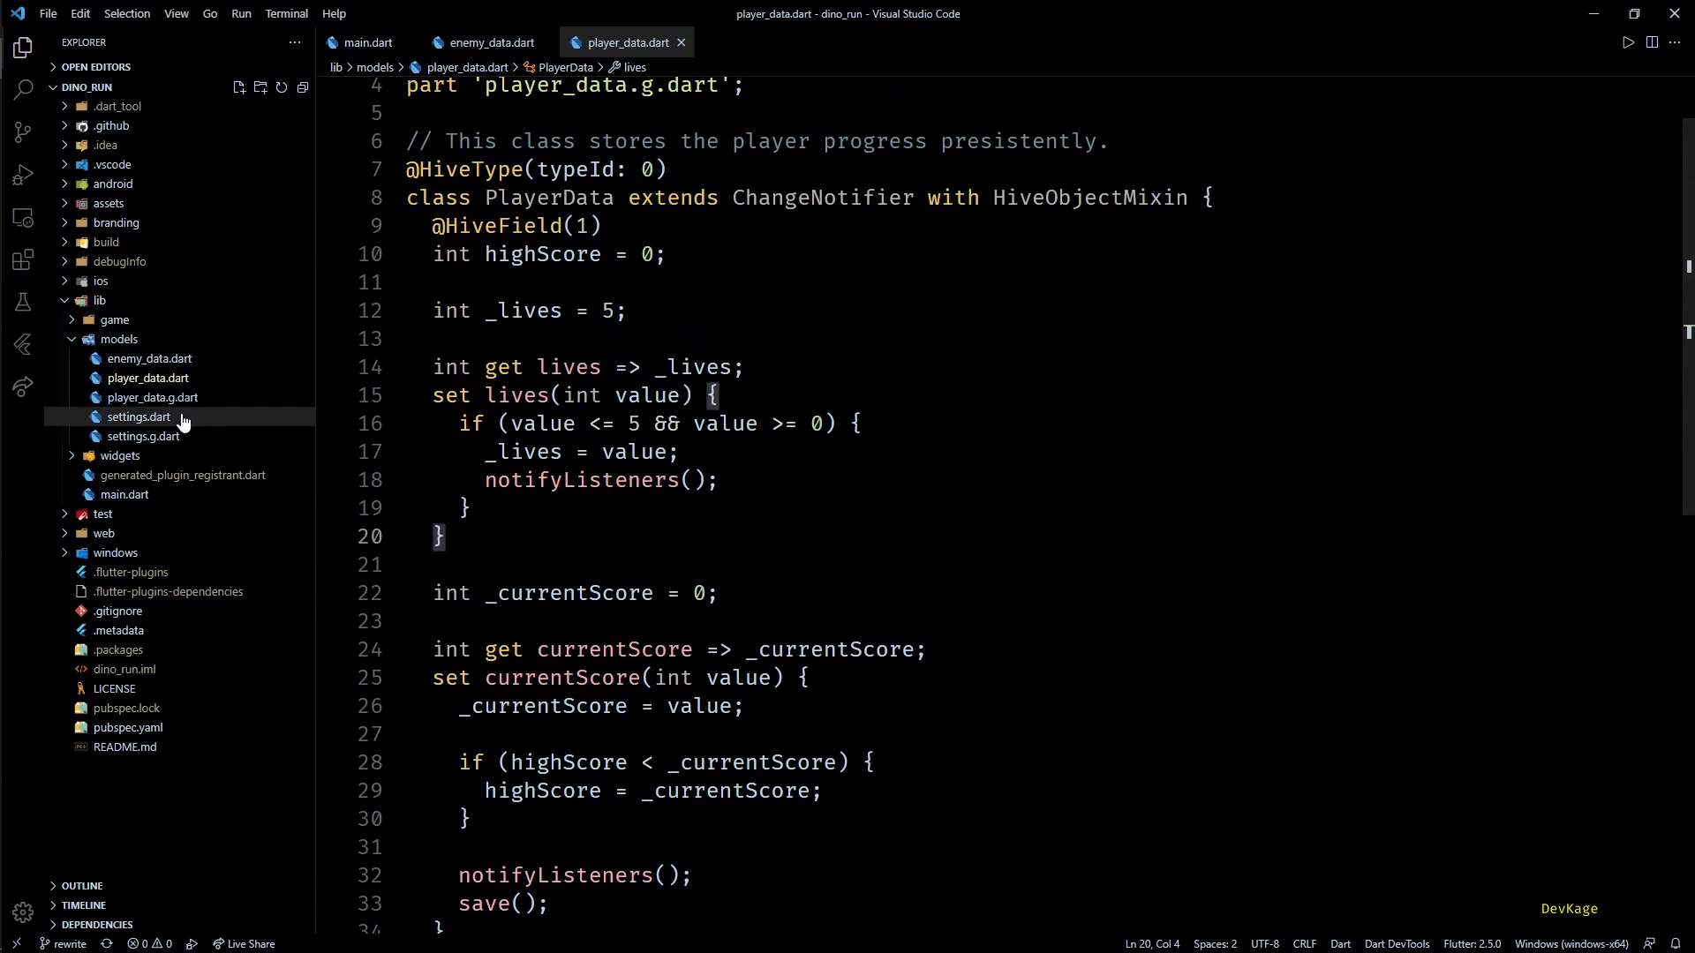
left_click(482, 42)
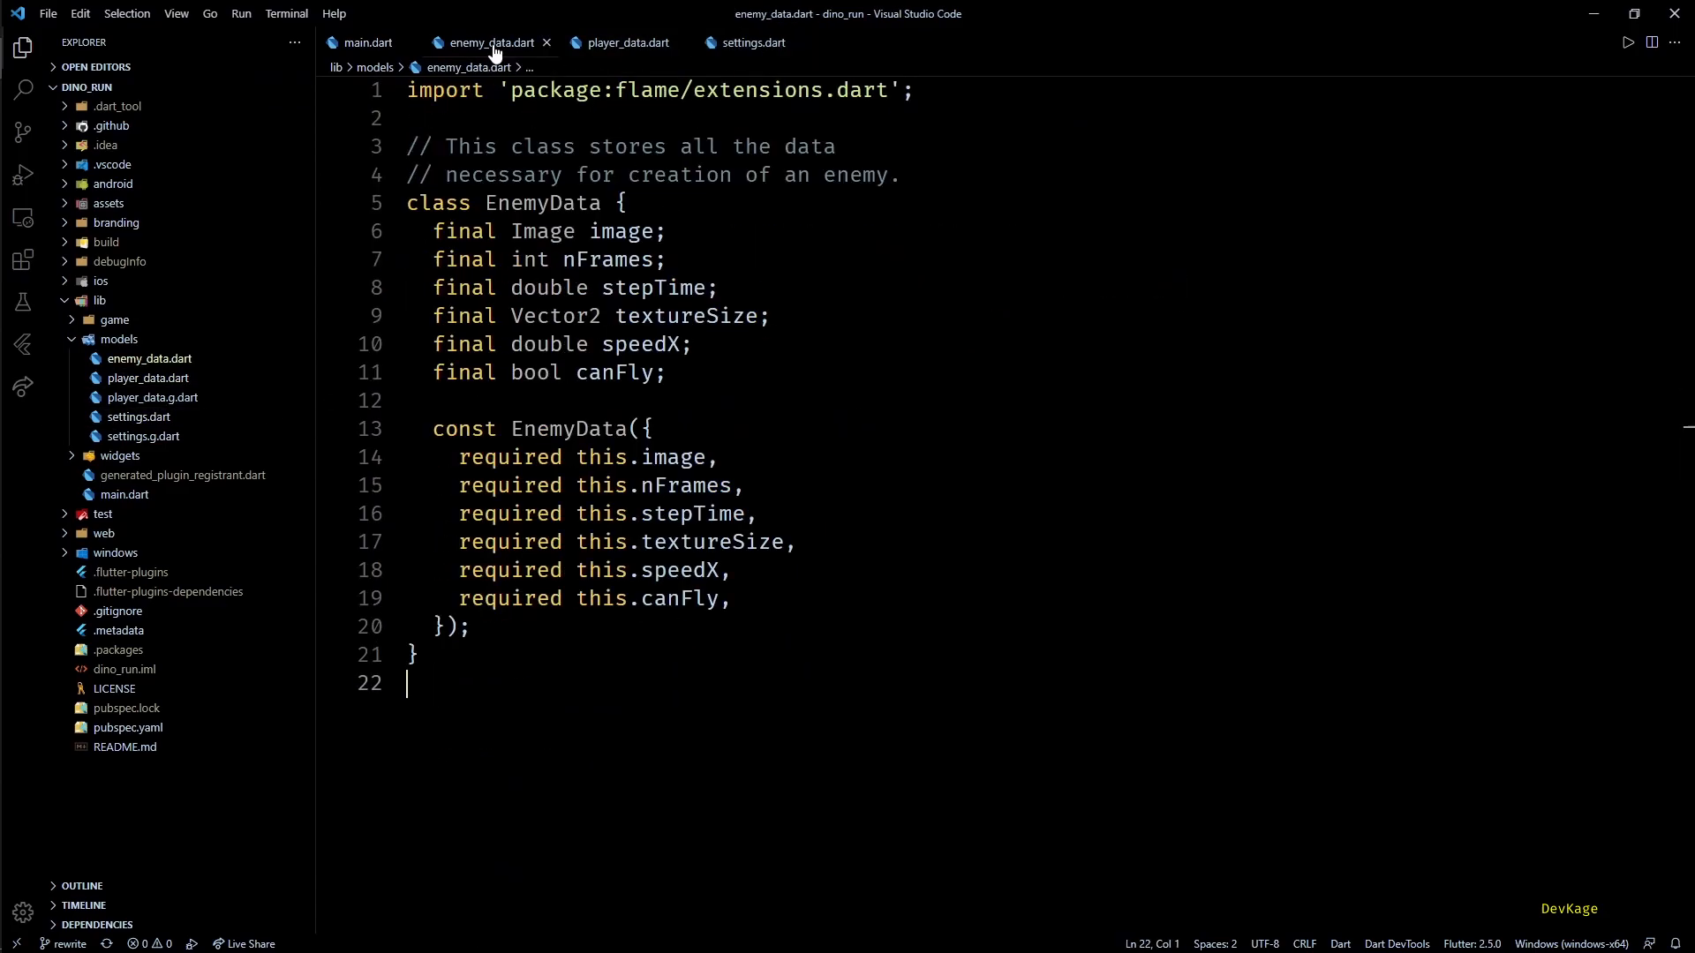
left_click(622, 42)
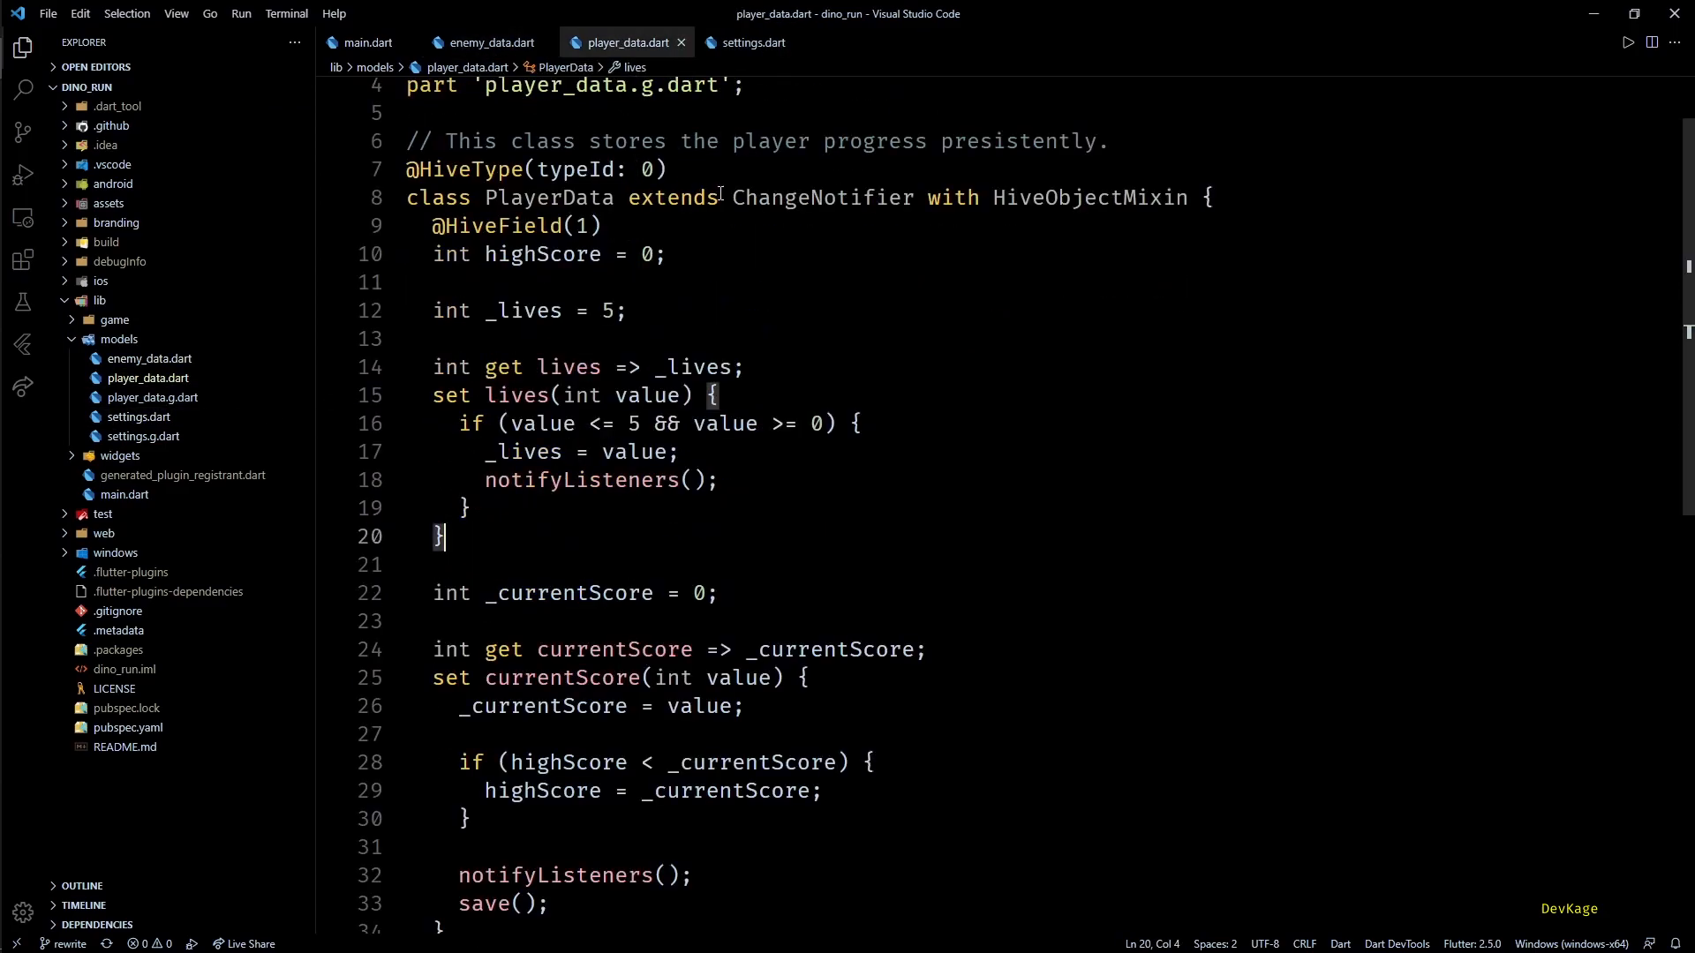
left_click(747, 42)
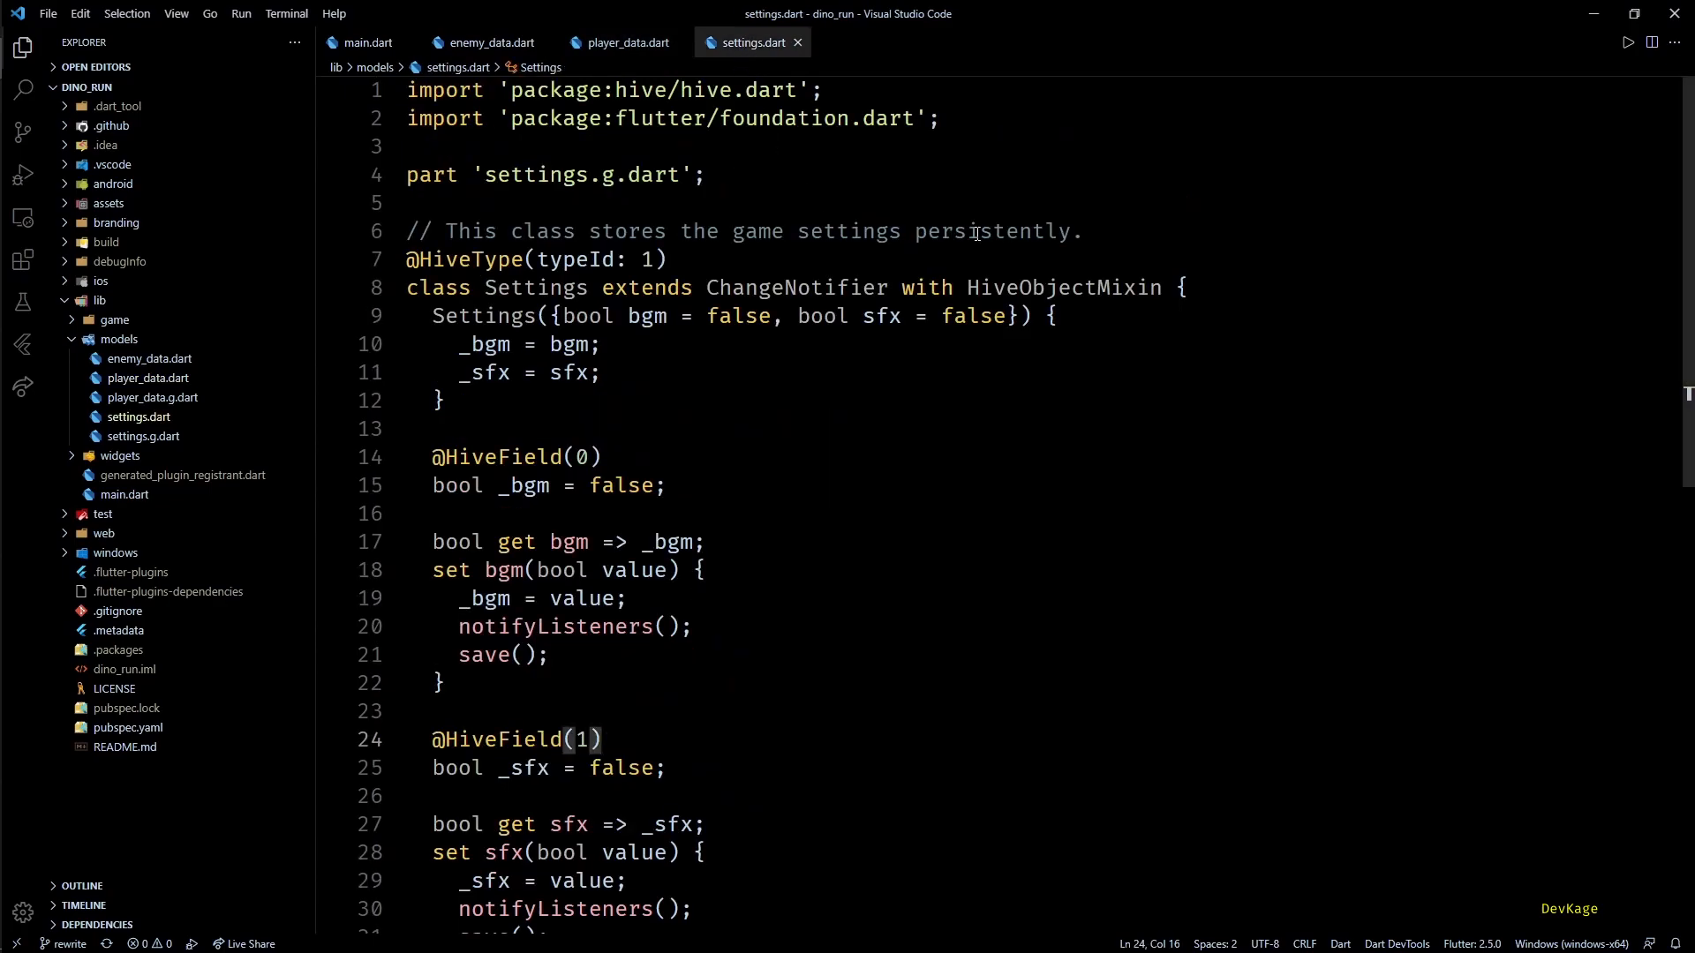
left_click_drag(709, 288, 1186, 287)
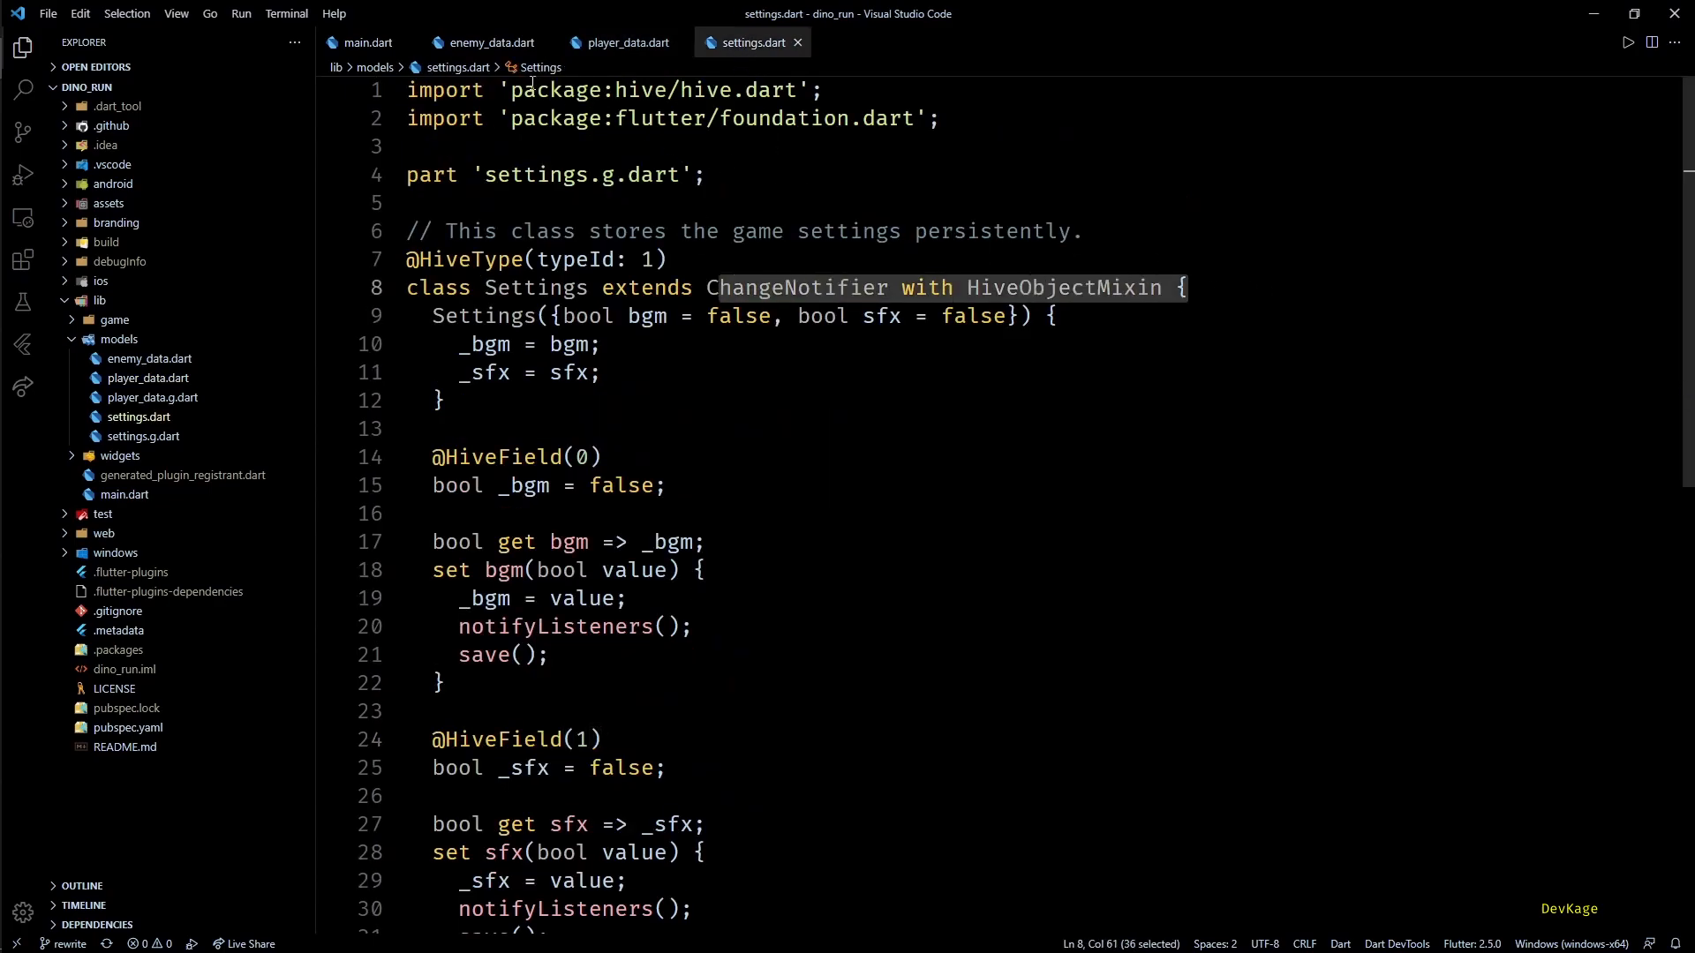
left_click(493, 42)
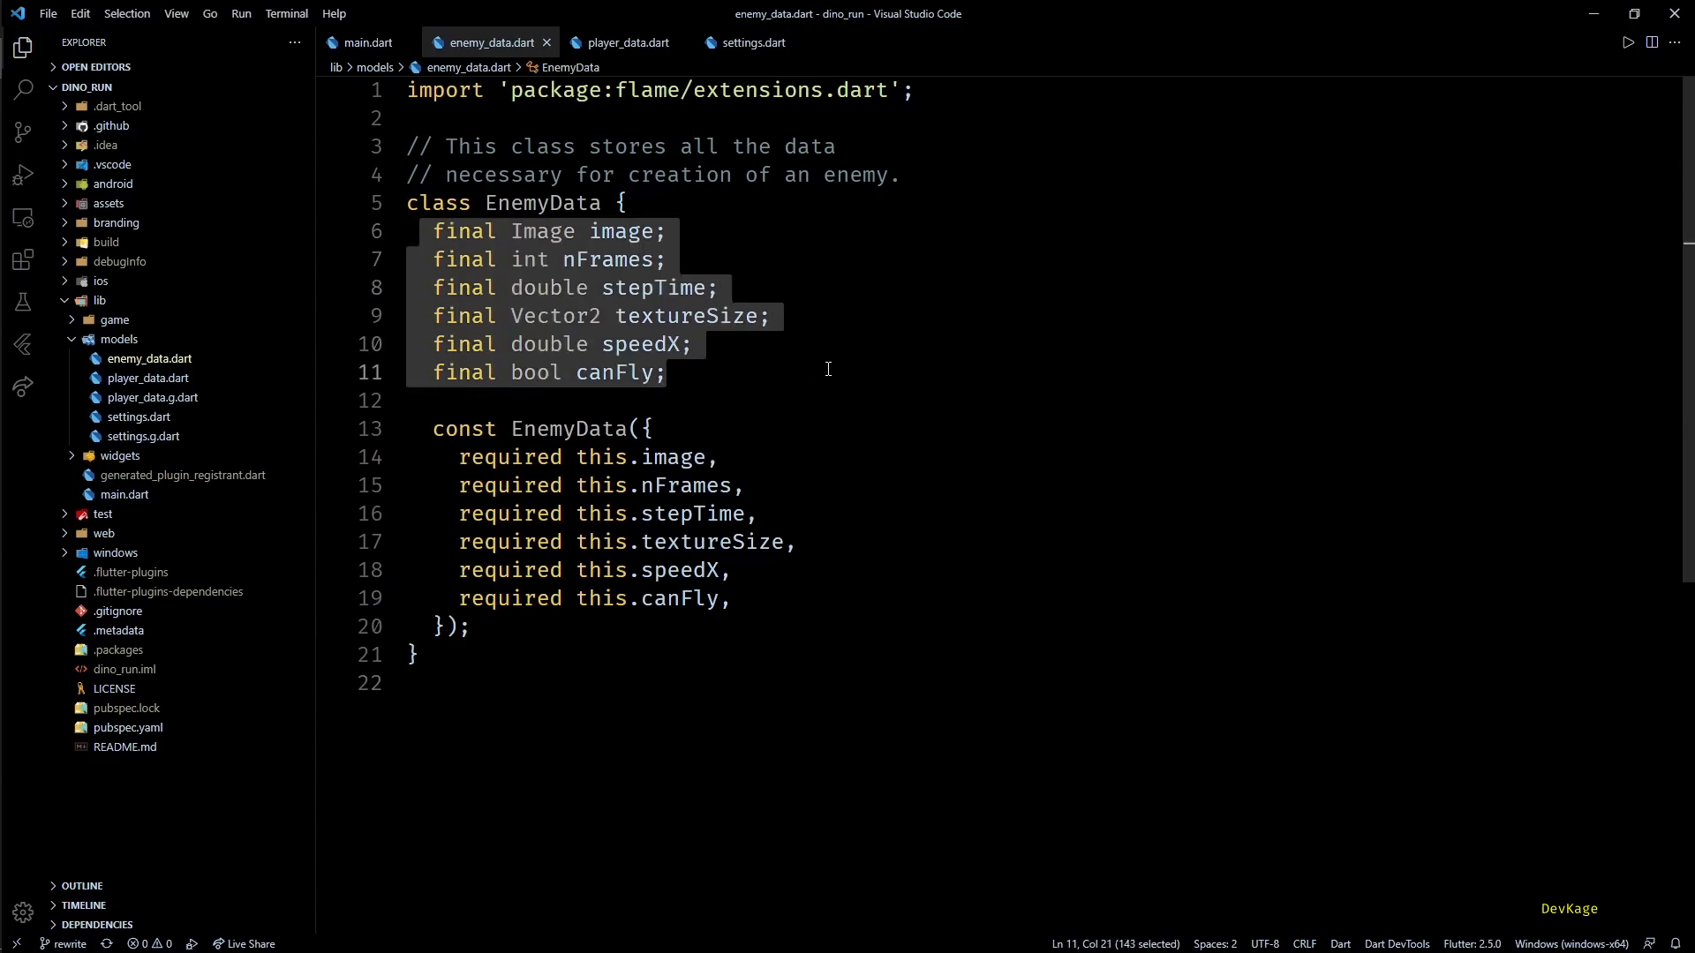
left_click(668, 371)
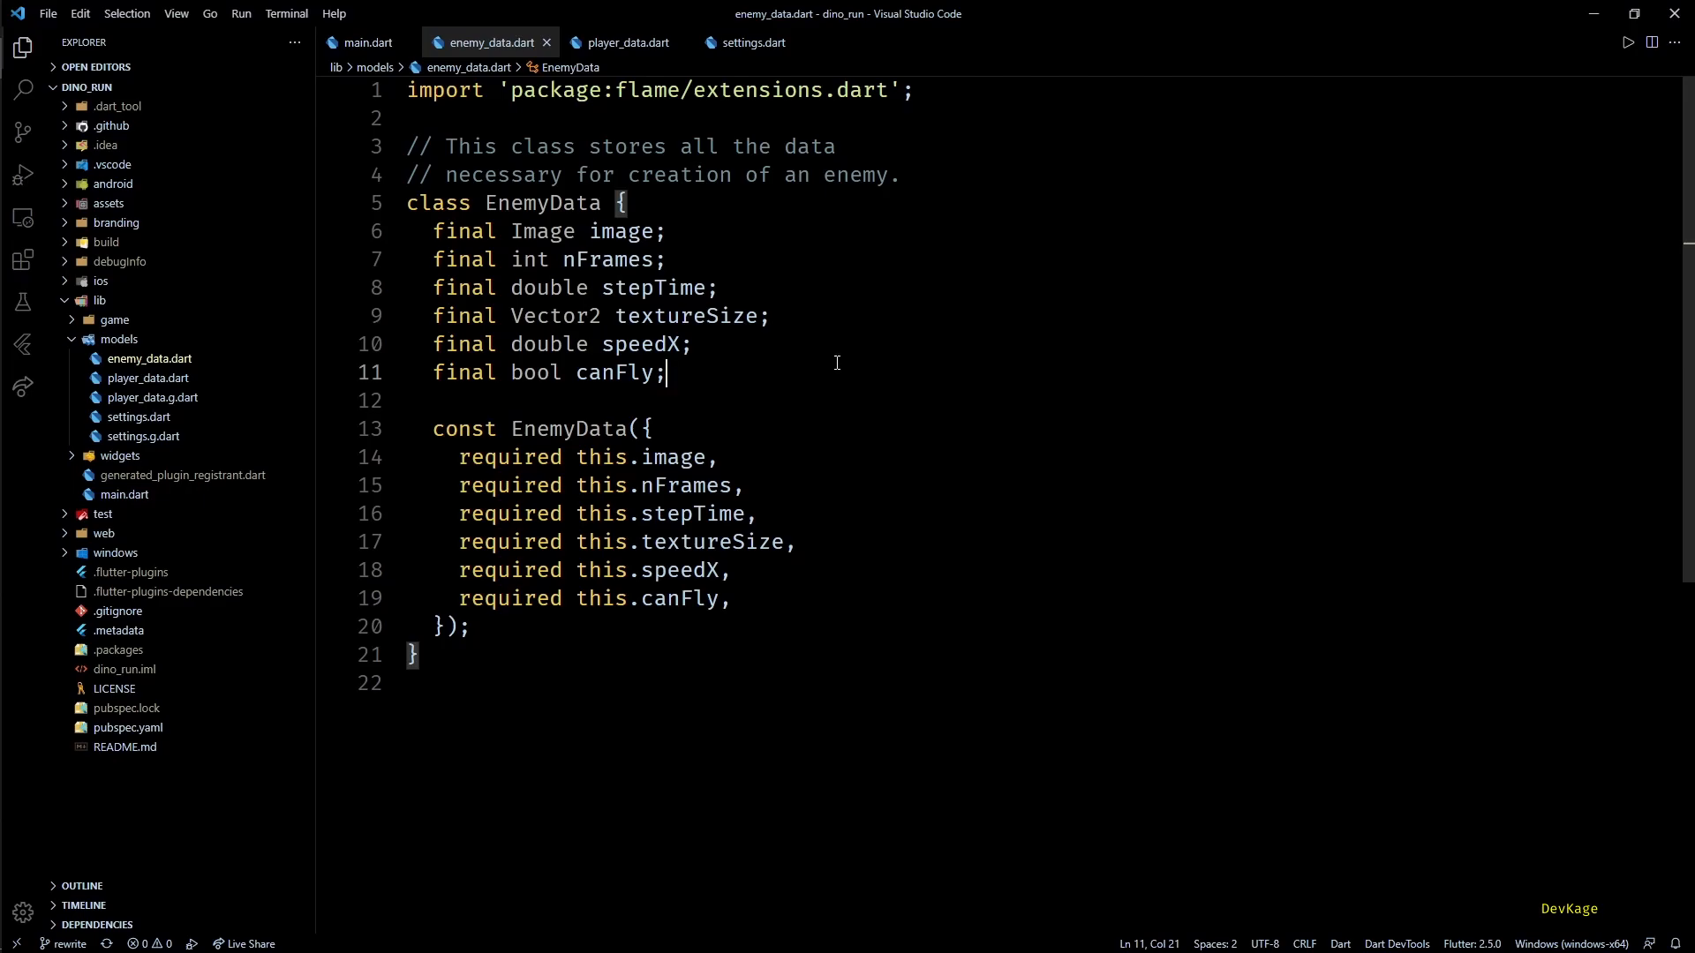
left_click(621, 42)
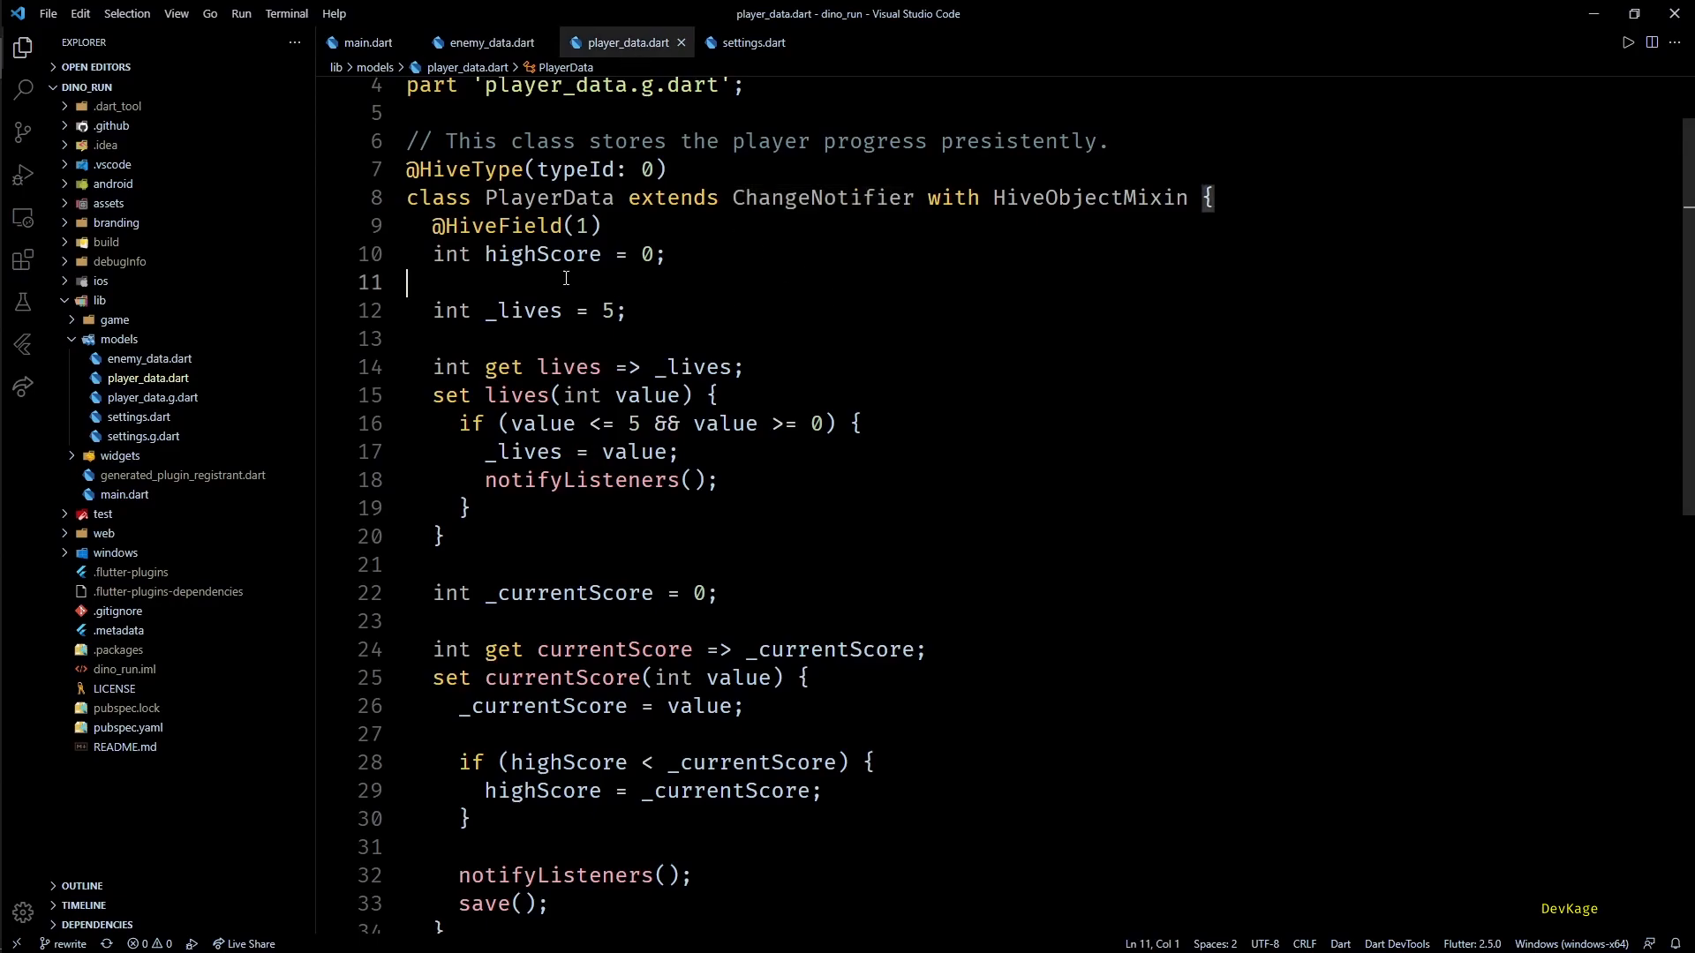
Highlight the highScore field name and its persisted highScore declaration.
double_click(543, 254)
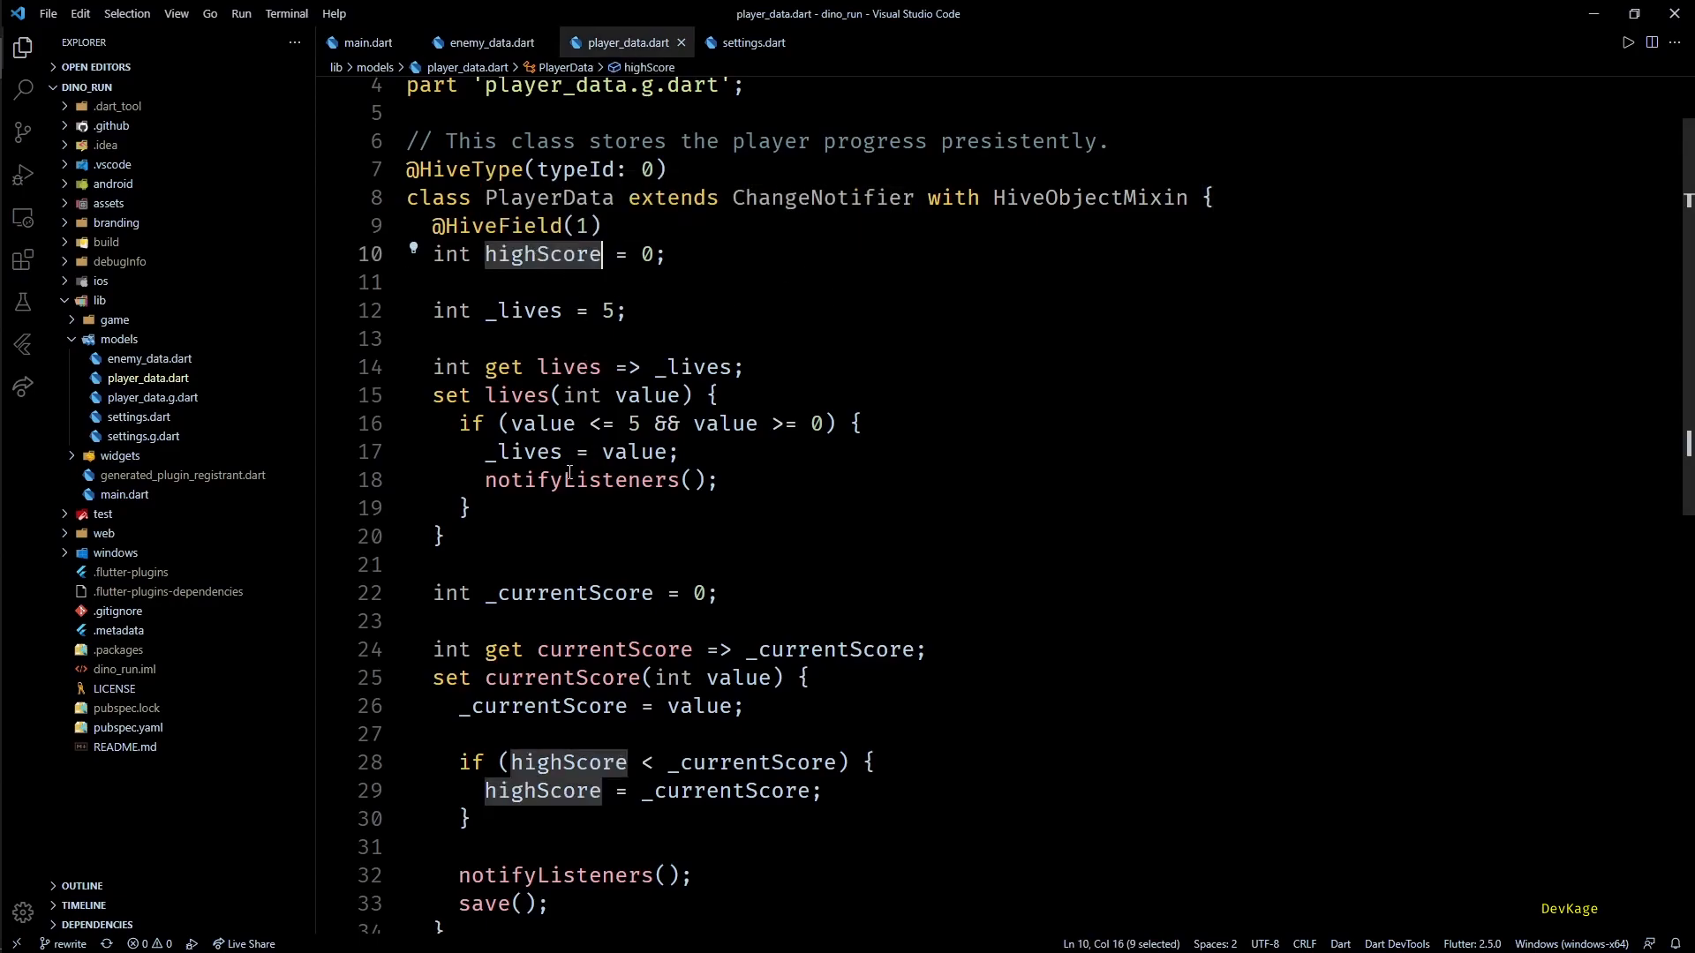
double_click(570, 592)
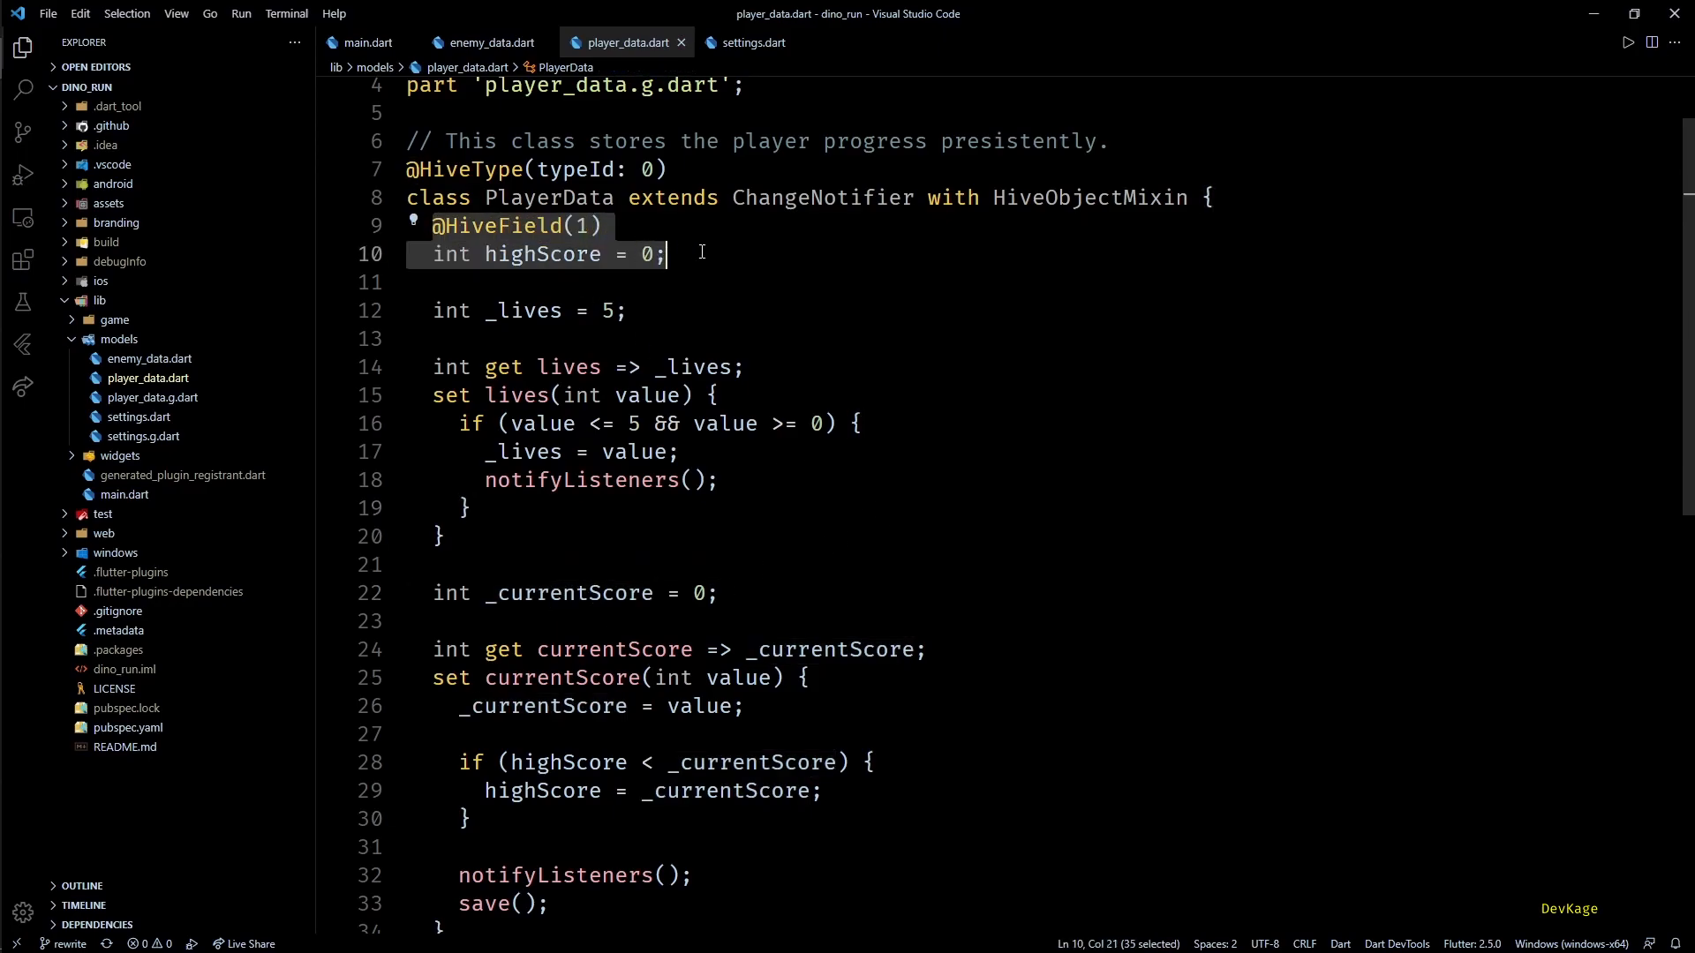
scroll("down", 3)
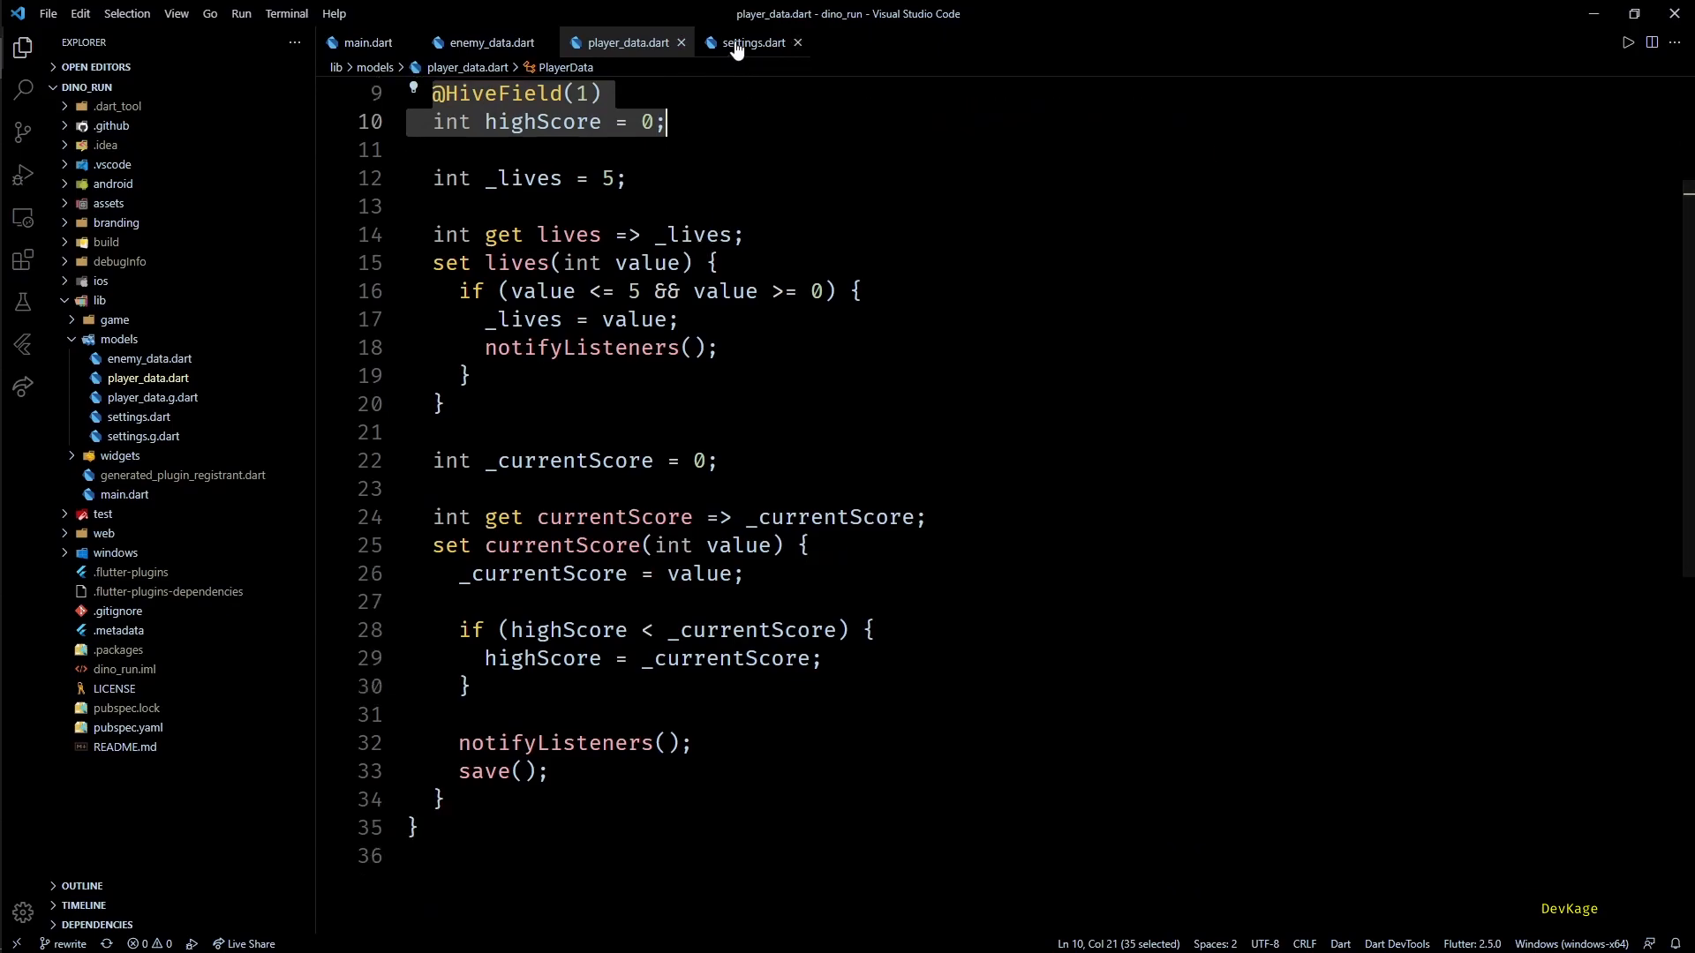
Highlight _bgm in settings.dart, then run the game in debug mode and start playing.
left_click(753, 42)
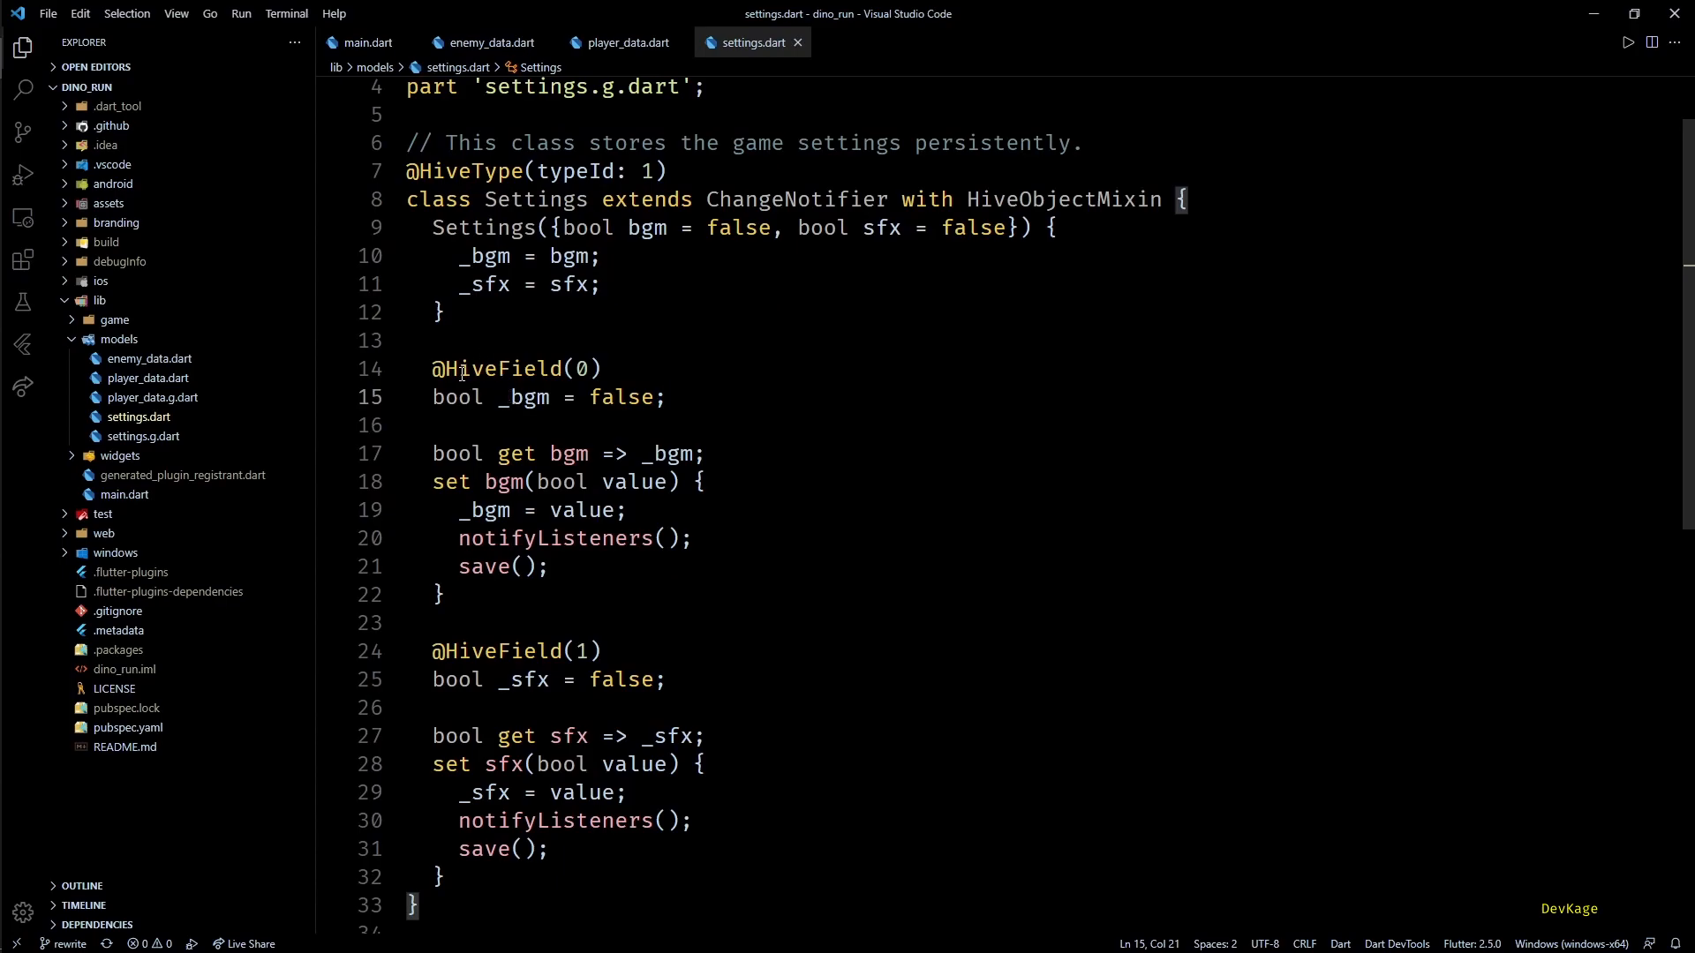
double_click(522, 397)
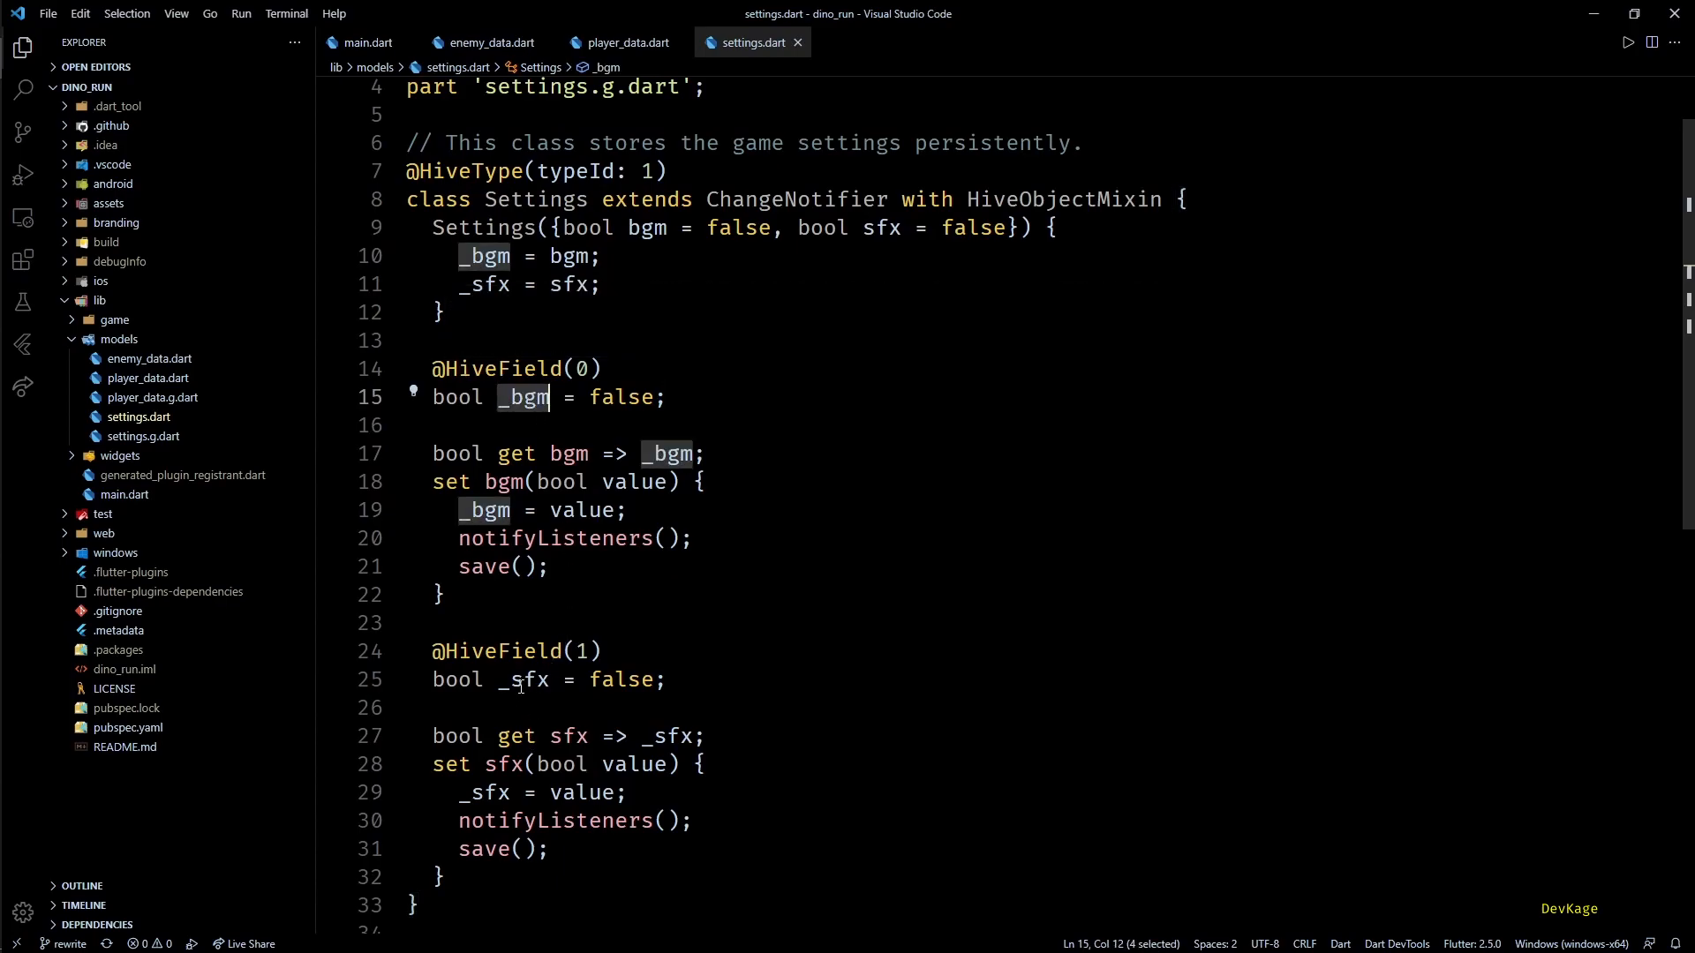
left_click(1627, 42)
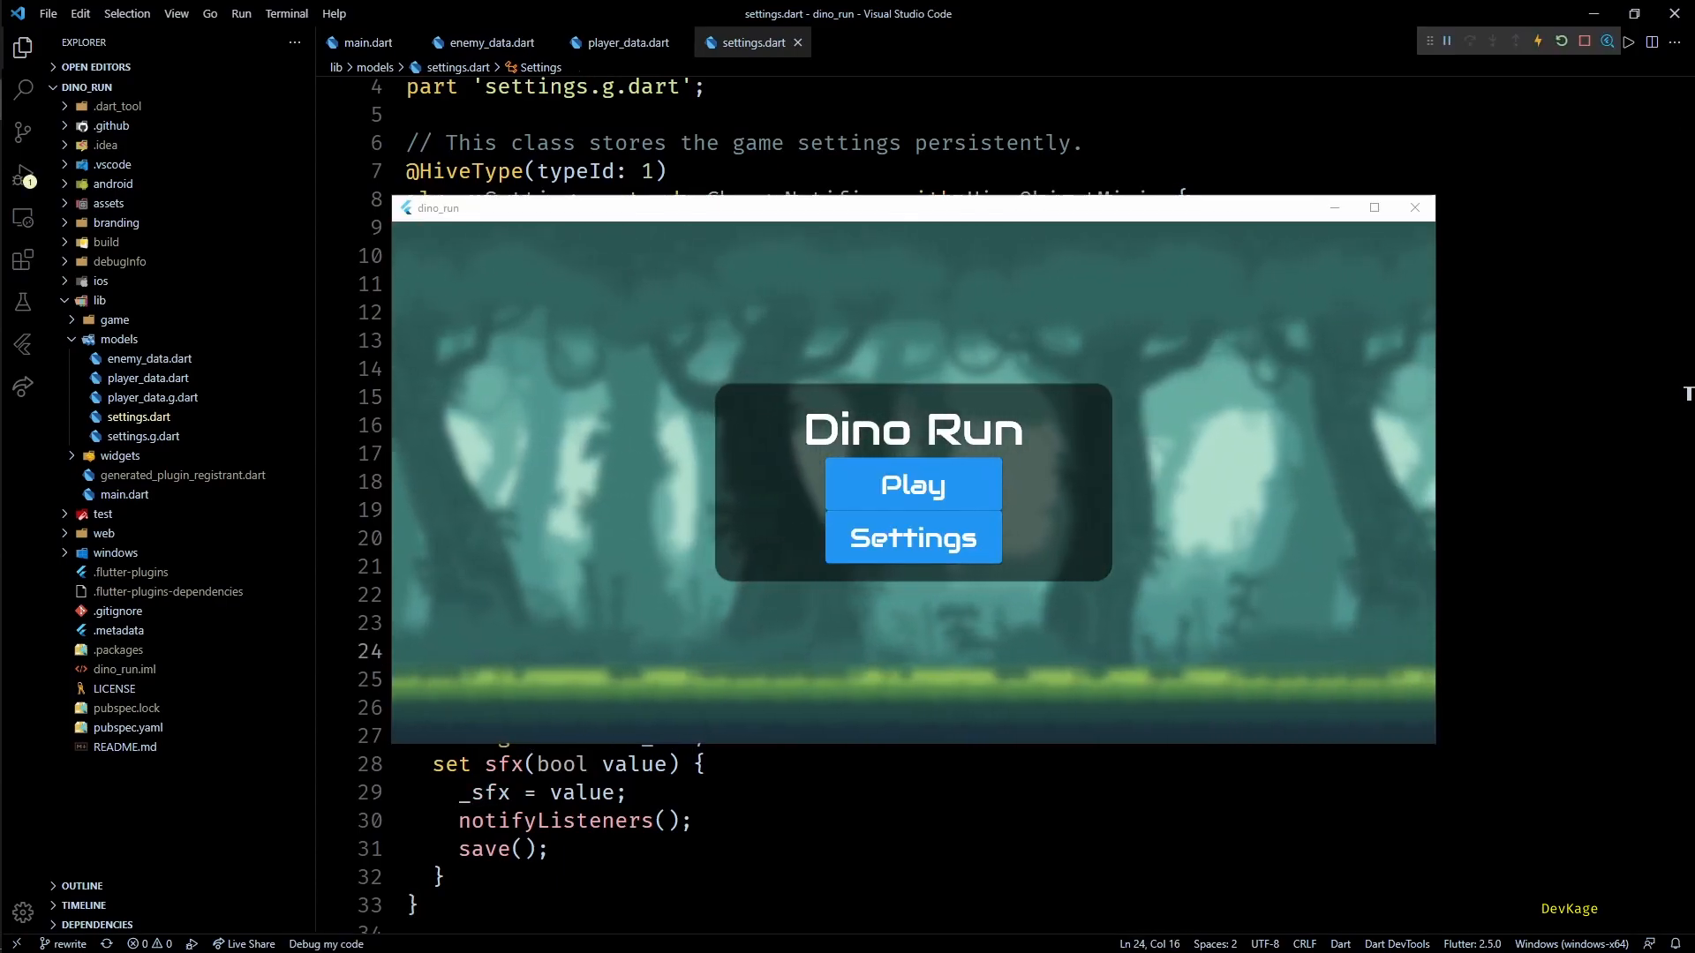
left_click(911, 484)
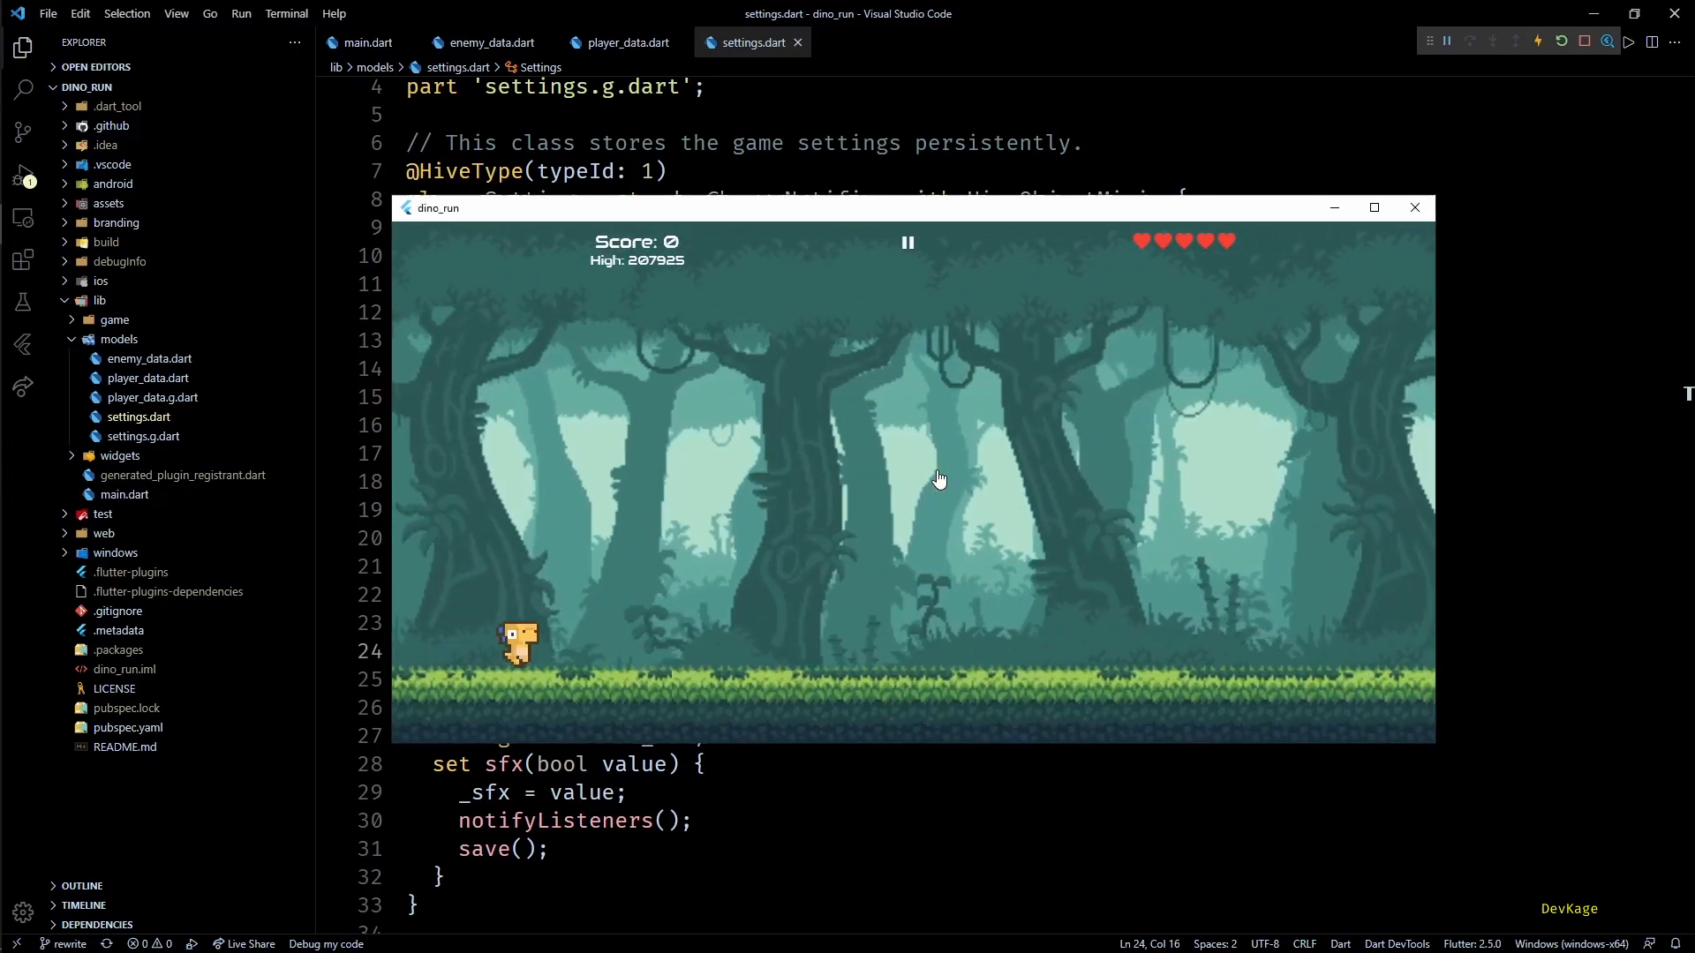